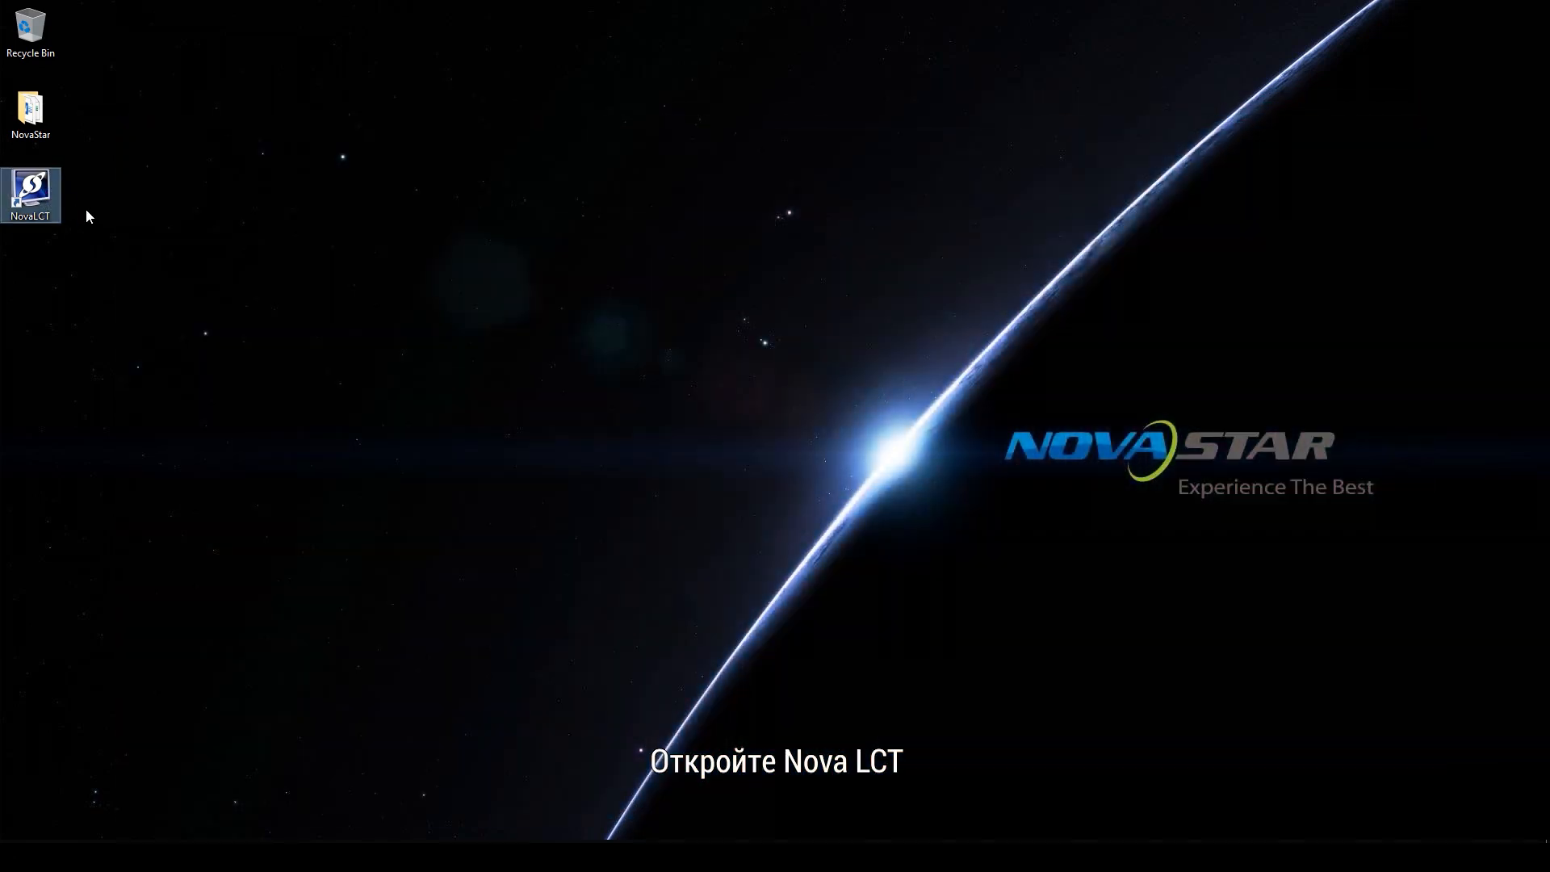
{"action": "double_click", "coordinate": [31, 195]}
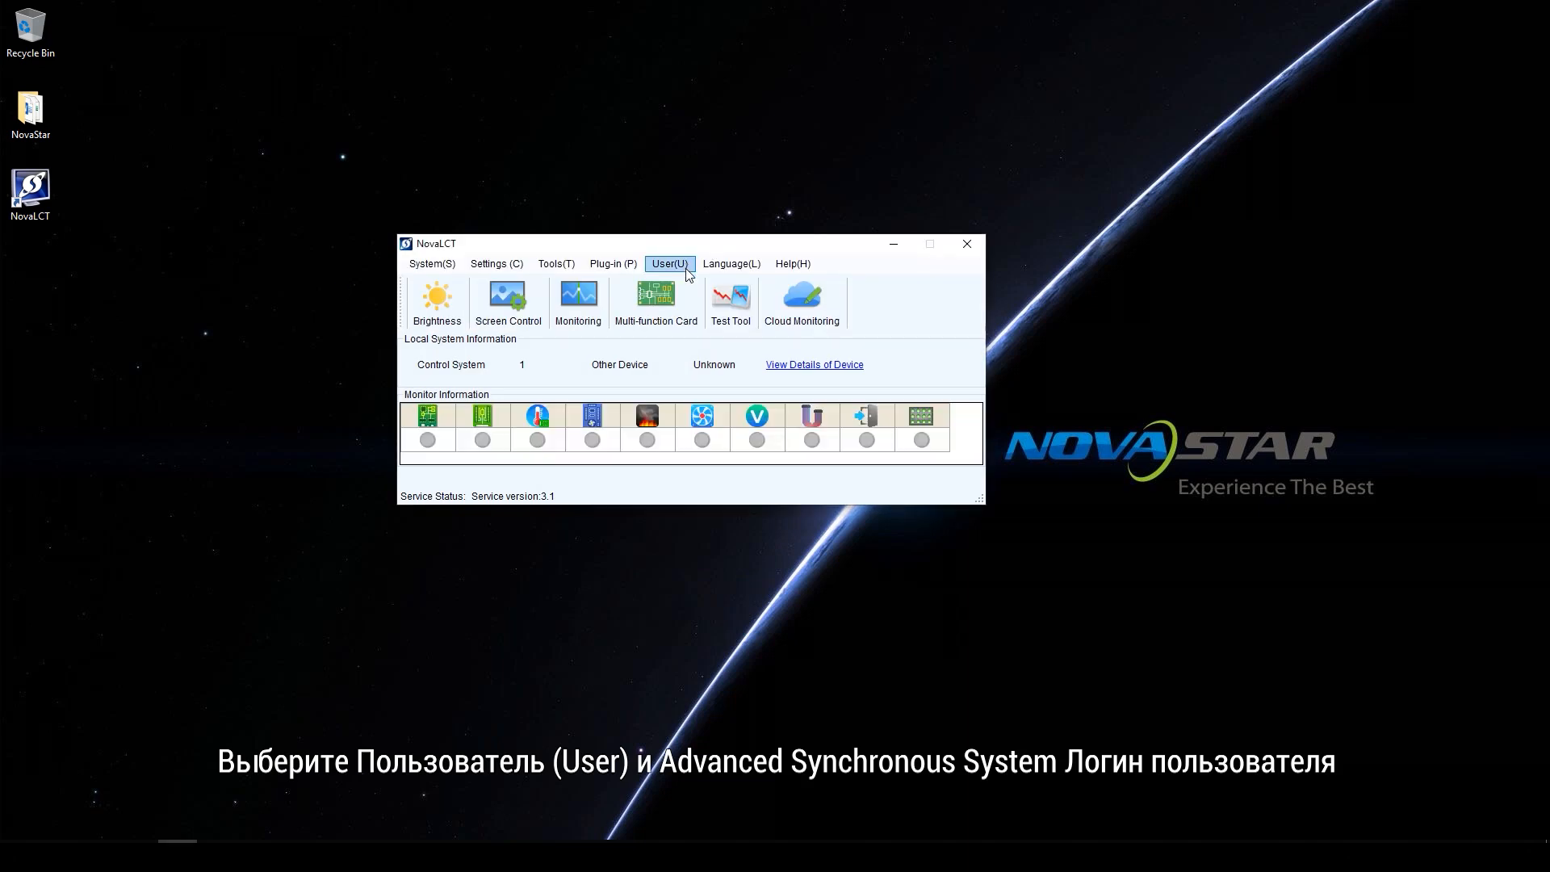
{"action": "left_click", "coordinate": [668, 263]}
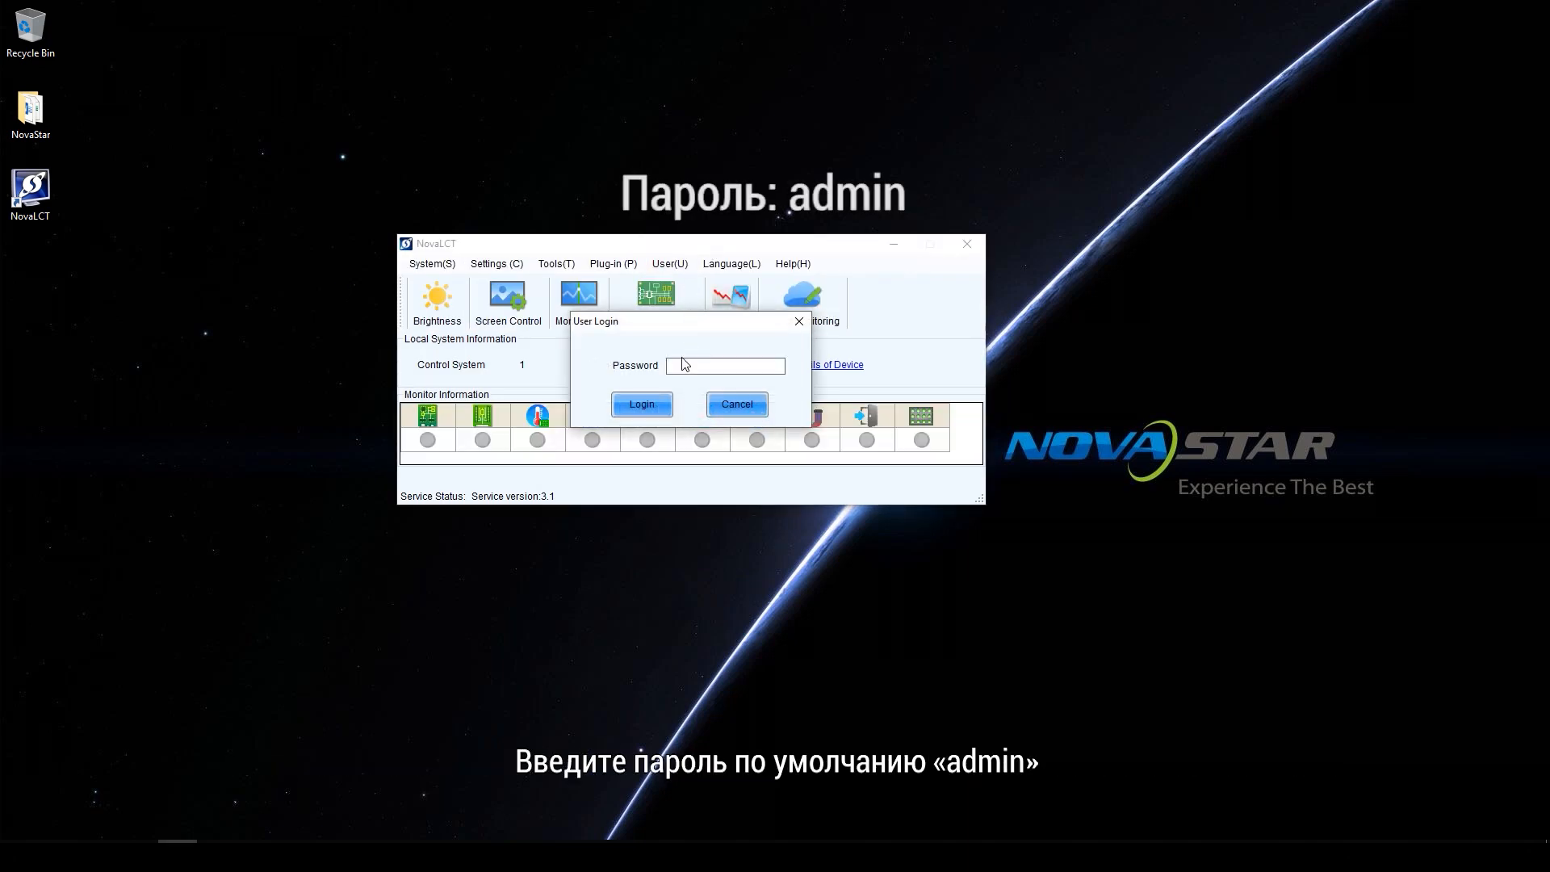
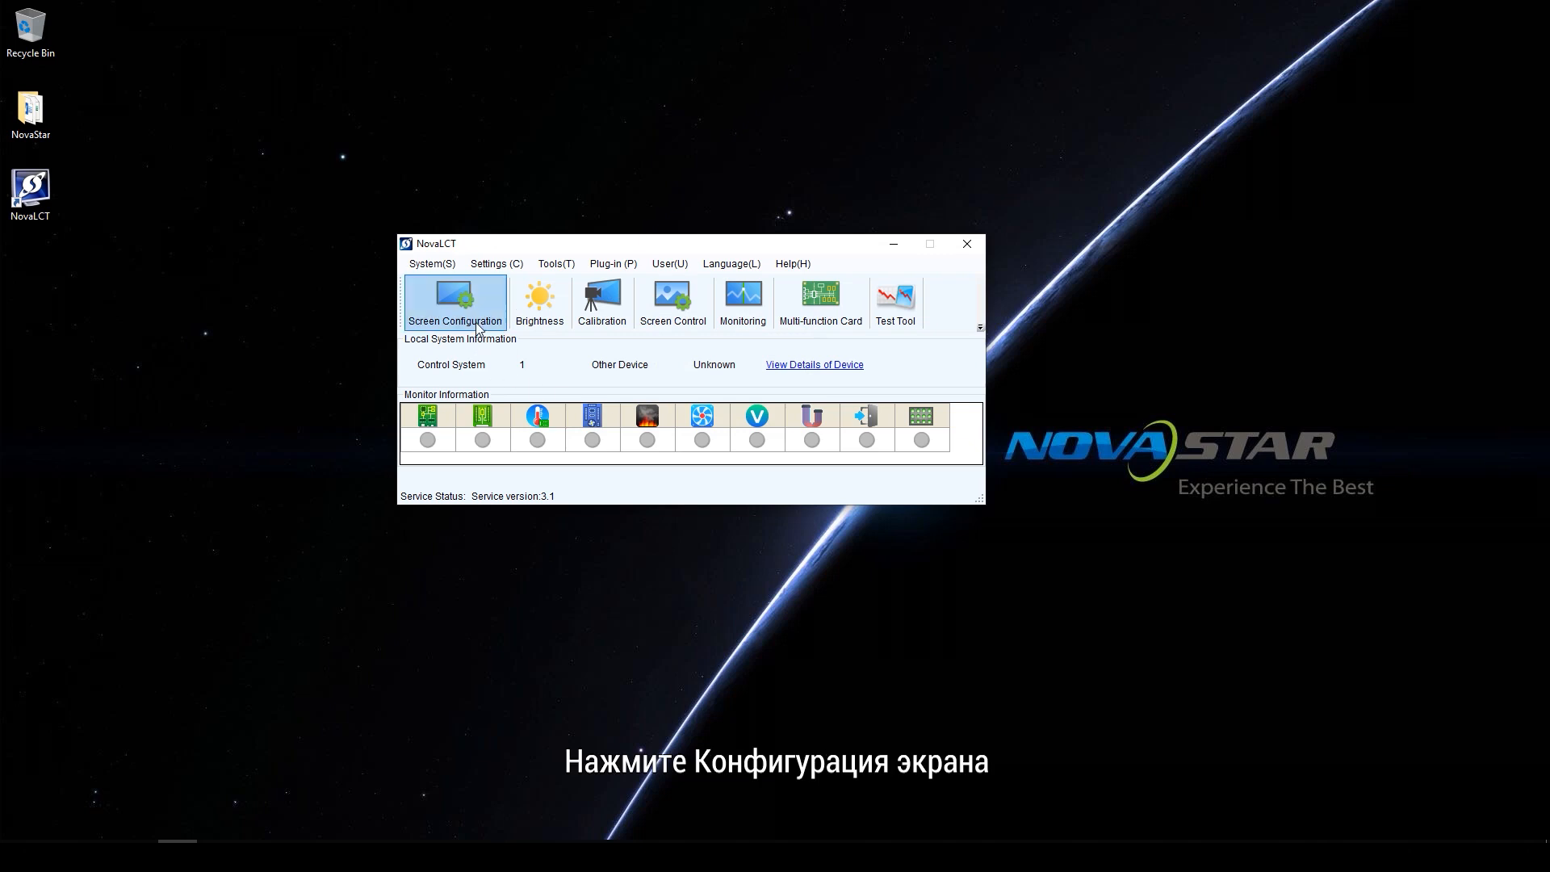
Start Screen Configuration on the USB port to reach the 1920x1080 60 Hz sending card settings
{"action": "left_click", "coordinate": [453, 302]}
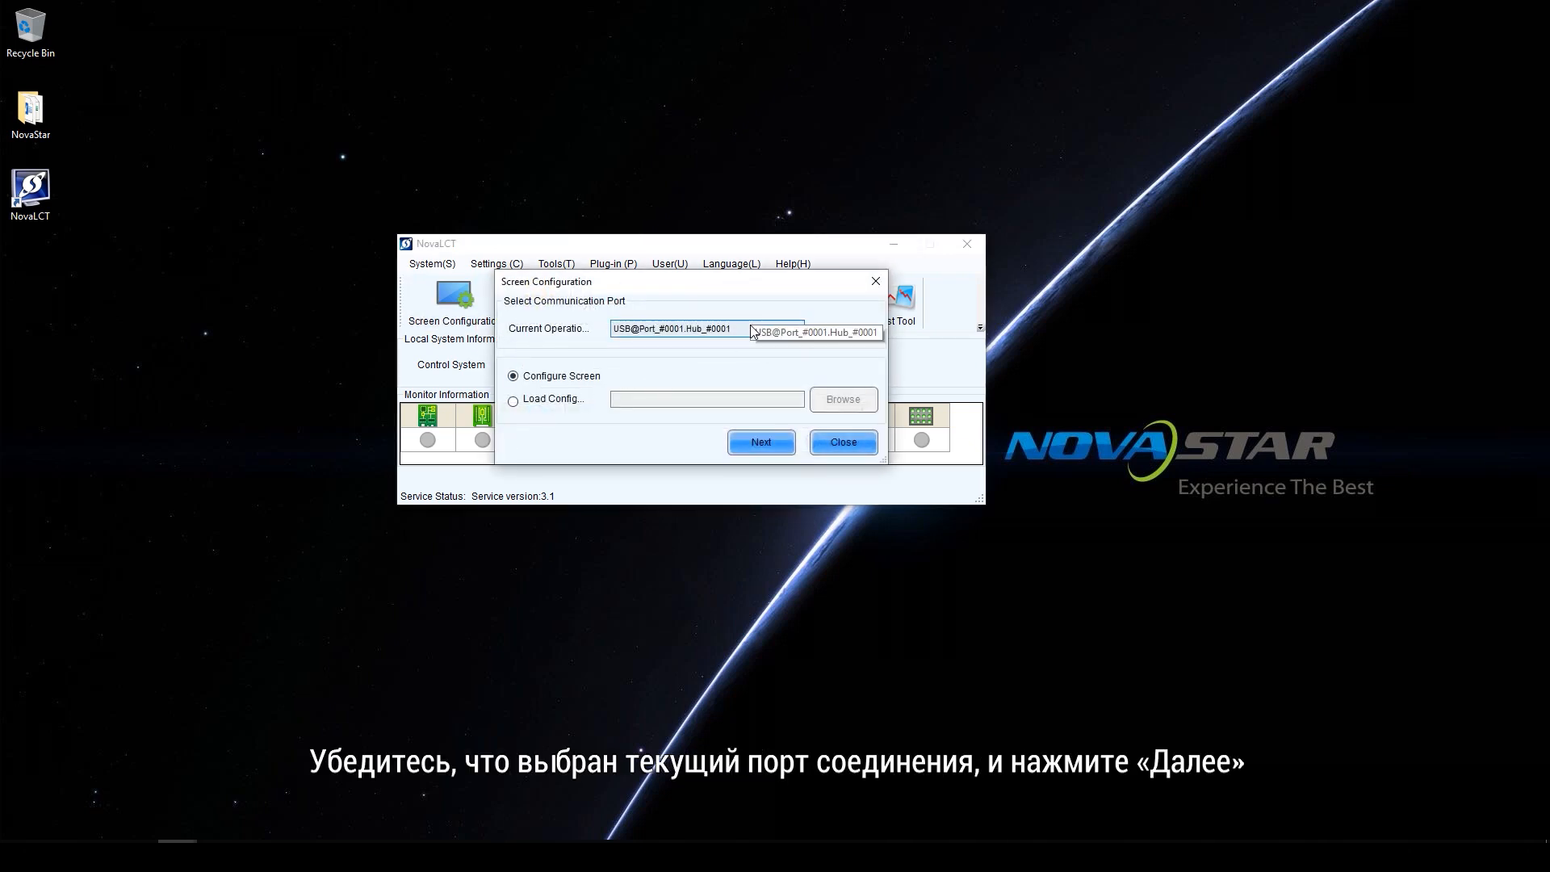
{"action": "left_click", "coordinate": [796, 329]}
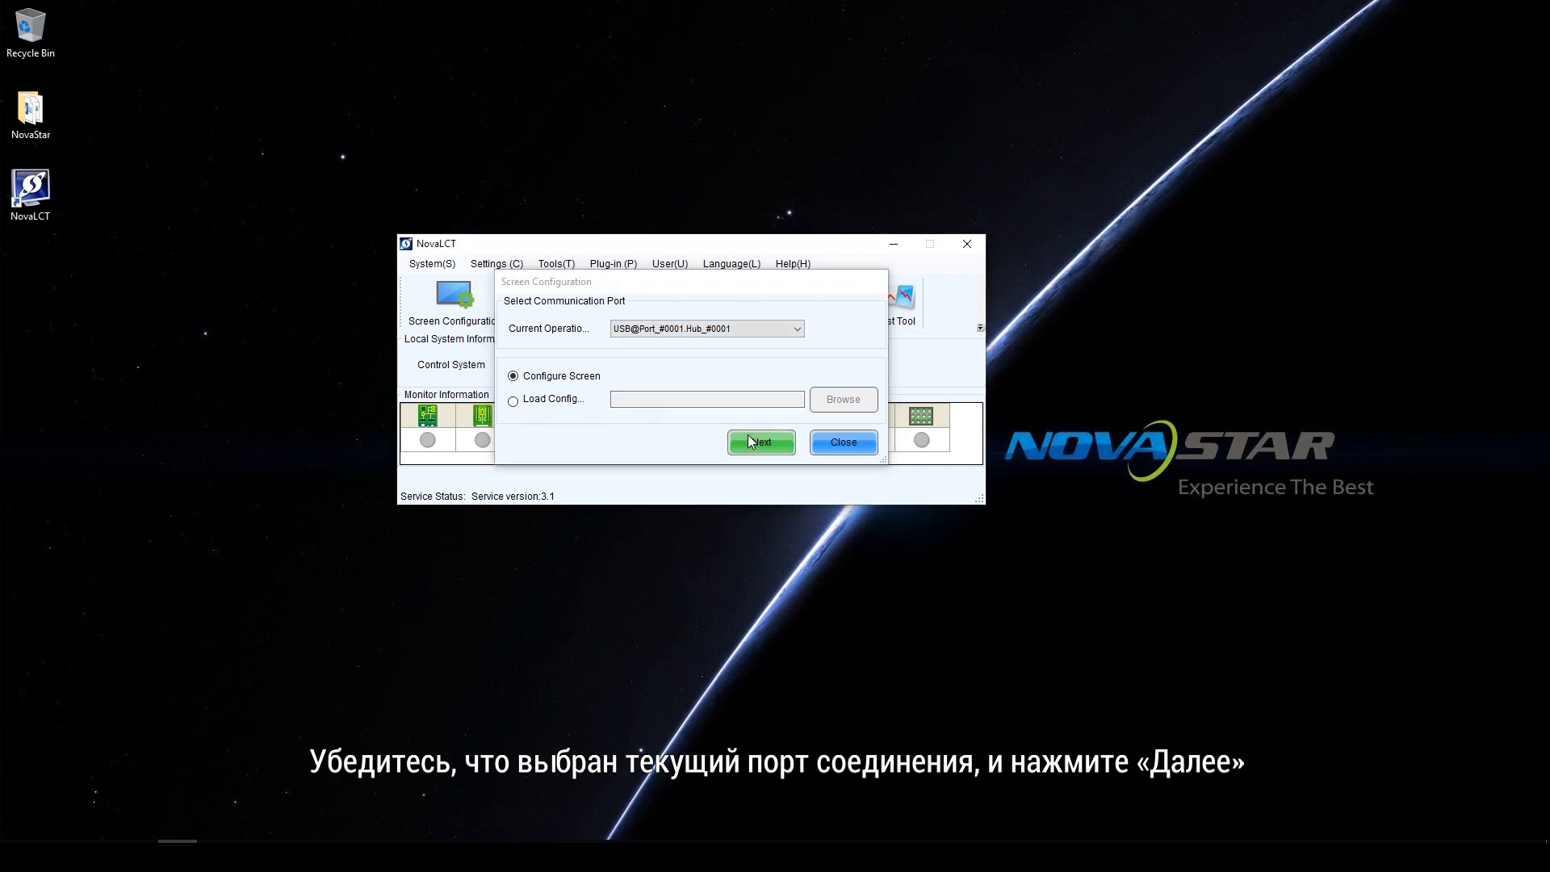
{"action": "left_click", "coordinate": [761, 442]}
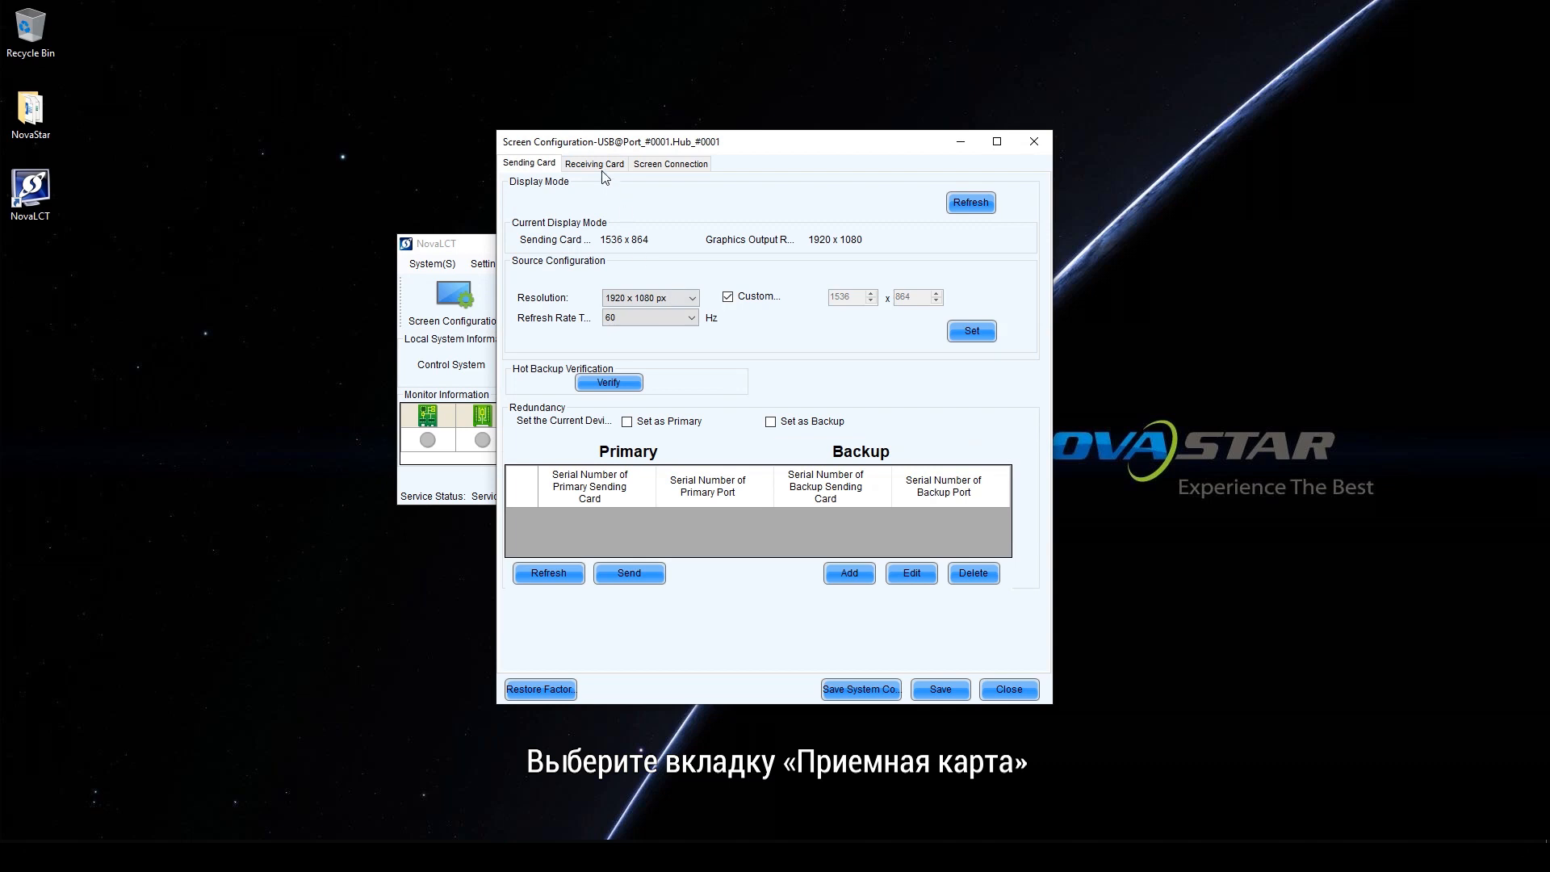
Show the Receiving Card tab with 104x208 cabinet, 60 Hz and Normal 4096 grayscale
{"action": "left_click", "coordinate": [594, 163]}
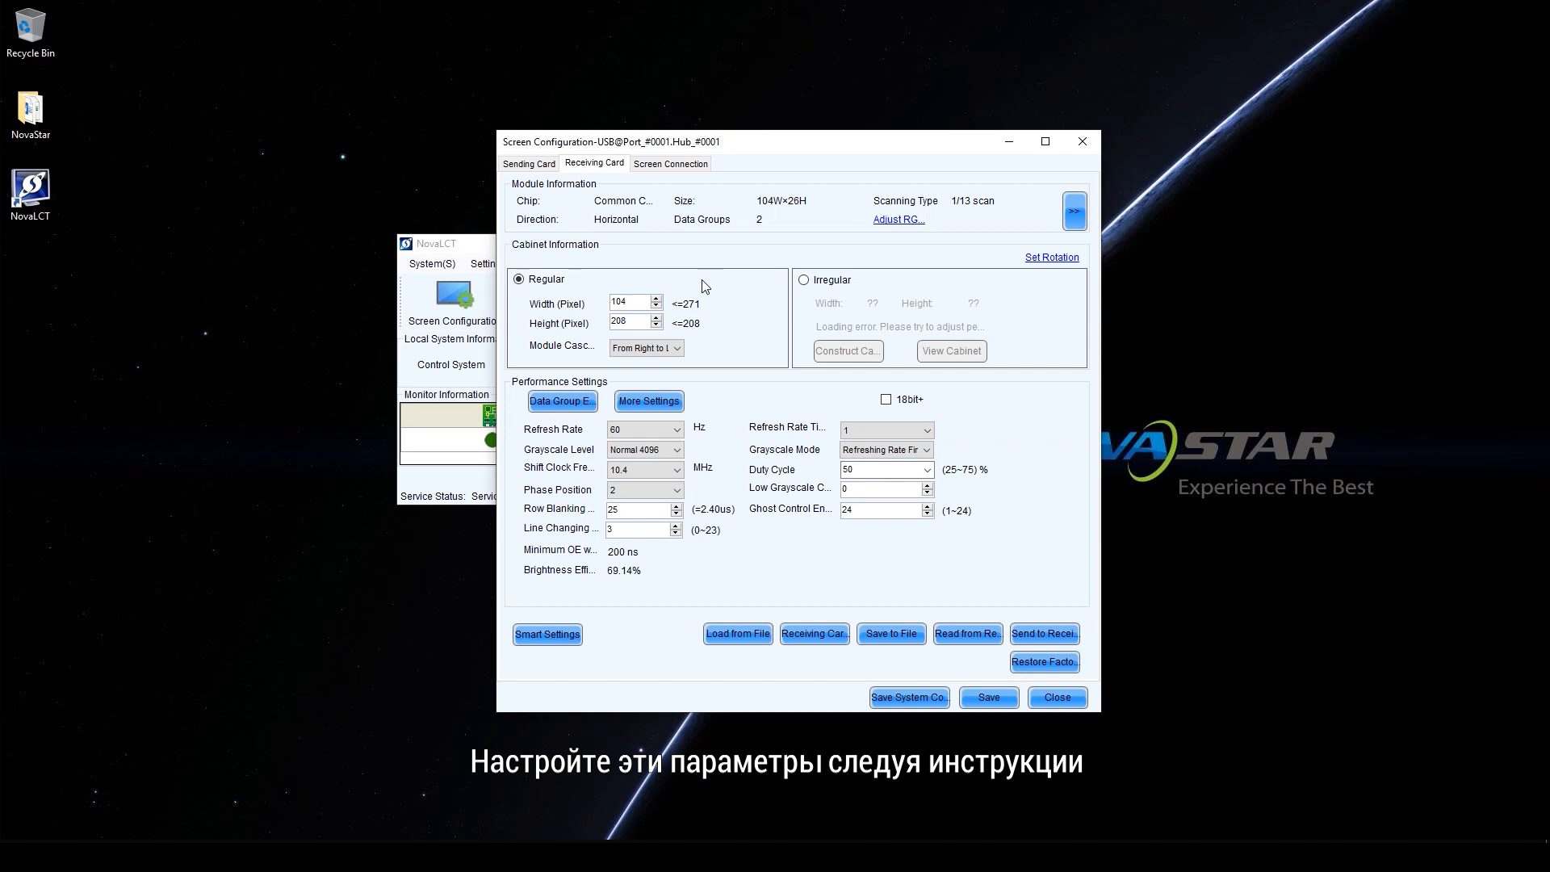
{"action": "mouse_move", "coordinate": [576, 204]}
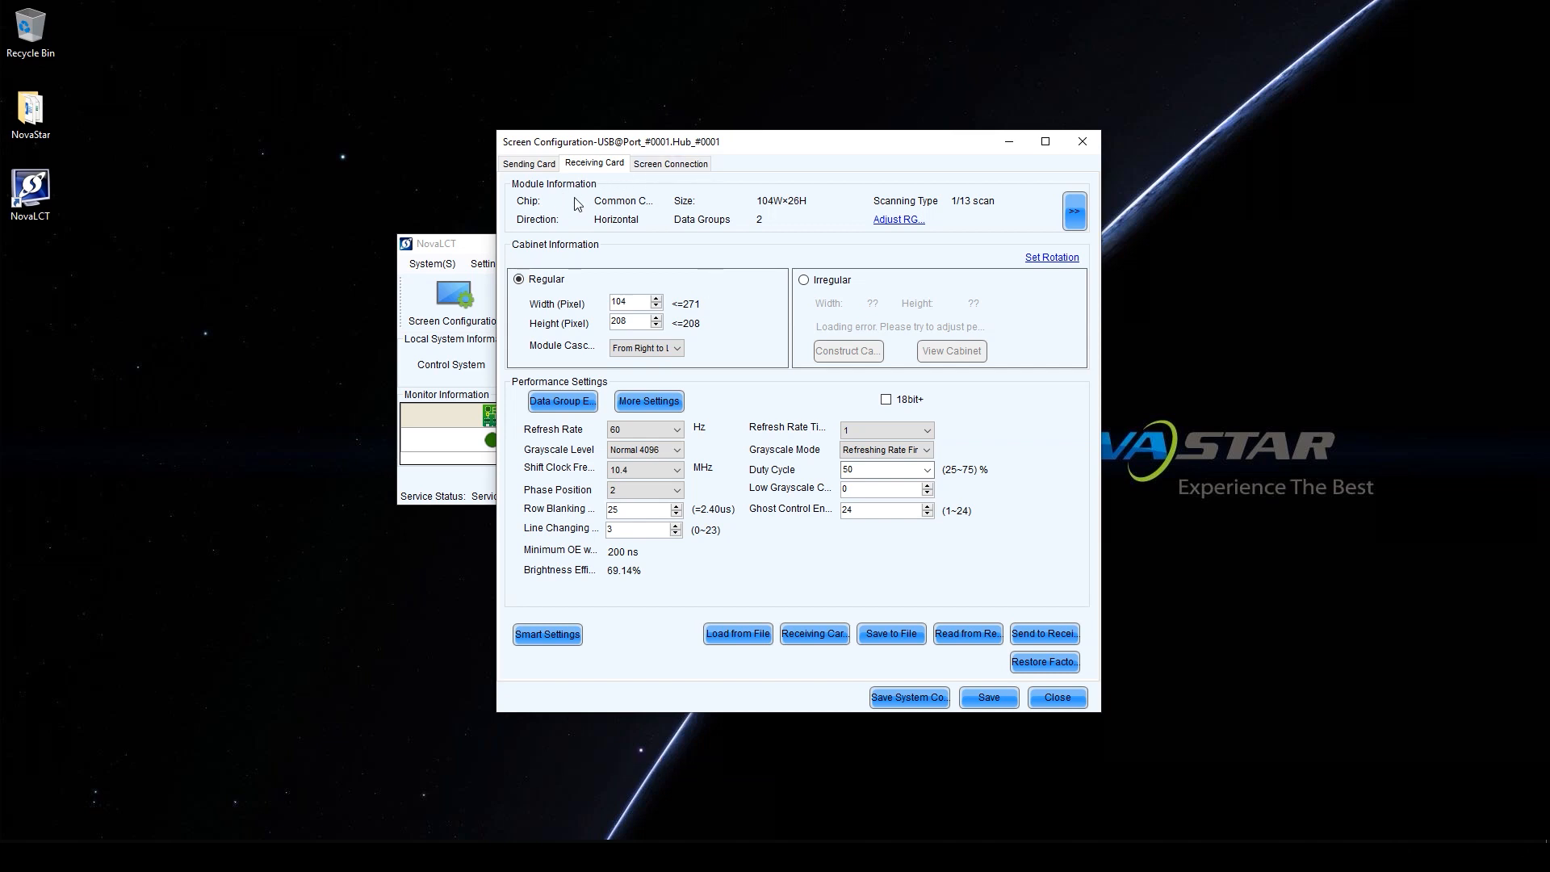
{"action": "mouse_move", "coordinate": [620, 202]}
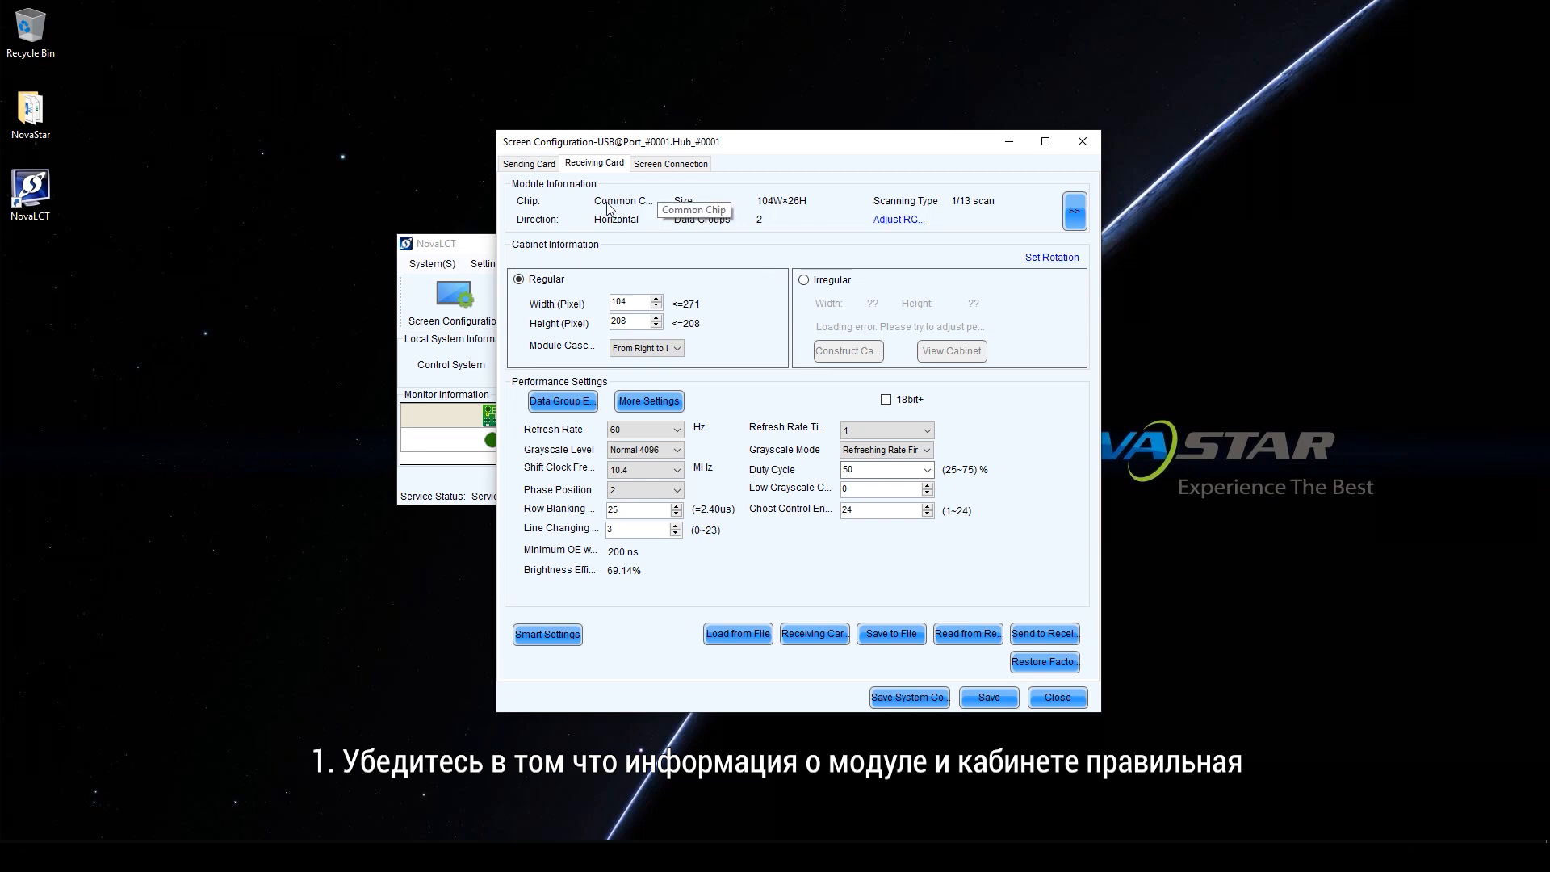
{"action": "mouse_move", "coordinate": [640, 209]}
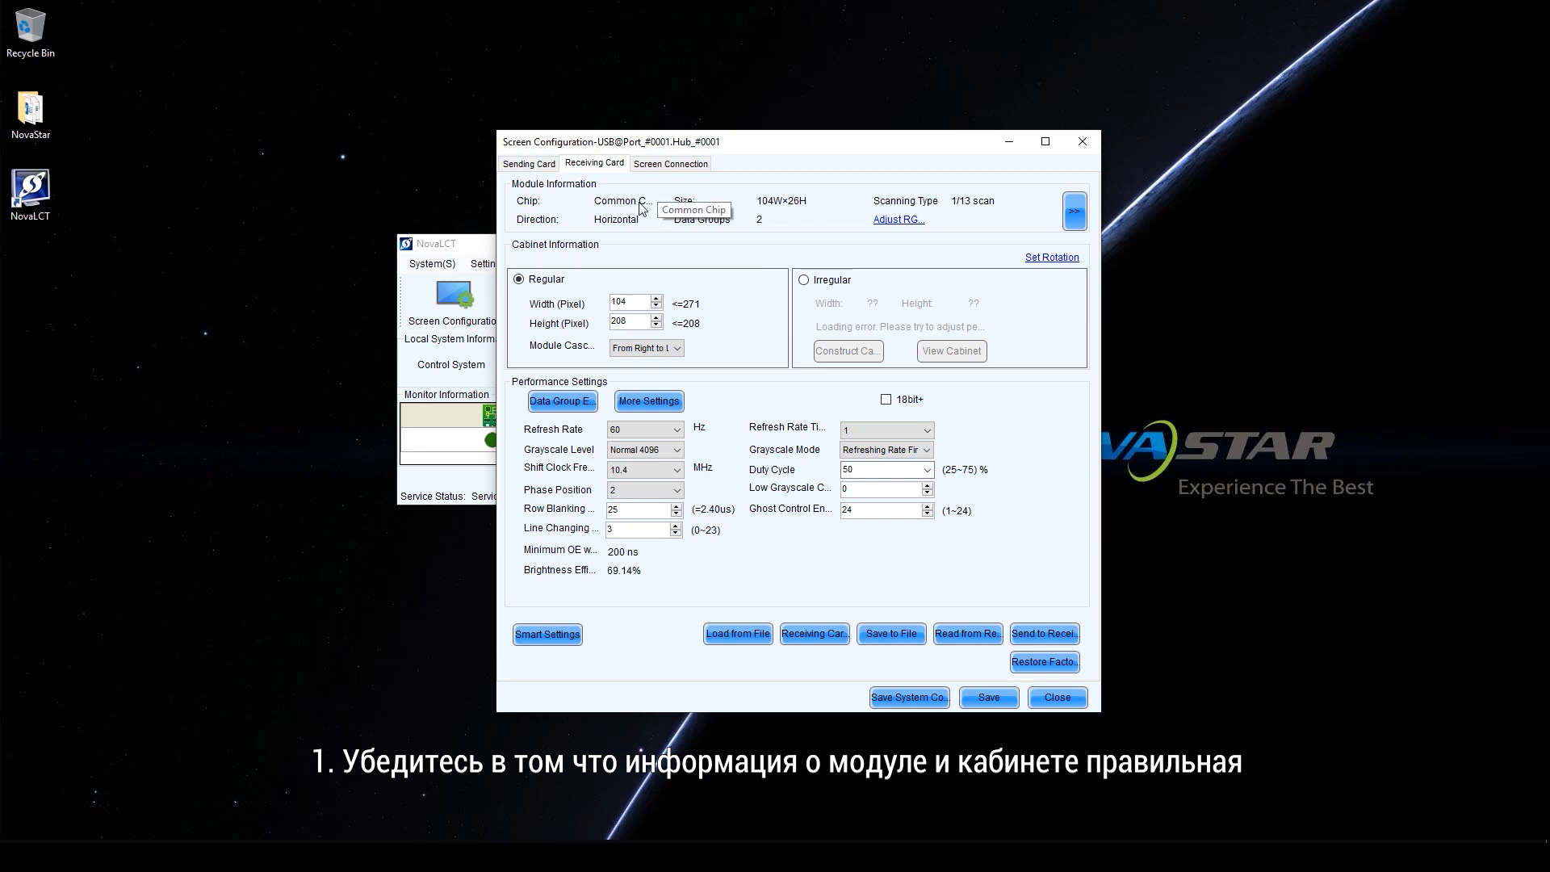
{"action": "mouse_move", "coordinate": [590, 290]}
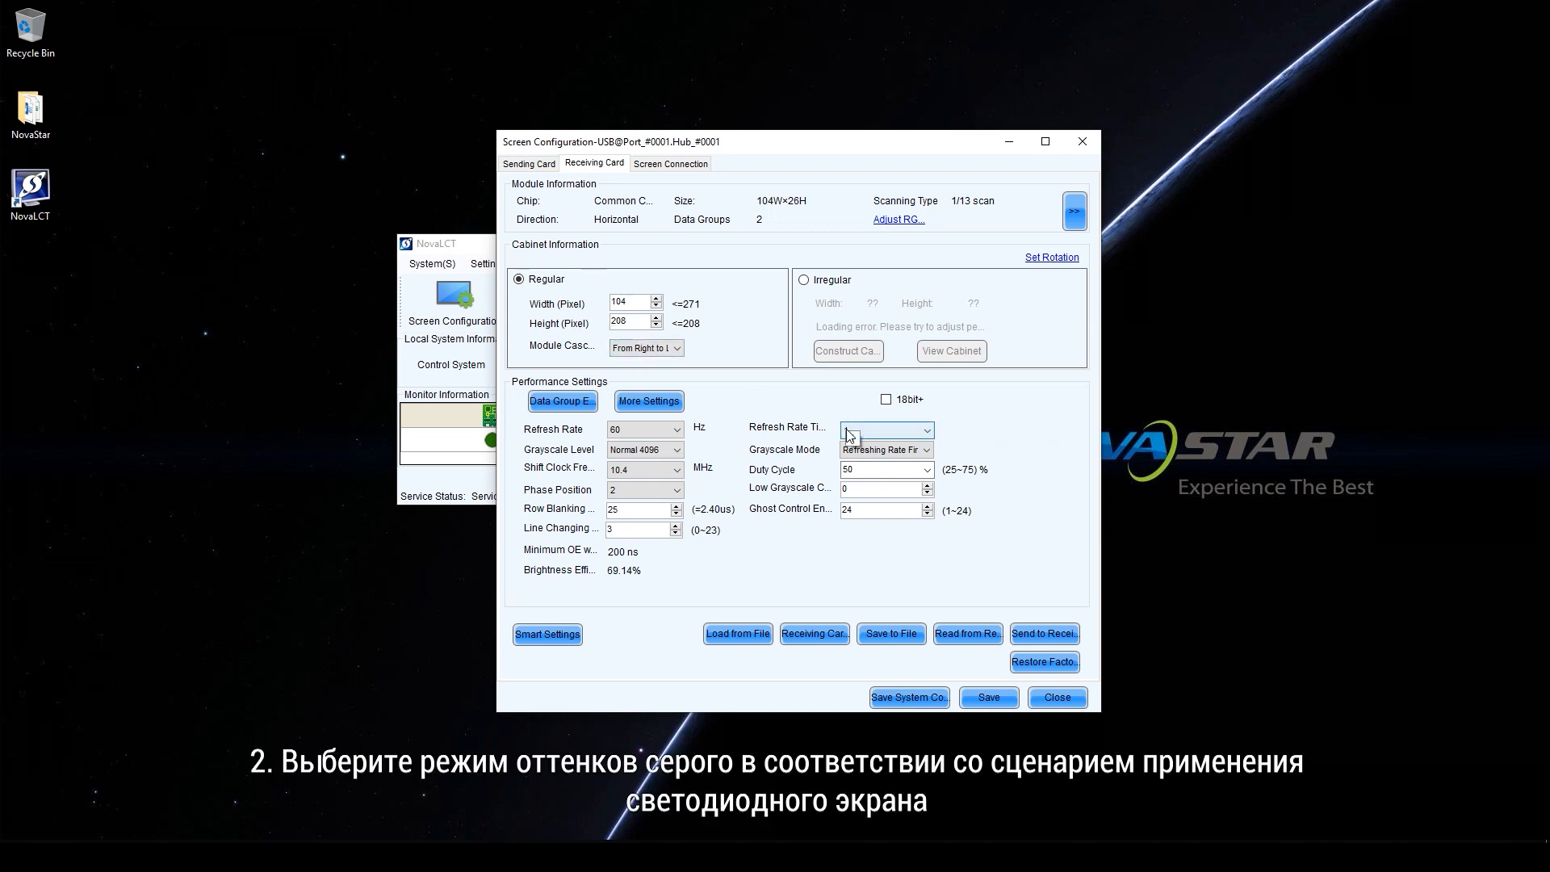
{"action": "left_click", "coordinate": [928, 450]}
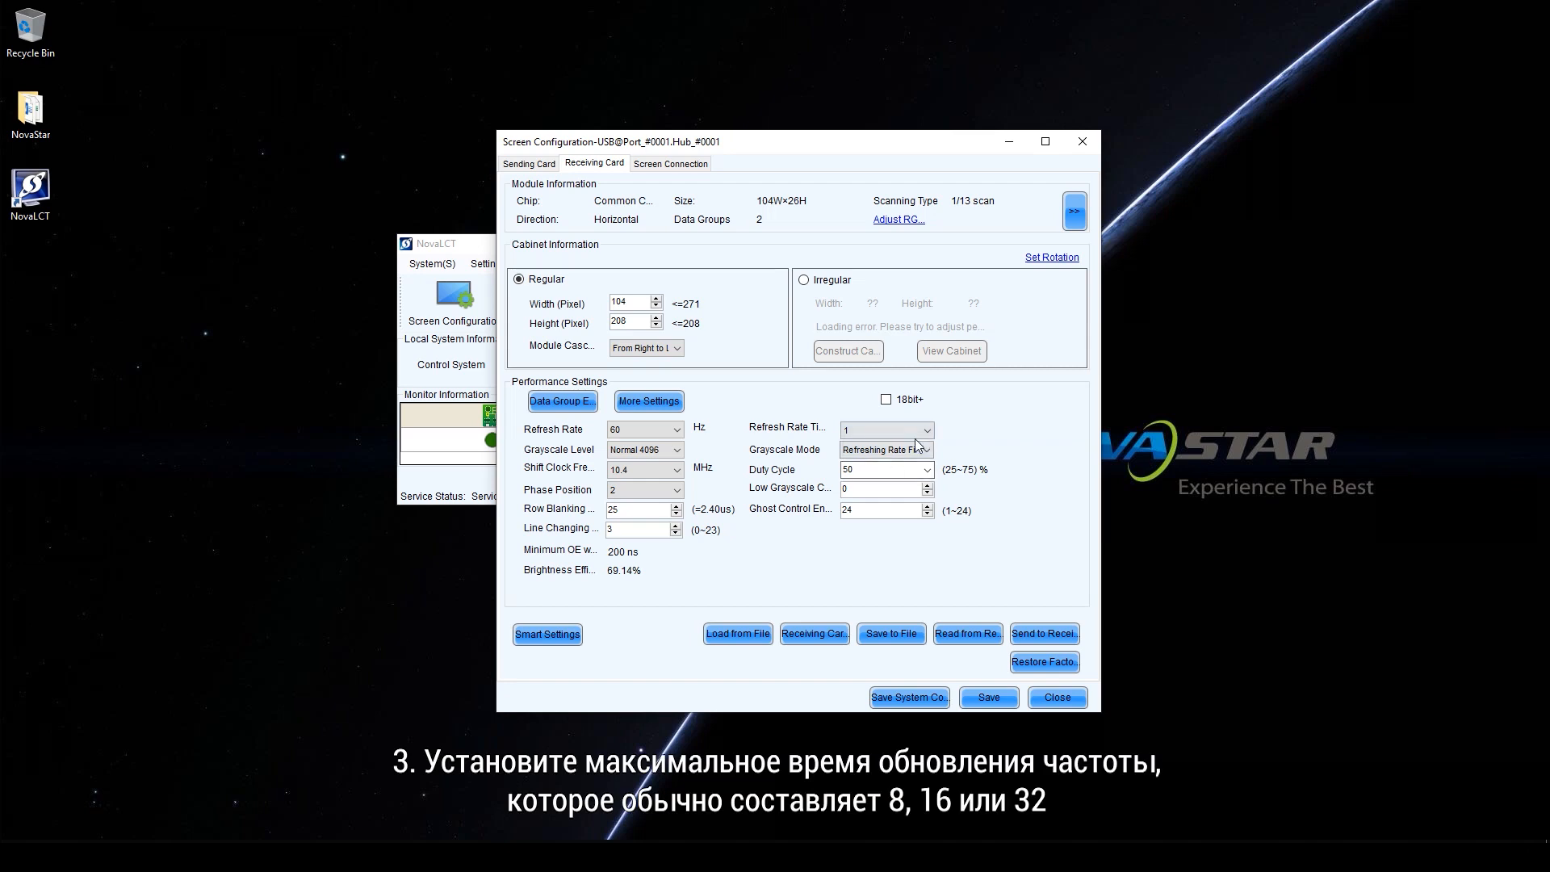
Set Refresh Rate Times to 32 and Refresh Rate to 3840 Hz in Performance Settings
{"action": "left_click", "coordinate": [927, 428]}
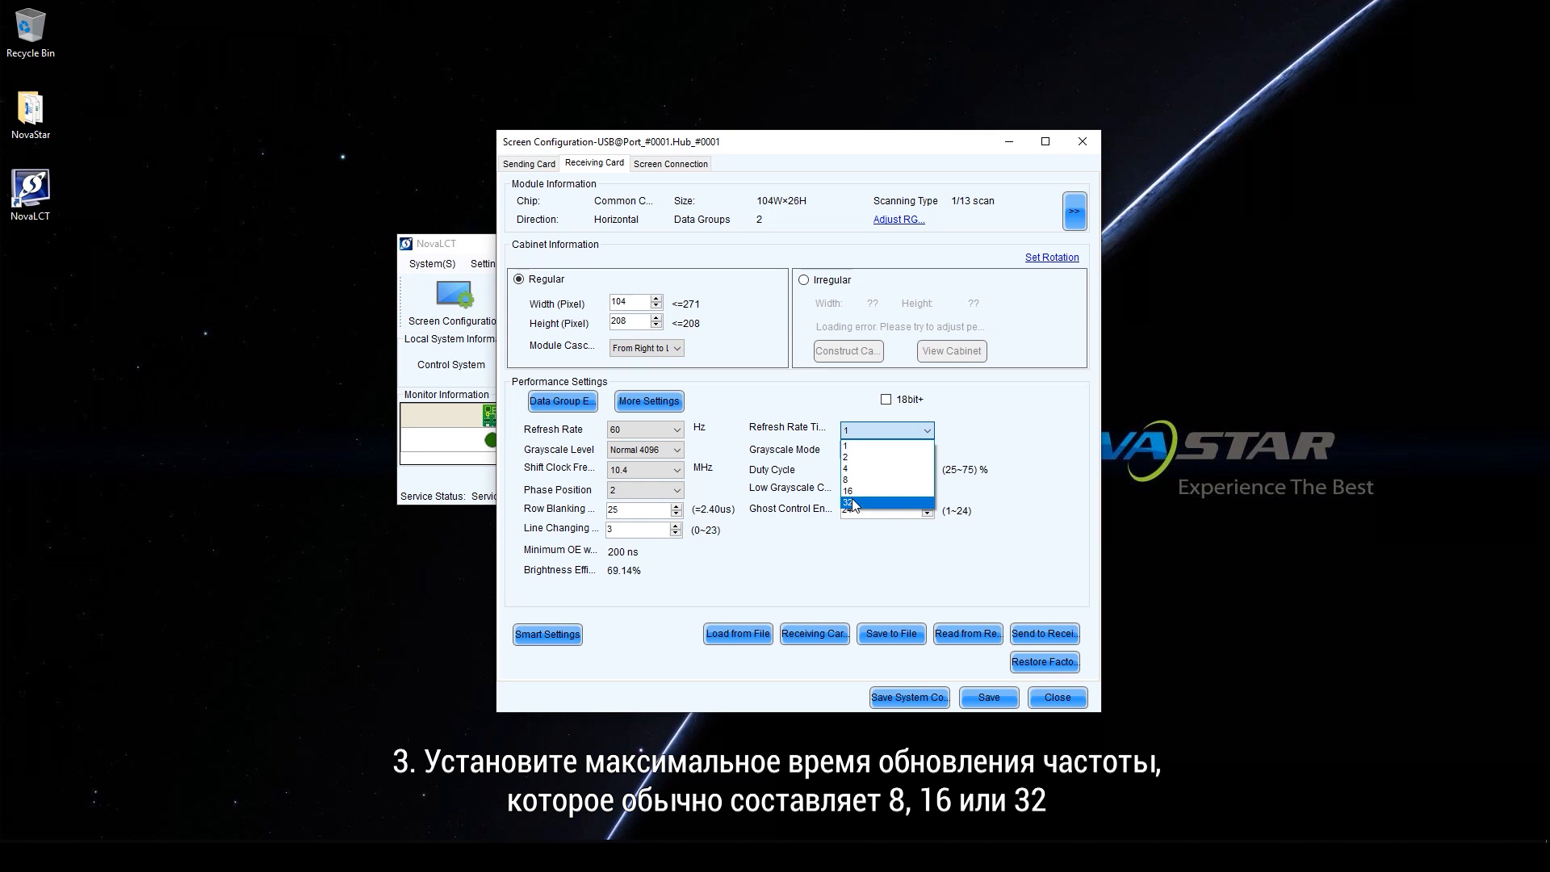
{"action": "left_click", "coordinate": [882, 503]}
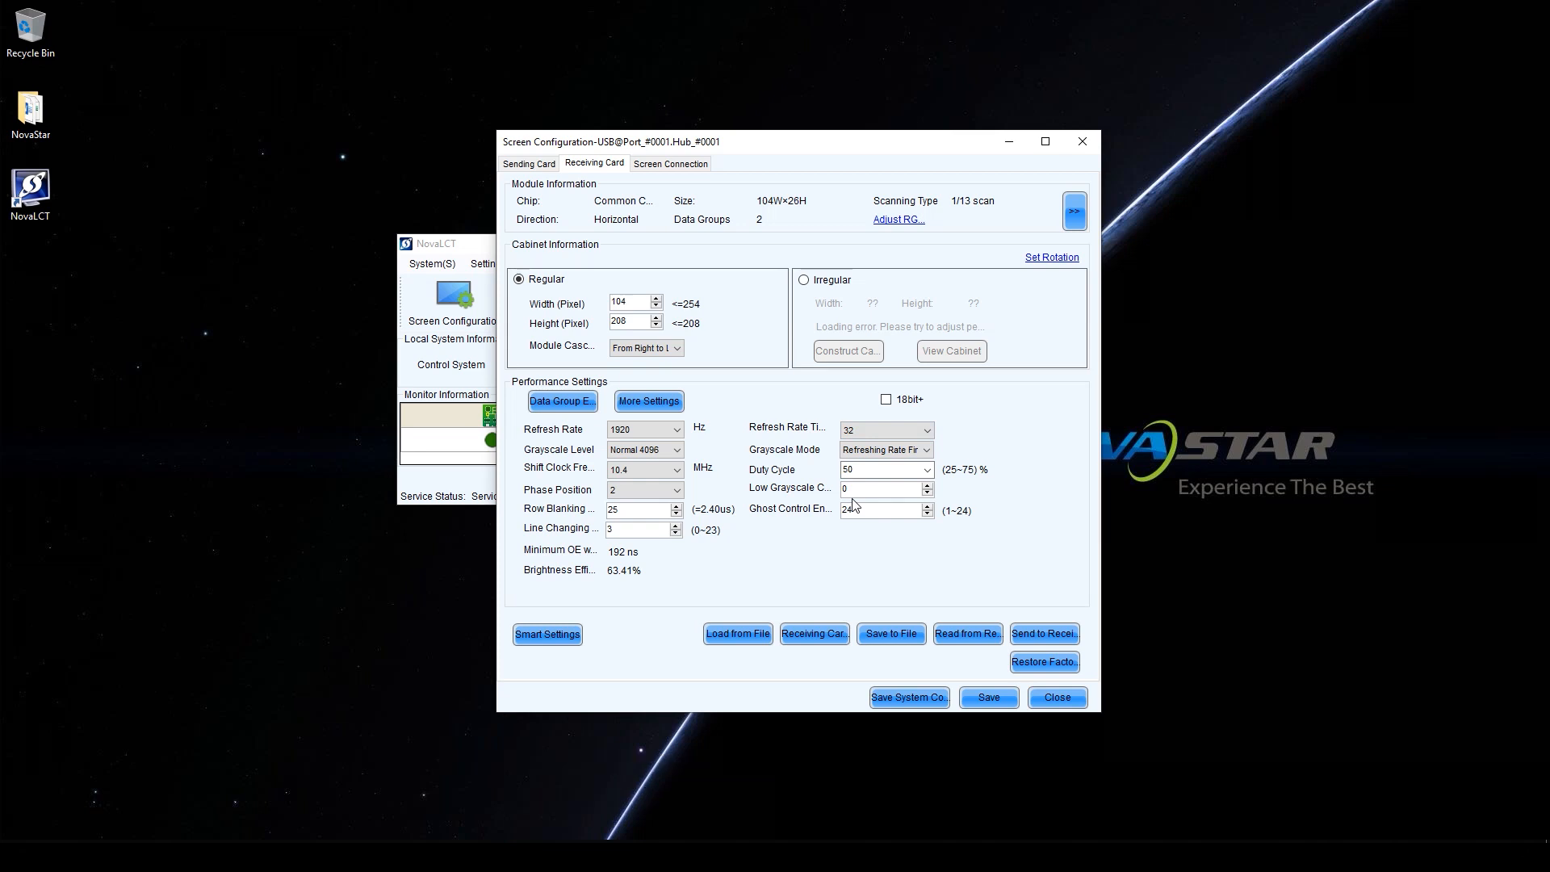
{"action": "mouse_move", "coordinate": [798, 457]}
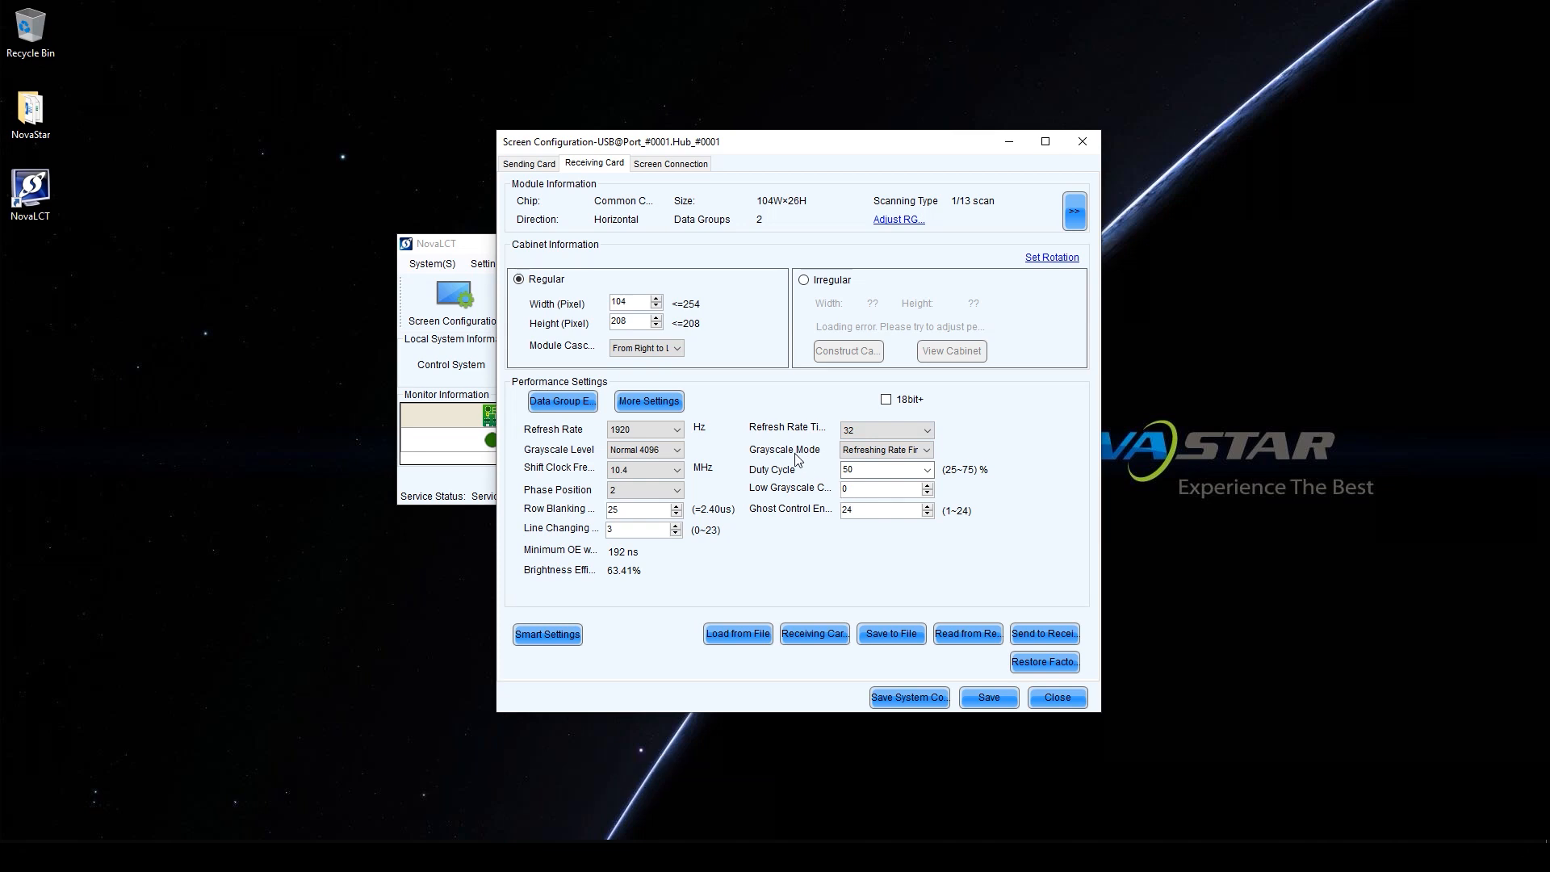
{"action": "left_click", "coordinate": [676, 428]}
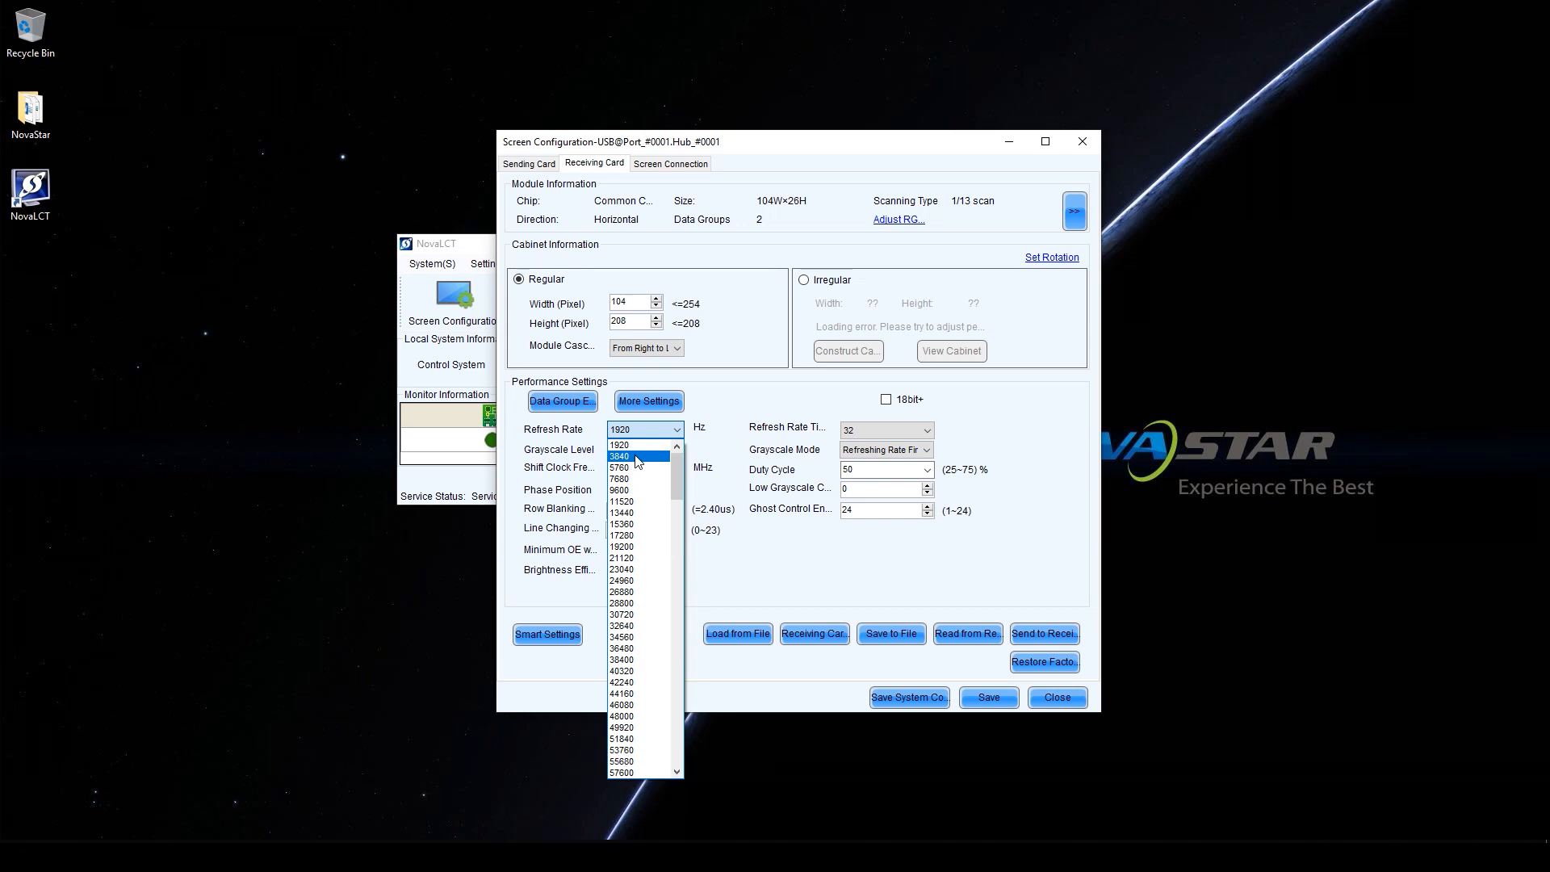
{"action": "left_click", "coordinate": [621, 455]}
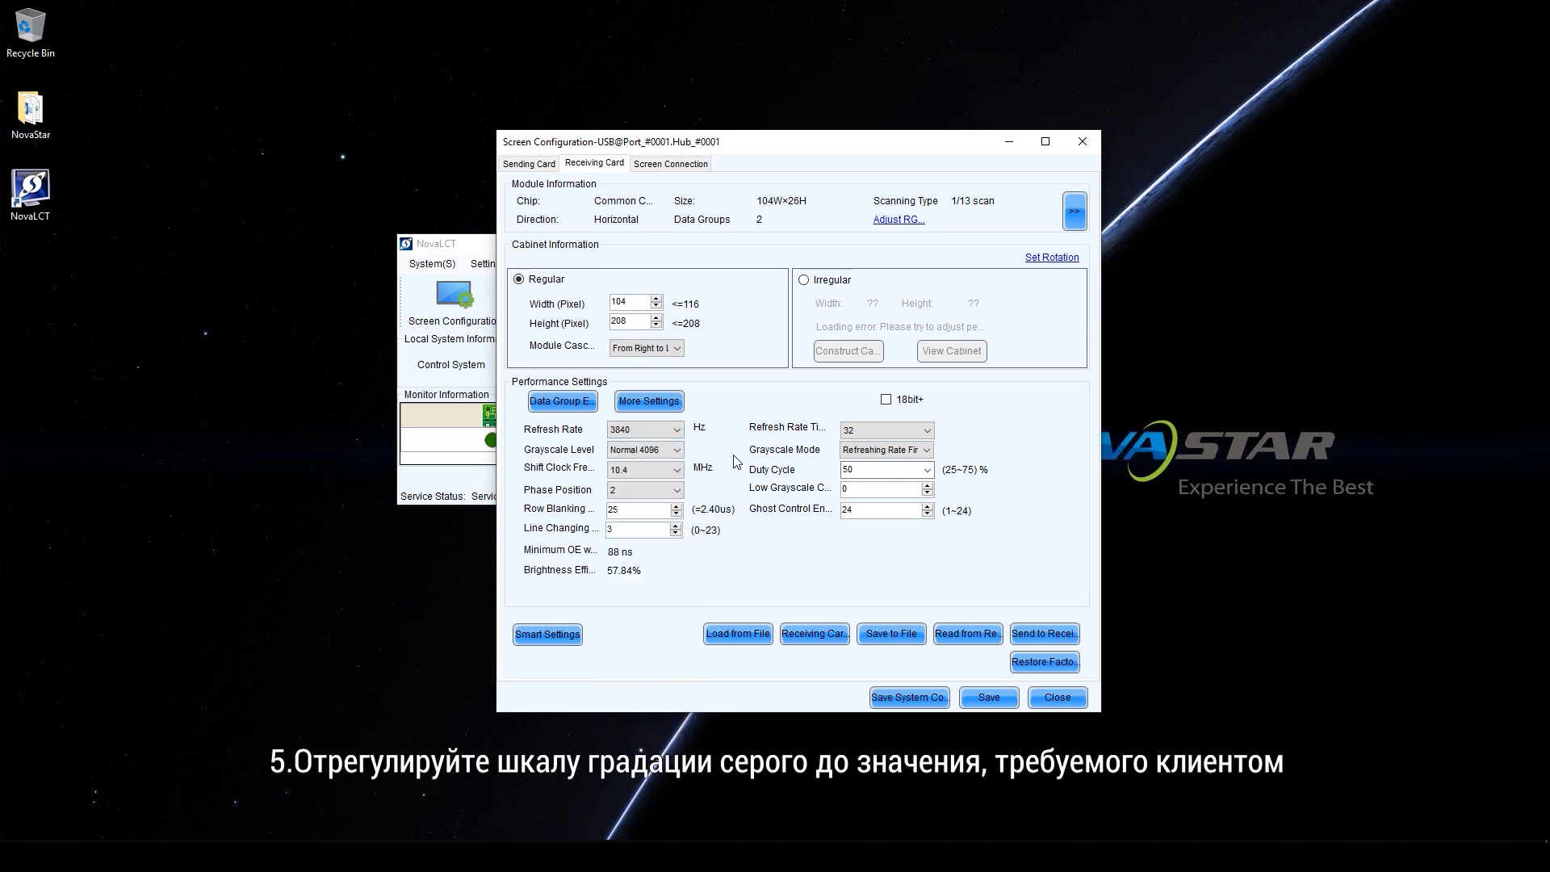
{"action": "left_click", "coordinate": [676, 449]}
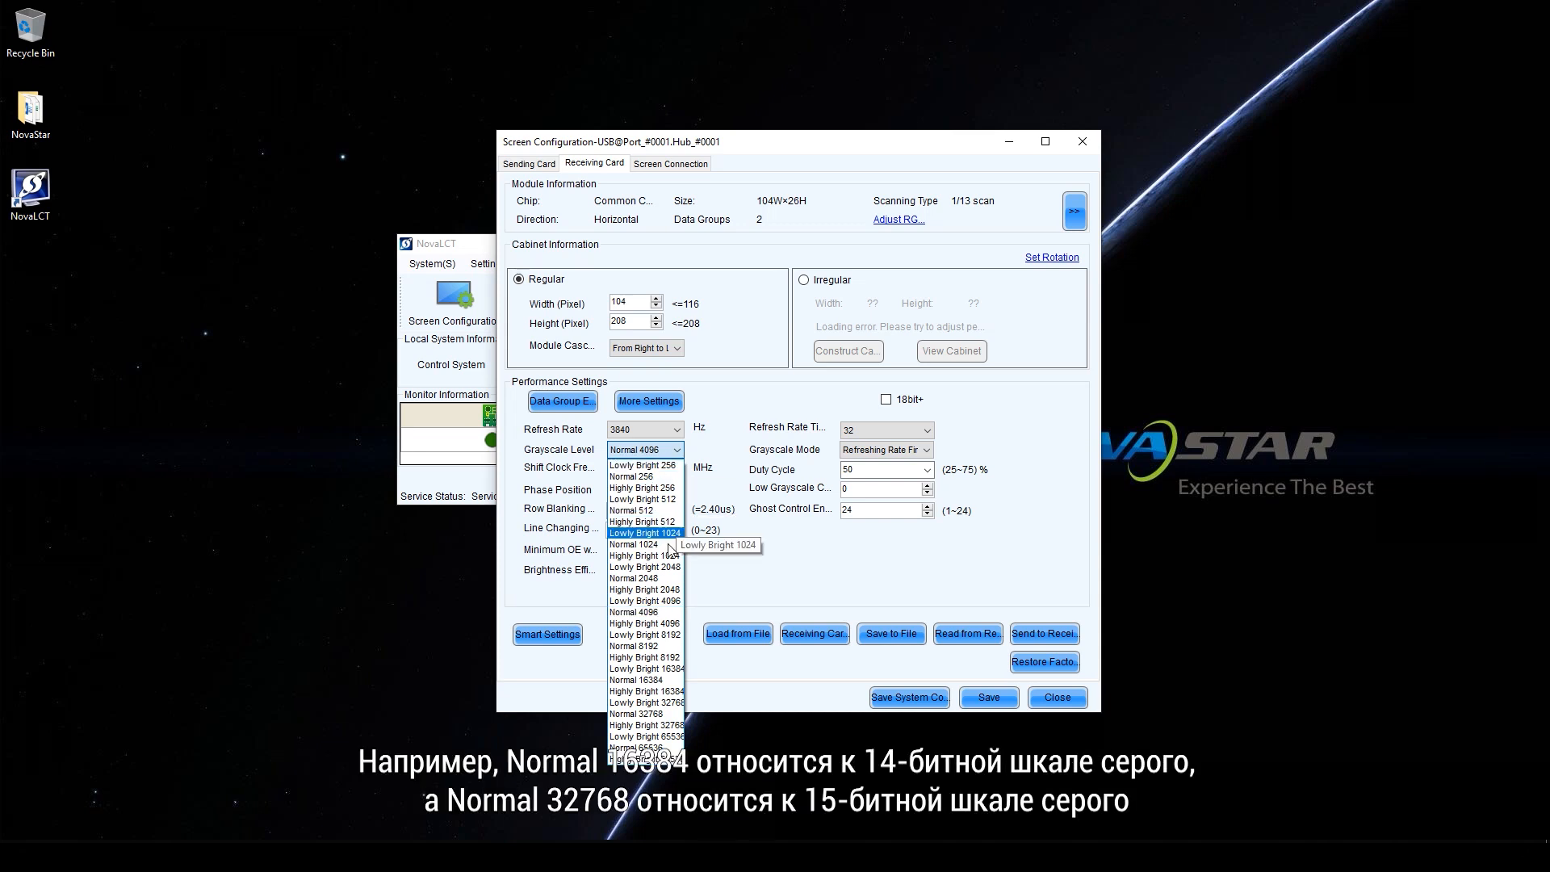
{"action": "mouse_move", "coordinate": [642, 680]}
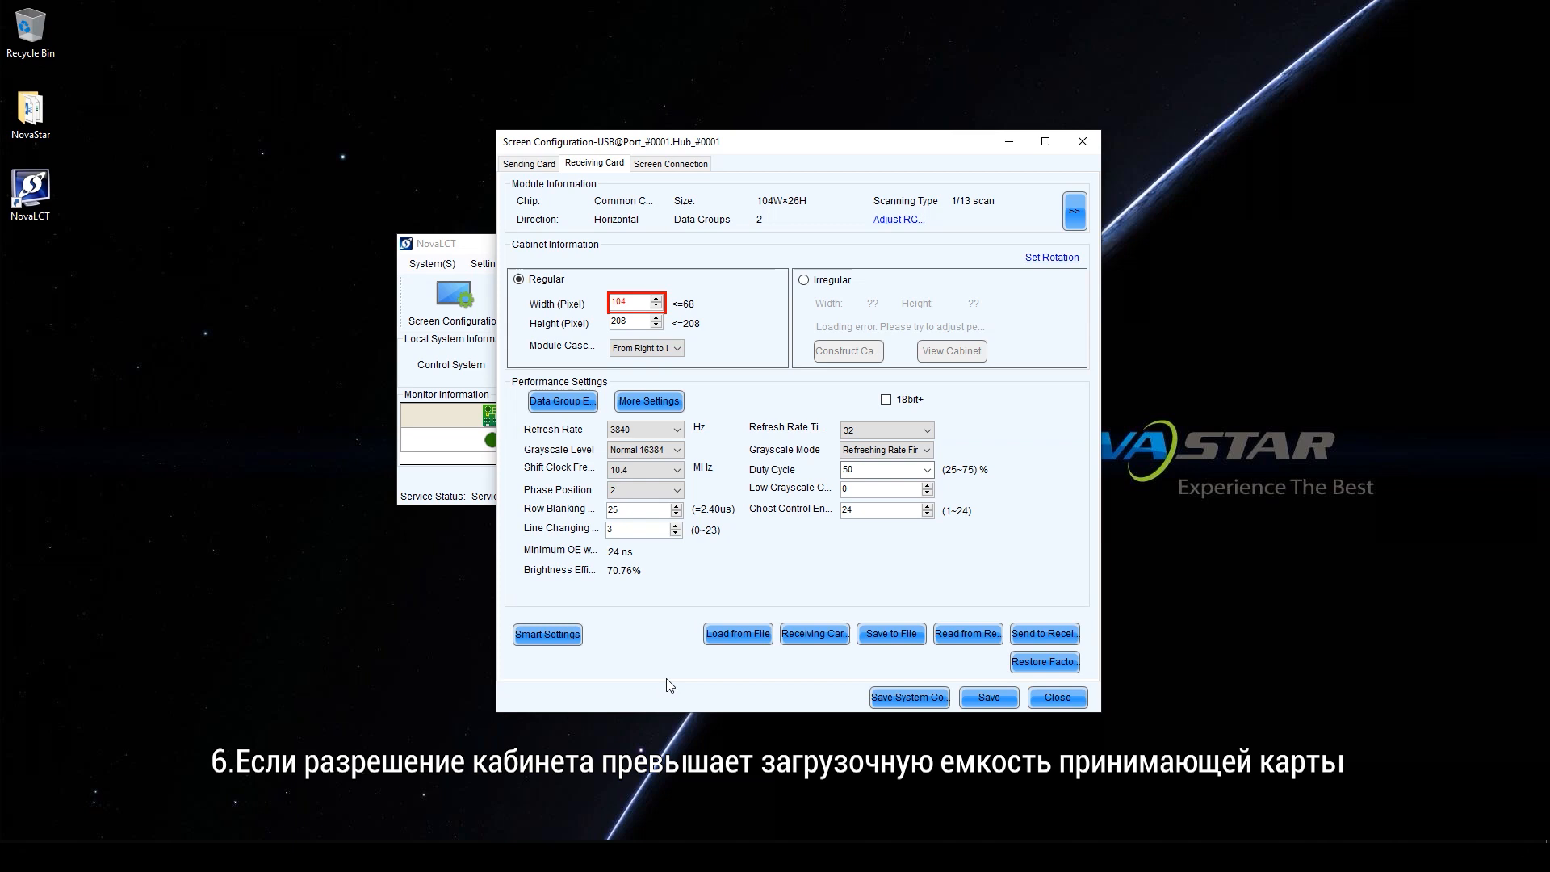
{"action": "mouse_move", "coordinate": [680, 321]}
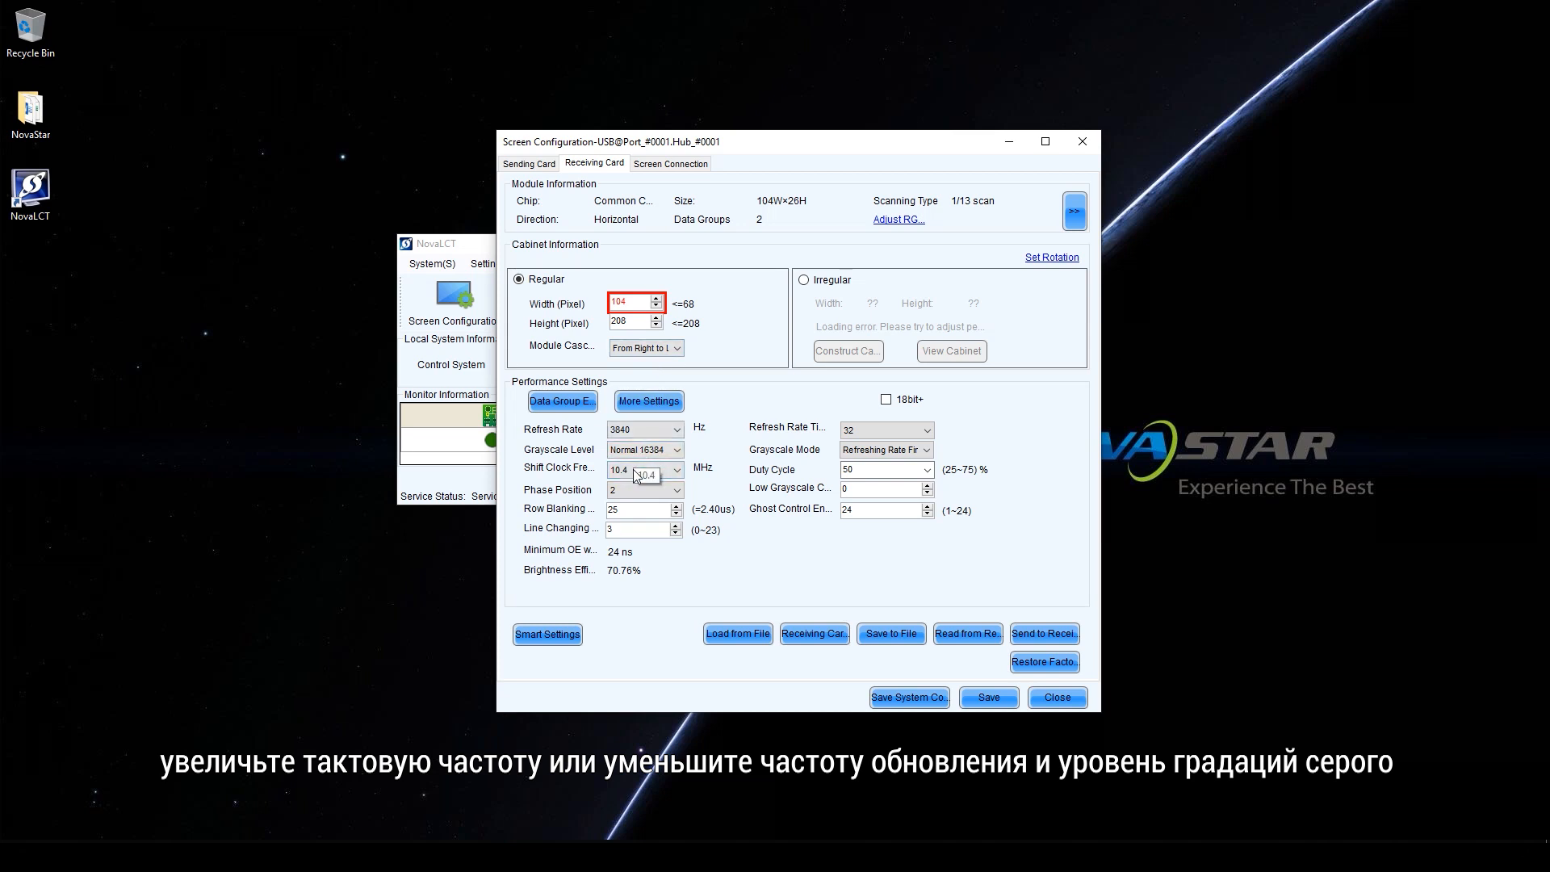
Set the shift clock frequency to 25.0 MHz and send it to all receiving cards
{"action": "left_click", "coordinate": [675, 468]}
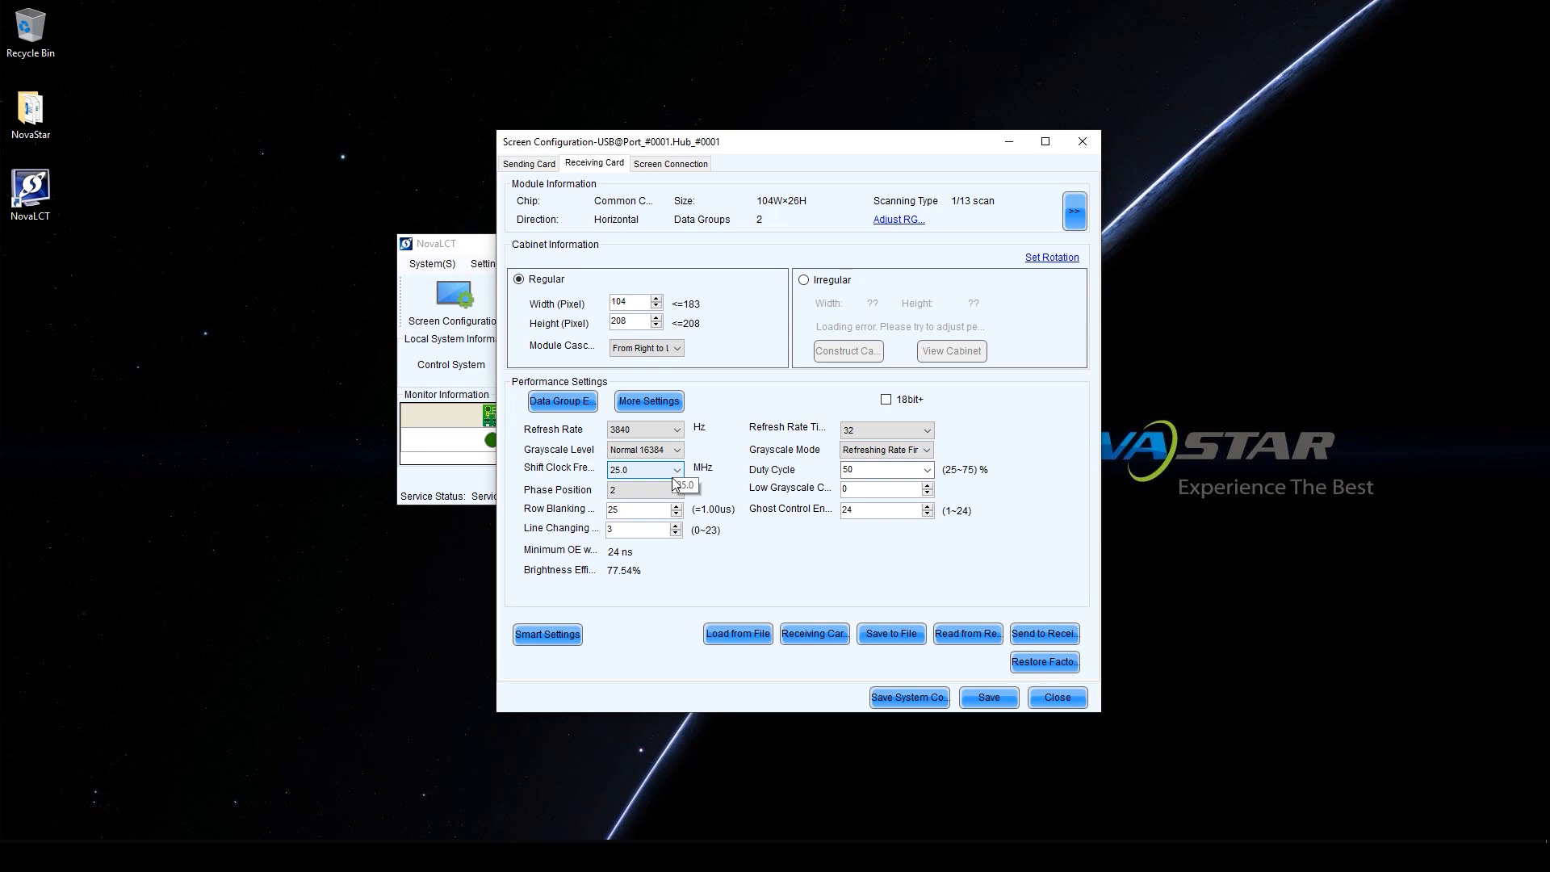
{"action": "left_click", "coordinate": [1044, 633]}
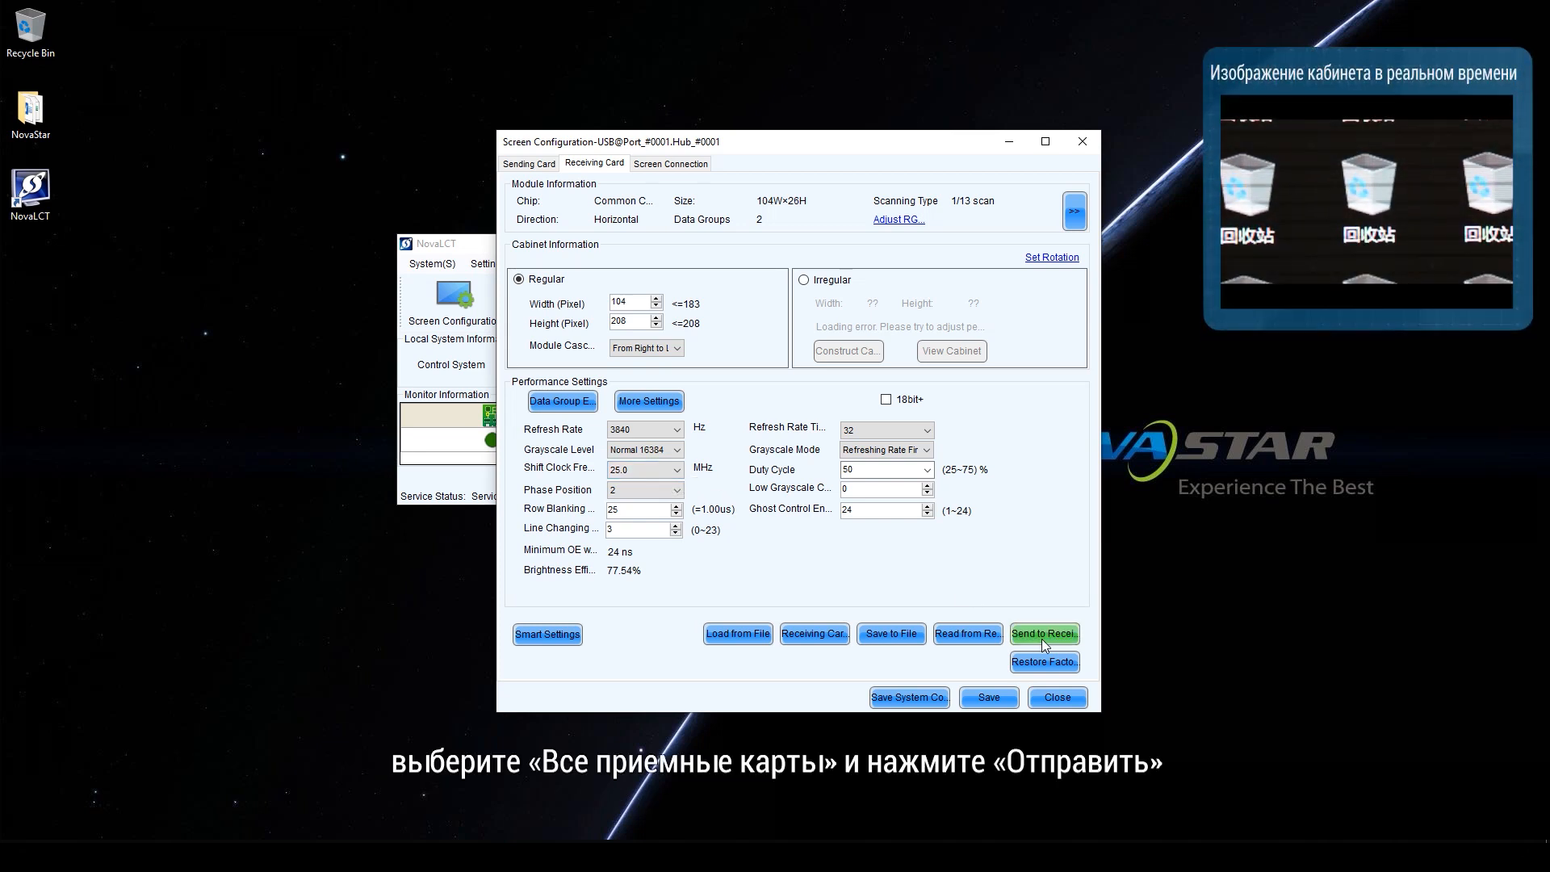
{"action": "left_click", "coordinate": [1044, 633]}
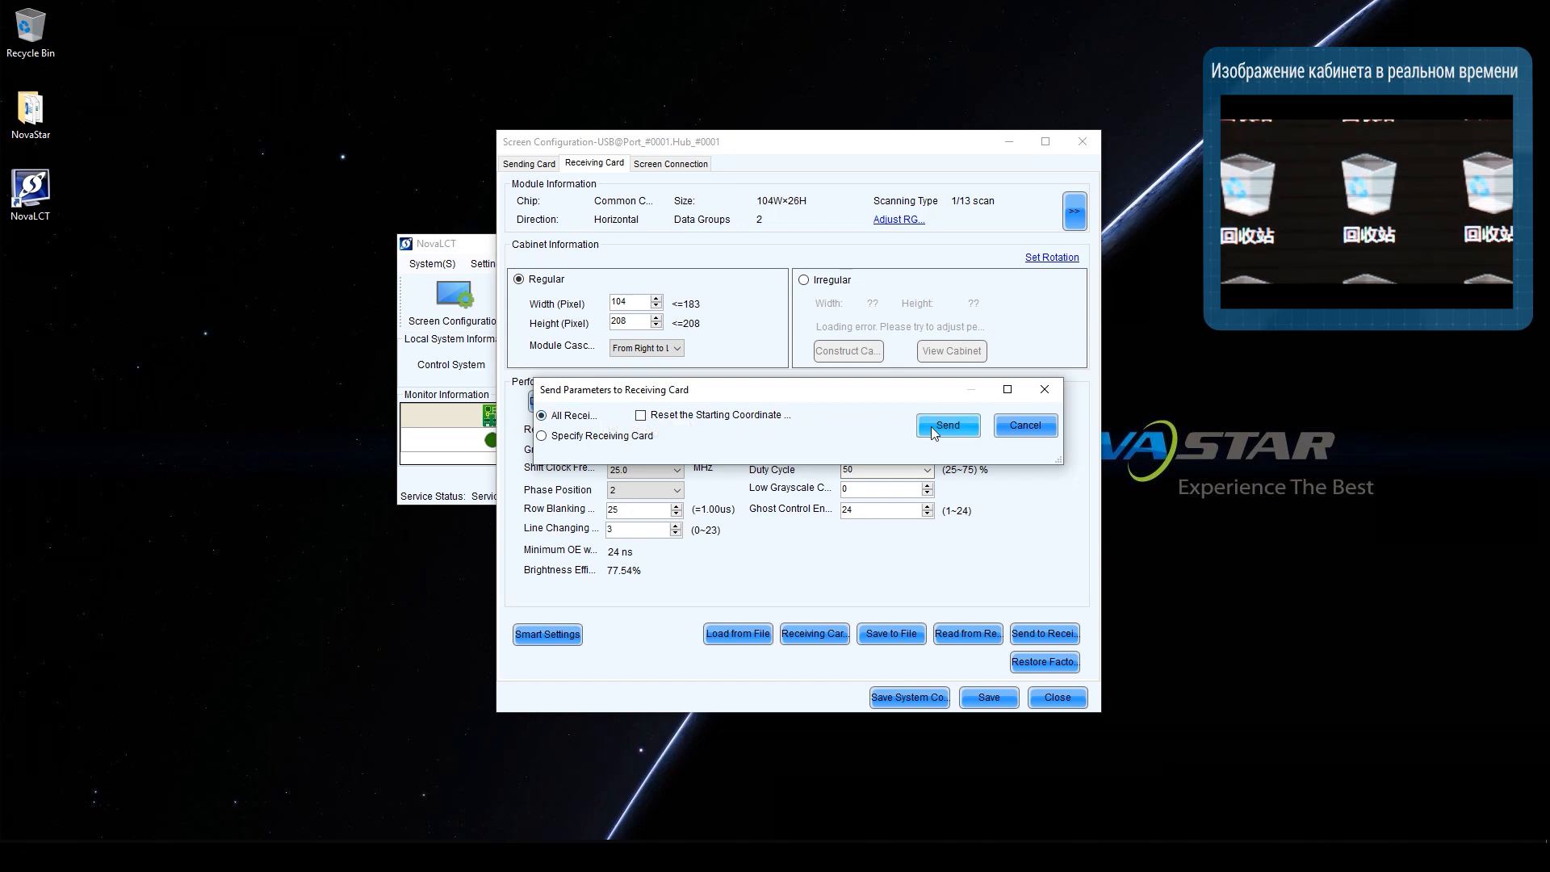
{"action": "left_click", "coordinate": [943, 425]}
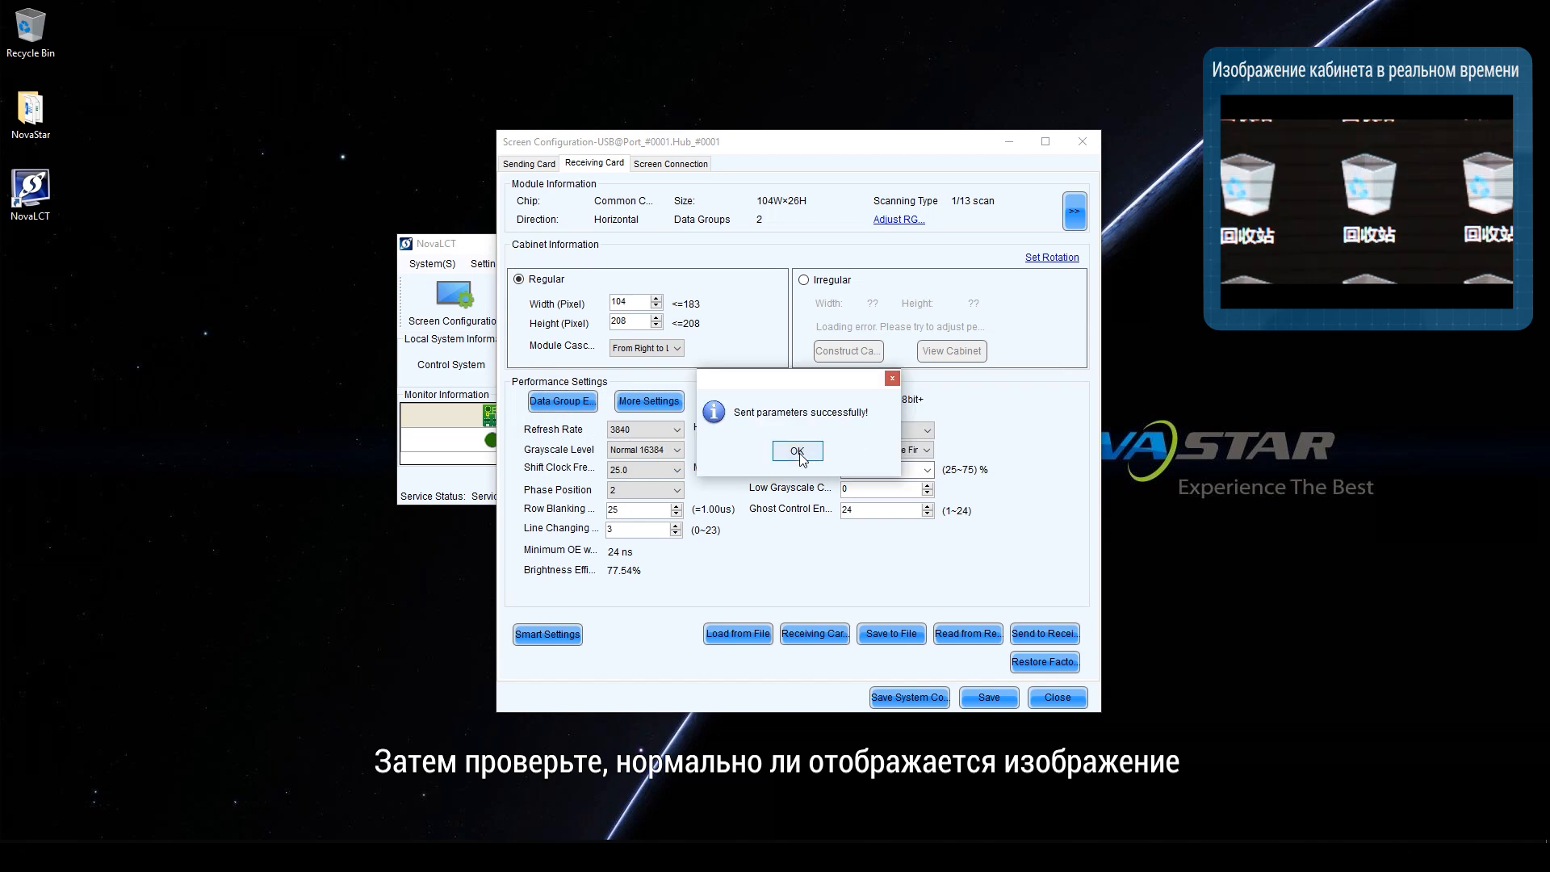
{"action": "left_click", "coordinate": [796, 450]}
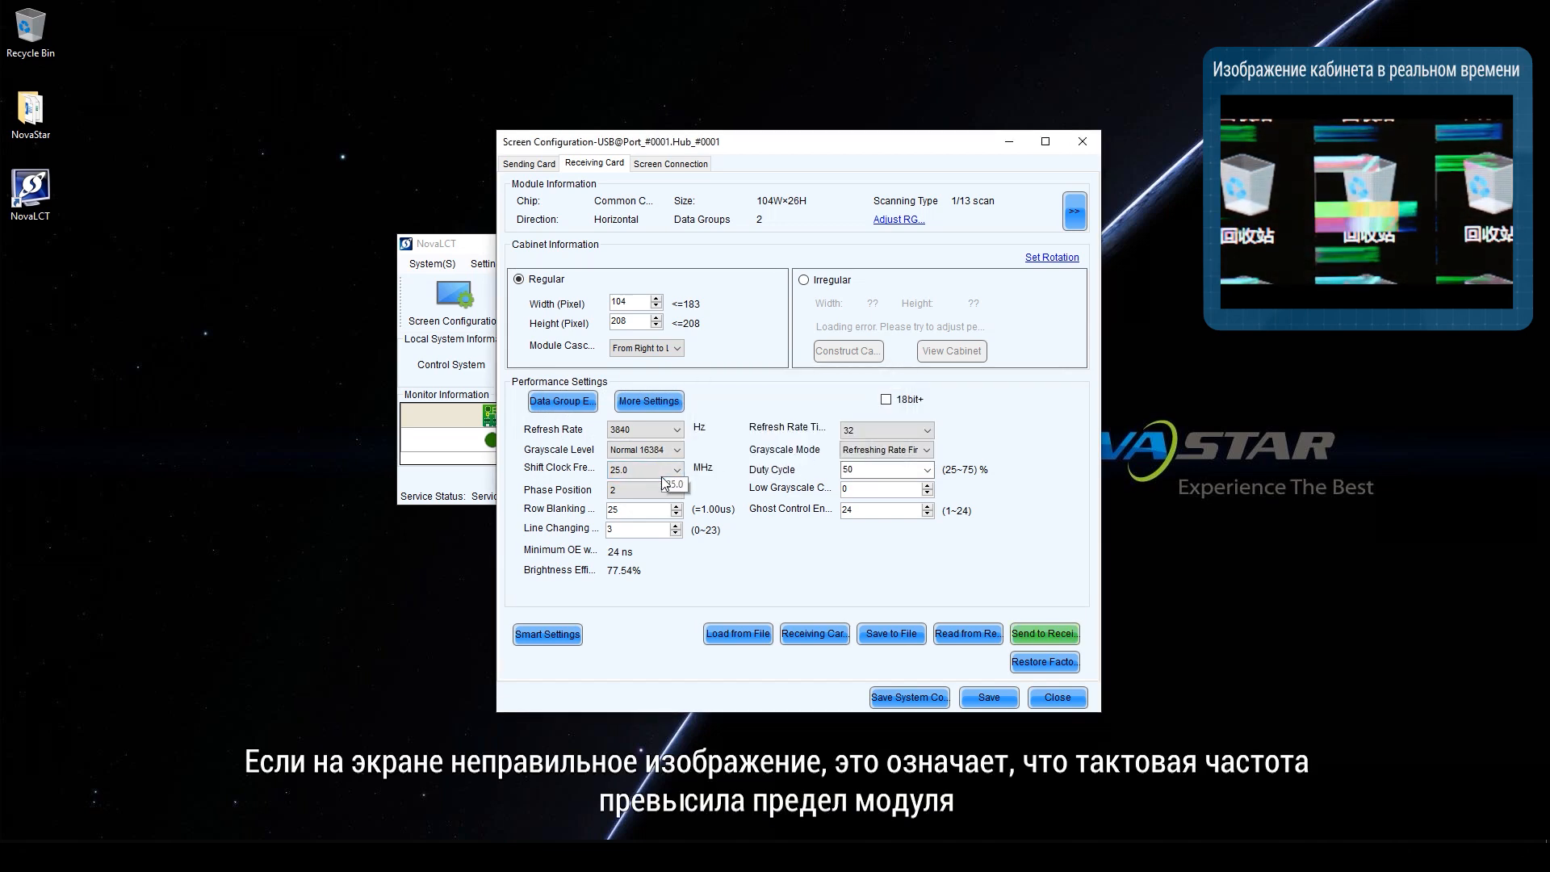
Lower the shift clock frequency to 15.6 MHz and send it to all receiving cards
{"action": "left_click", "coordinate": [674, 470]}
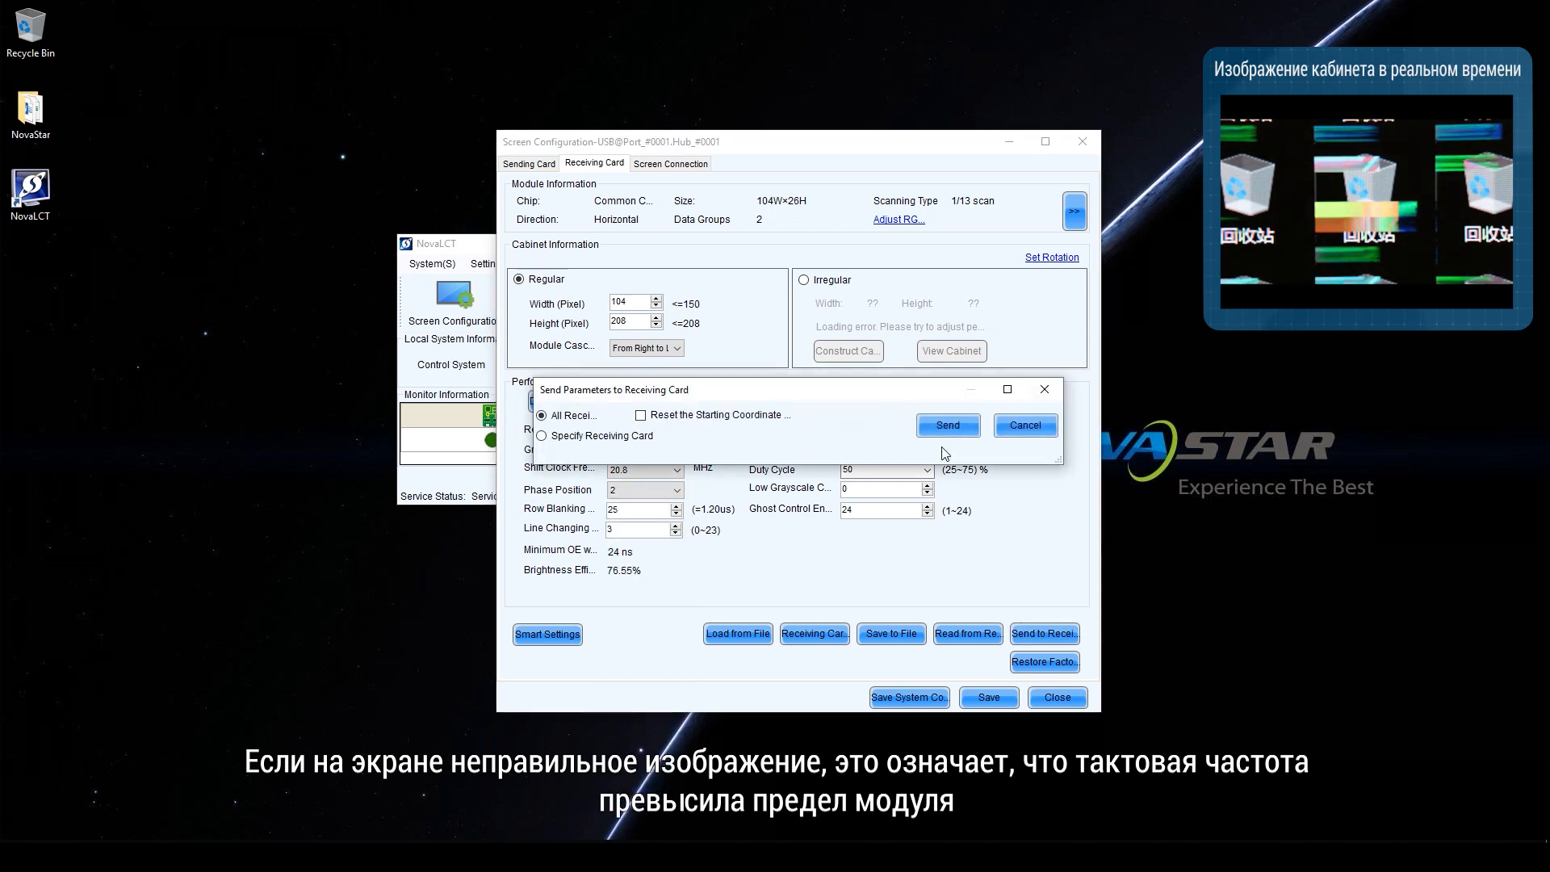
{"action": "left_click", "coordinate": [946, 425]}
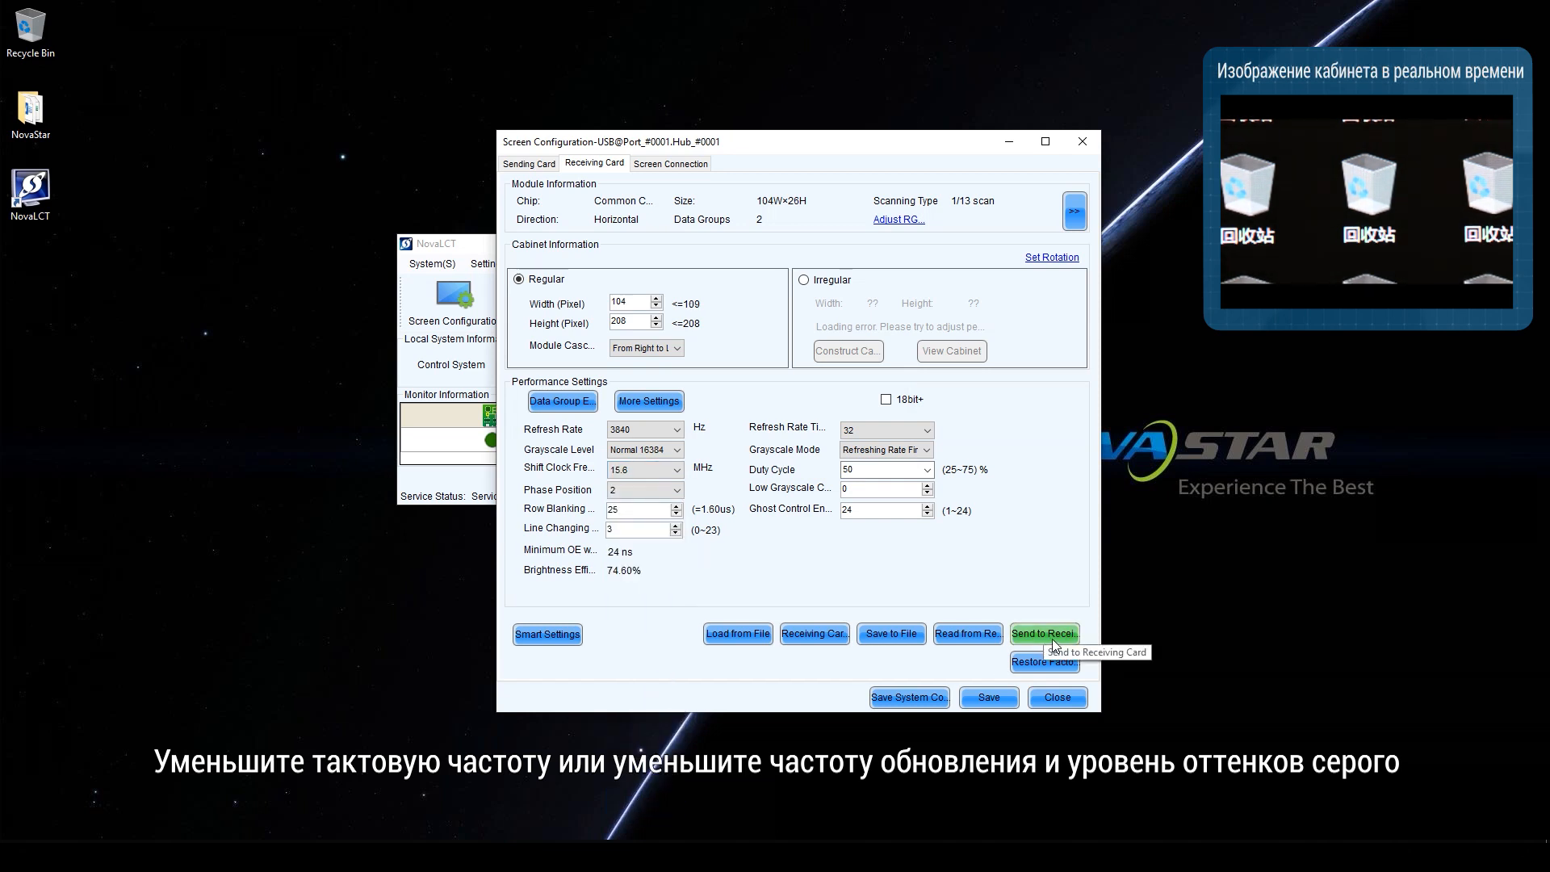
{"action": "left_click", "coordinate": [1043, 632]}
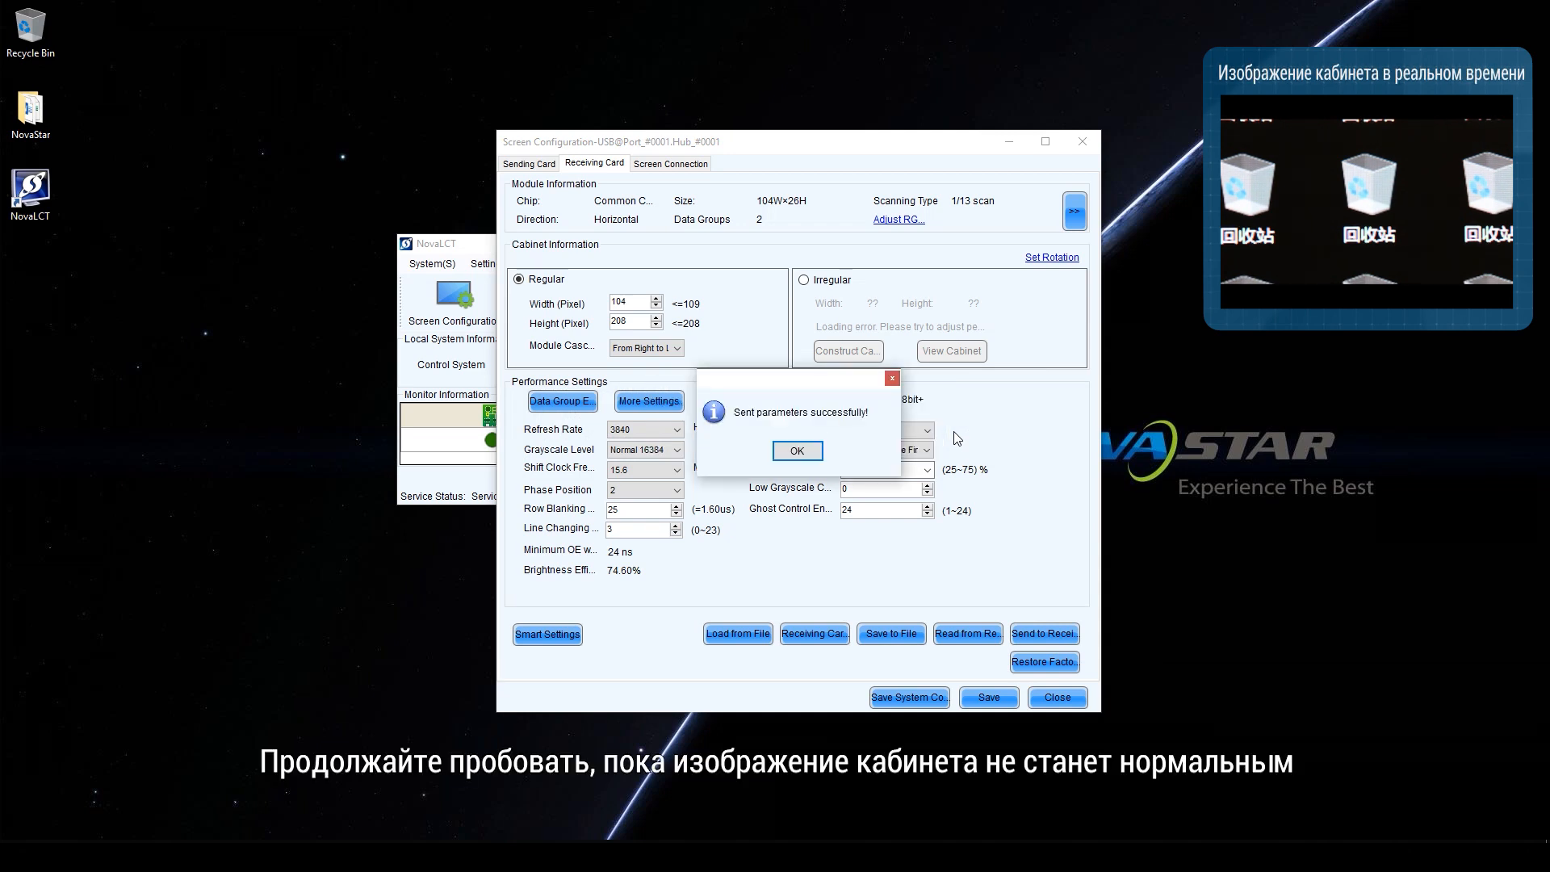
{"action": "left_click", "coordinate": [796, 449]}
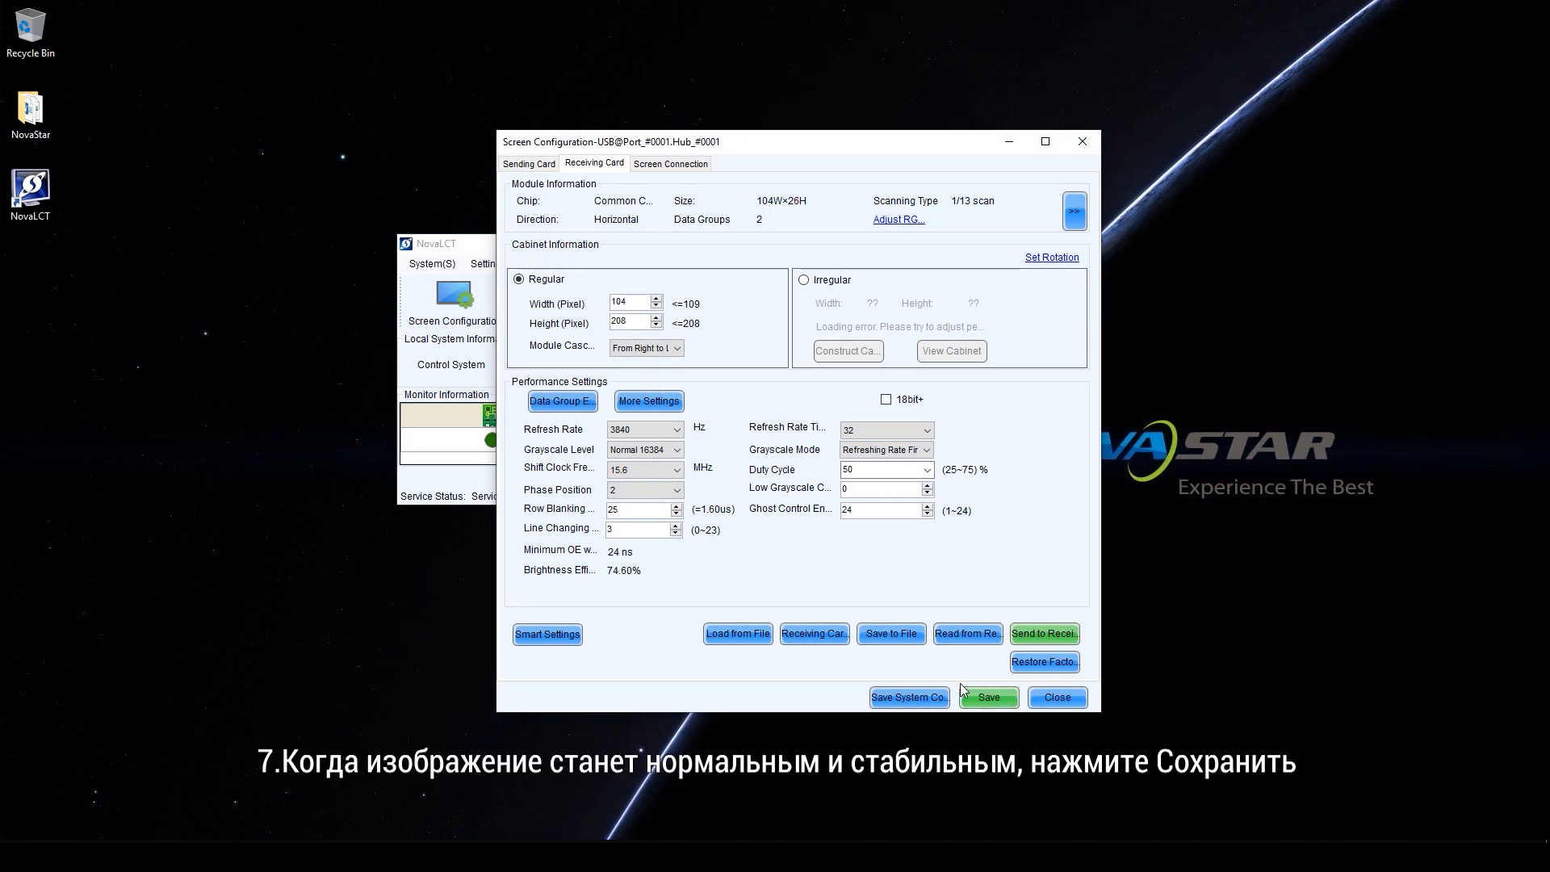
Save the tuned parameters onto the receiving cards, now showing the MBI5252 module
{"action": "left_click", "coordinate": [987, 697]}
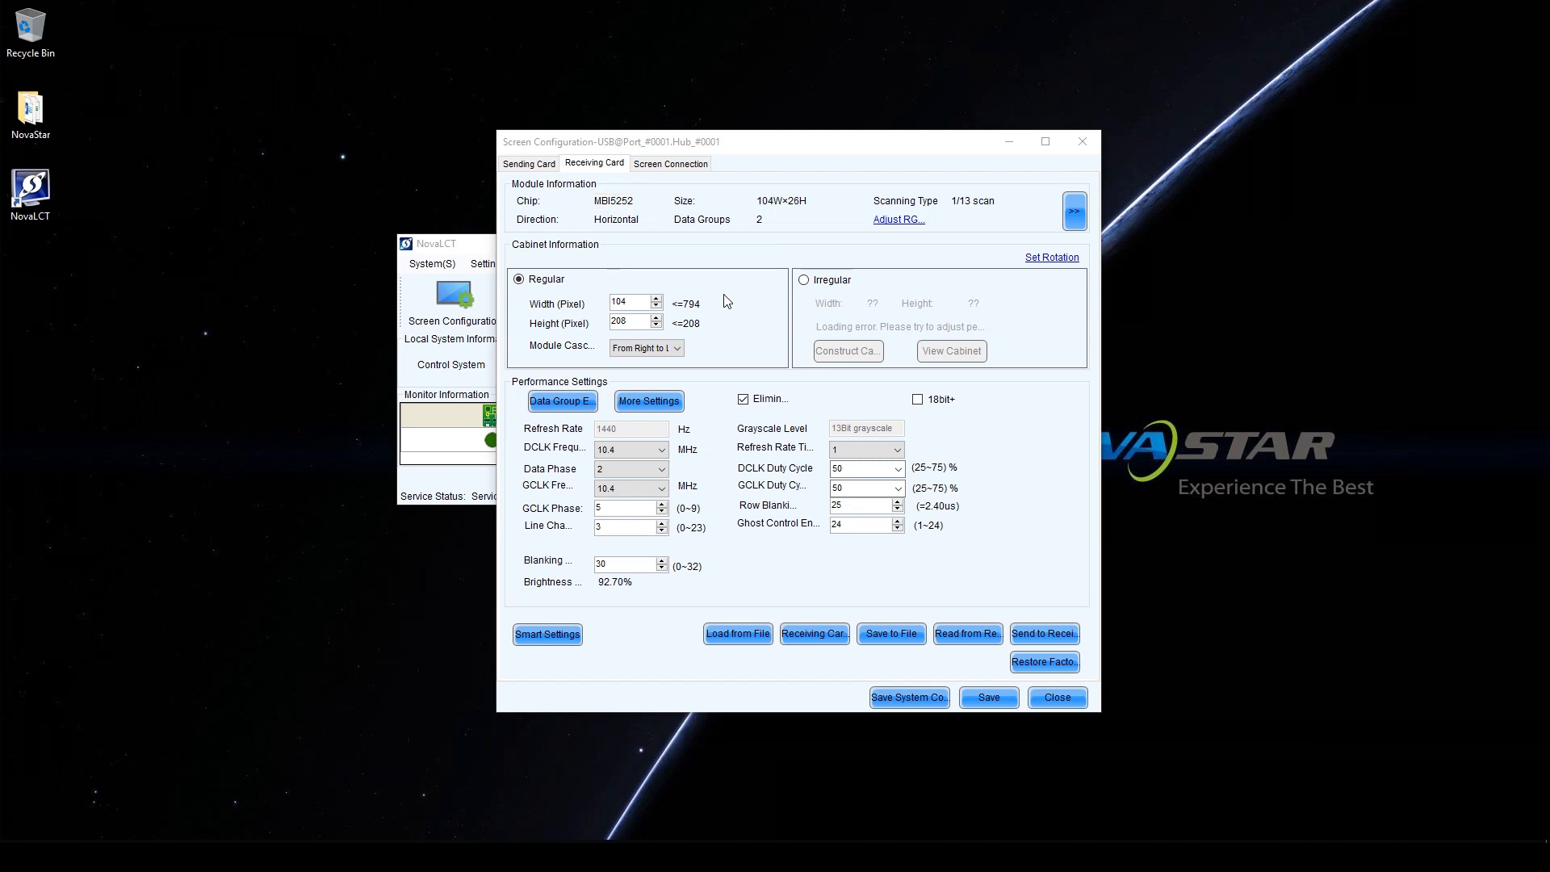
Set DCLK 2.0 MHz, refresh rate times 4 and GCLK 20.8 MHz, giving 10020 Hz
{"action": "left_click", "coordinate": [630, 448]}
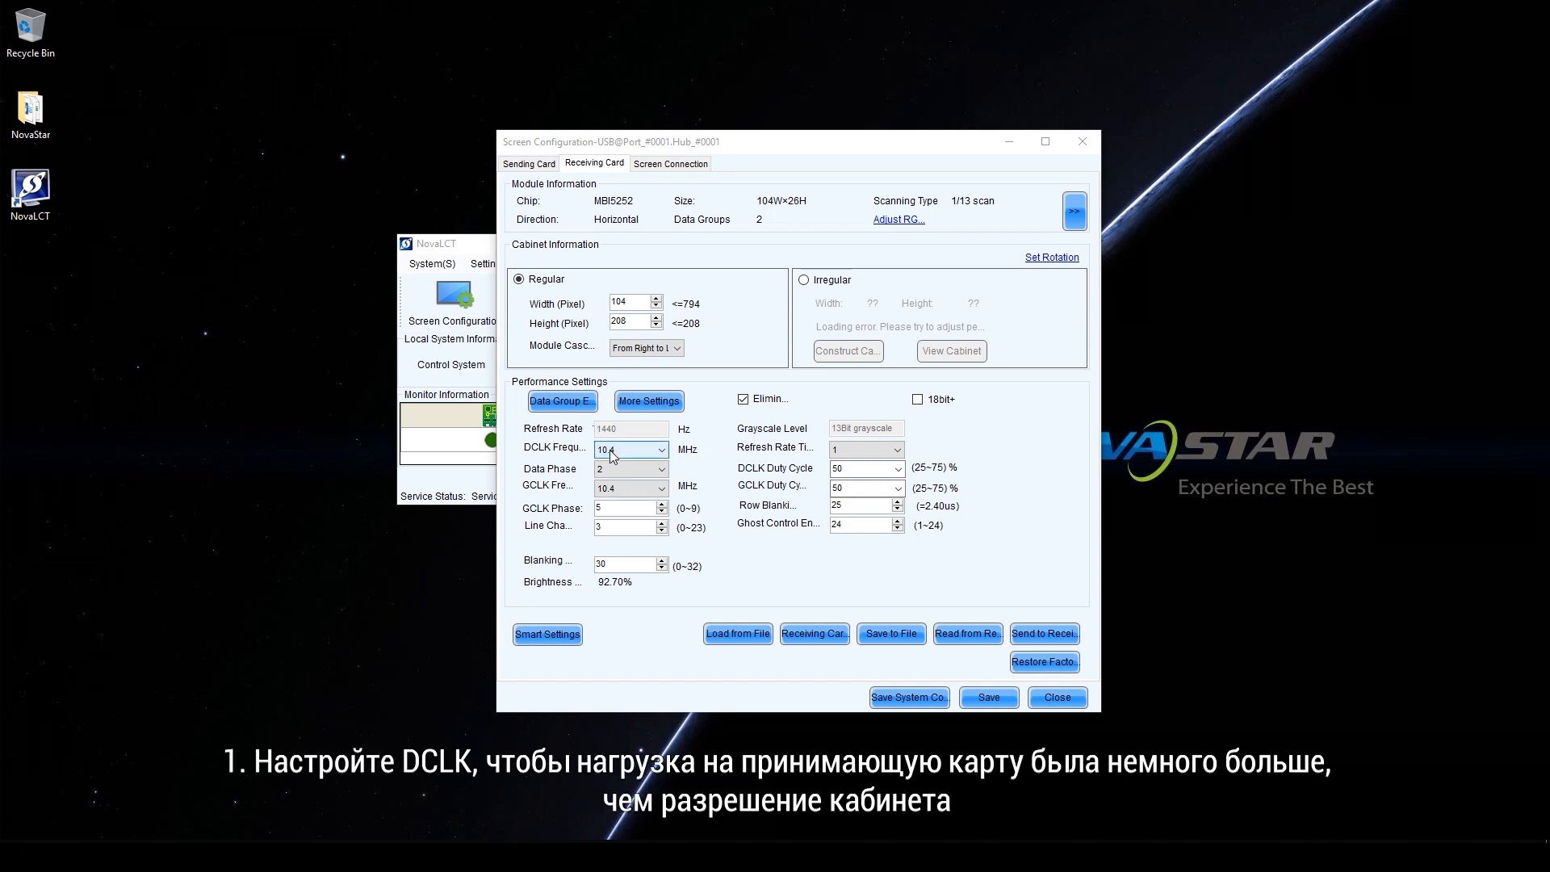
{"action": "left_click", "coordinate": [661, 448]}
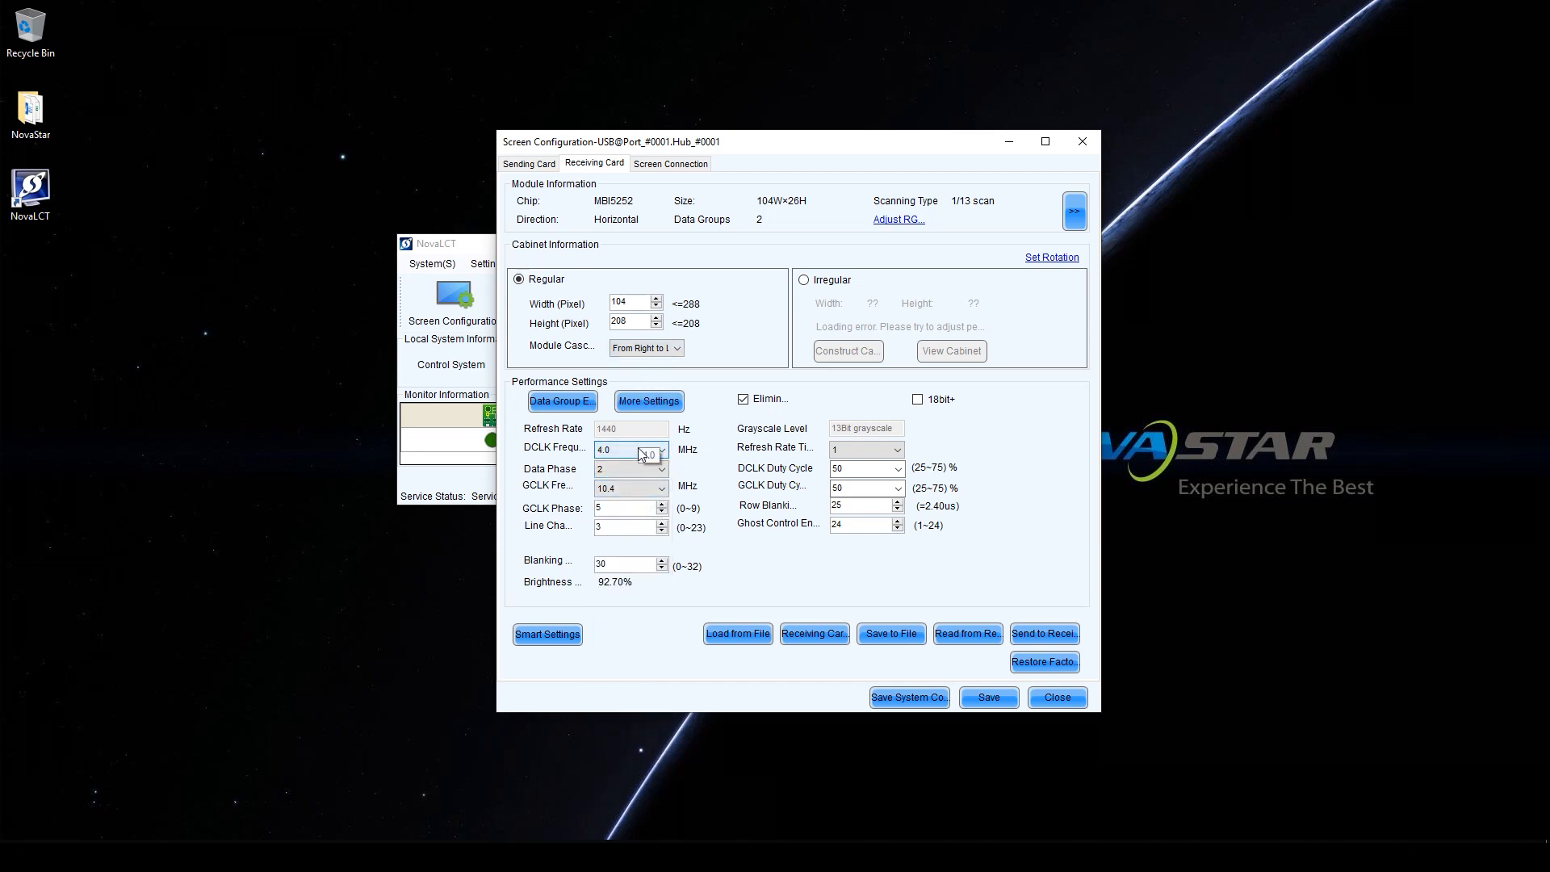
{"action": "left_click", "coordinate": [660, 449]}
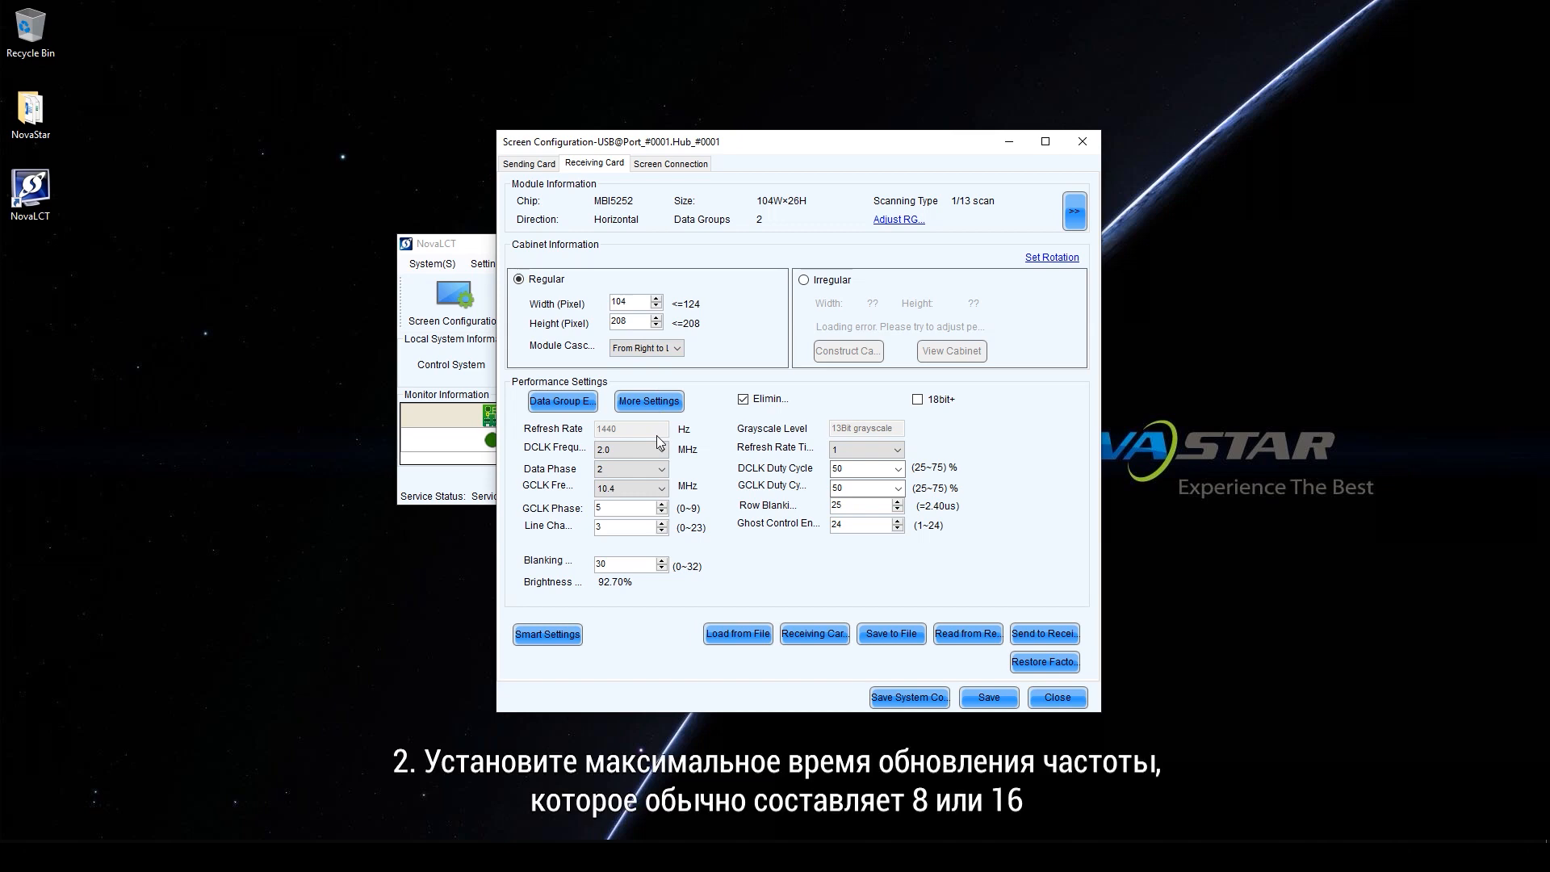
{"action": "left_click", "coordinate": [894, 449]}
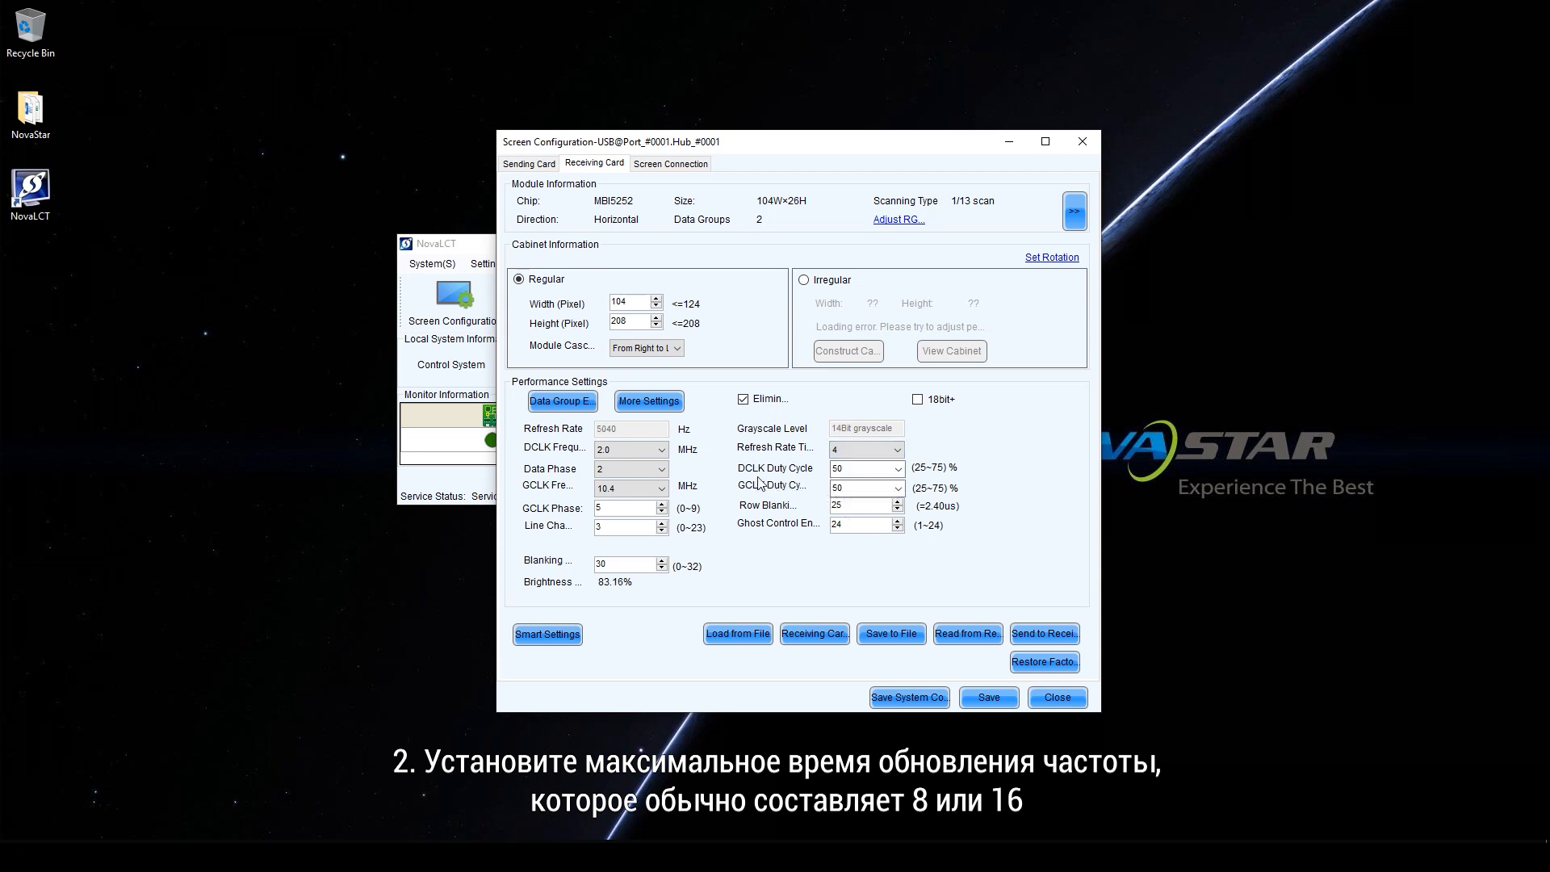
{"action": "left_click", "coordinate": [628, 488]}
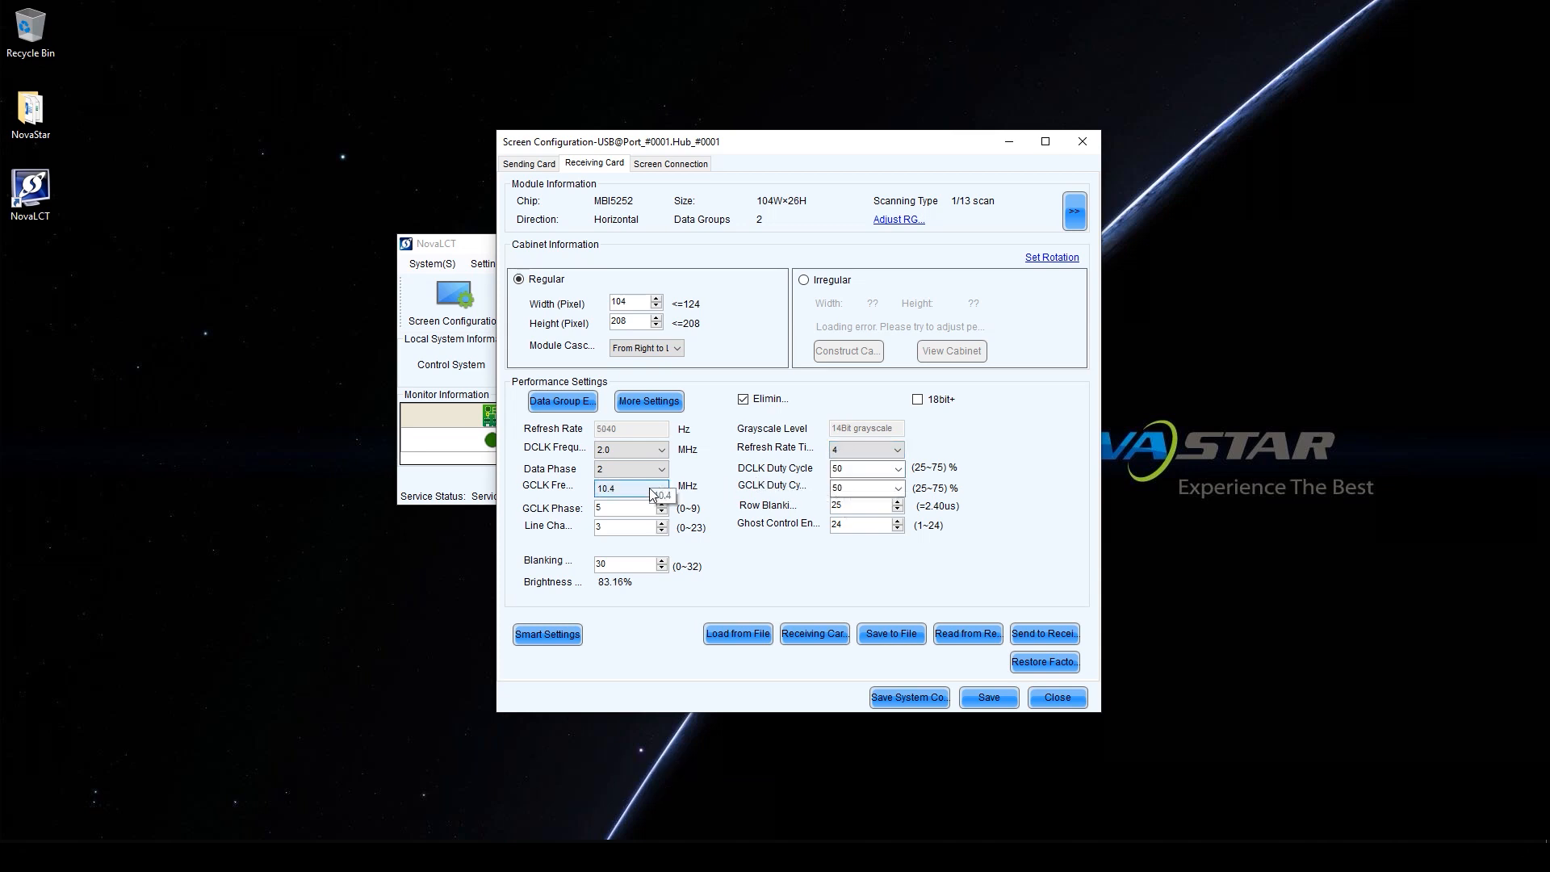
{"action": "left_click", "coordinate": [660, 488]}
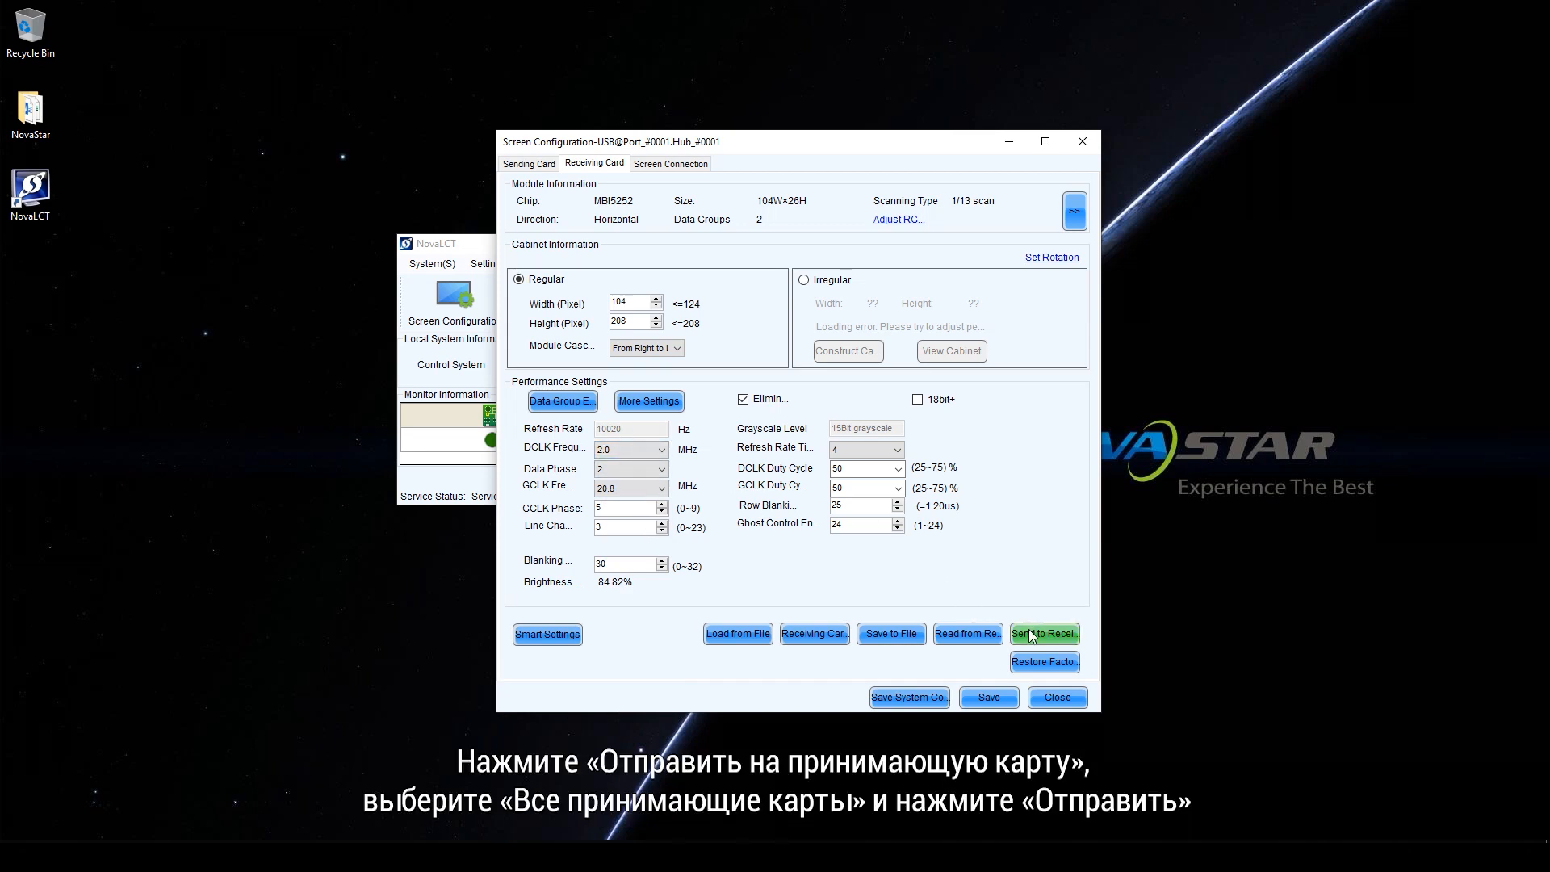
Send the 2.0 MHz DCLK and 20.8 MHz GCLK settings to all receiving cards
{"action": "left_click", "coordinate": [1043, 634]}
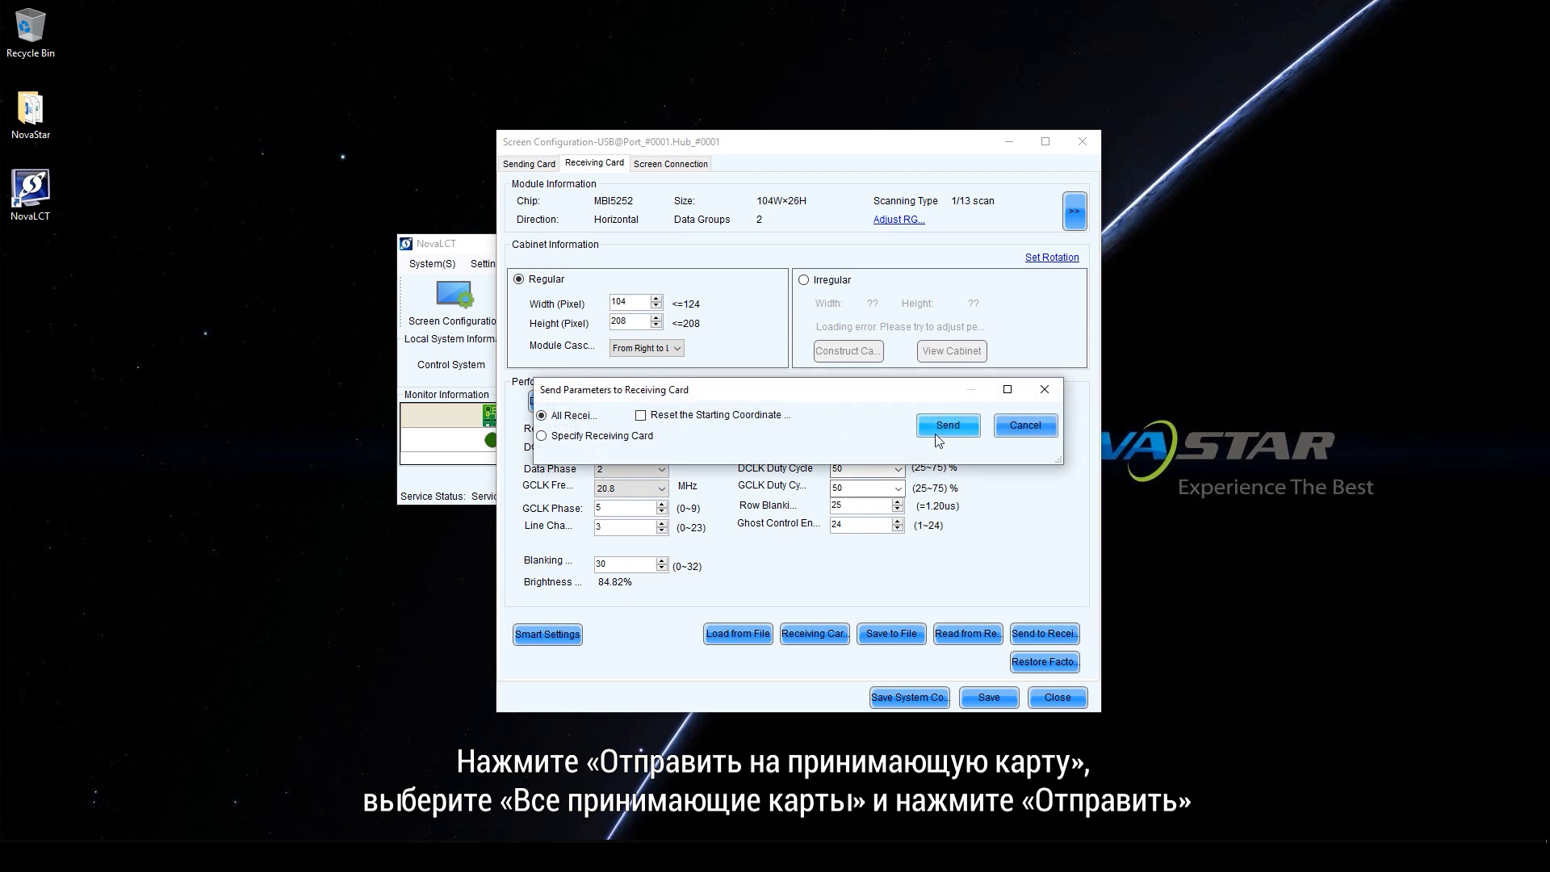
{"action": "left_click", "coordinate": [946, 425]}
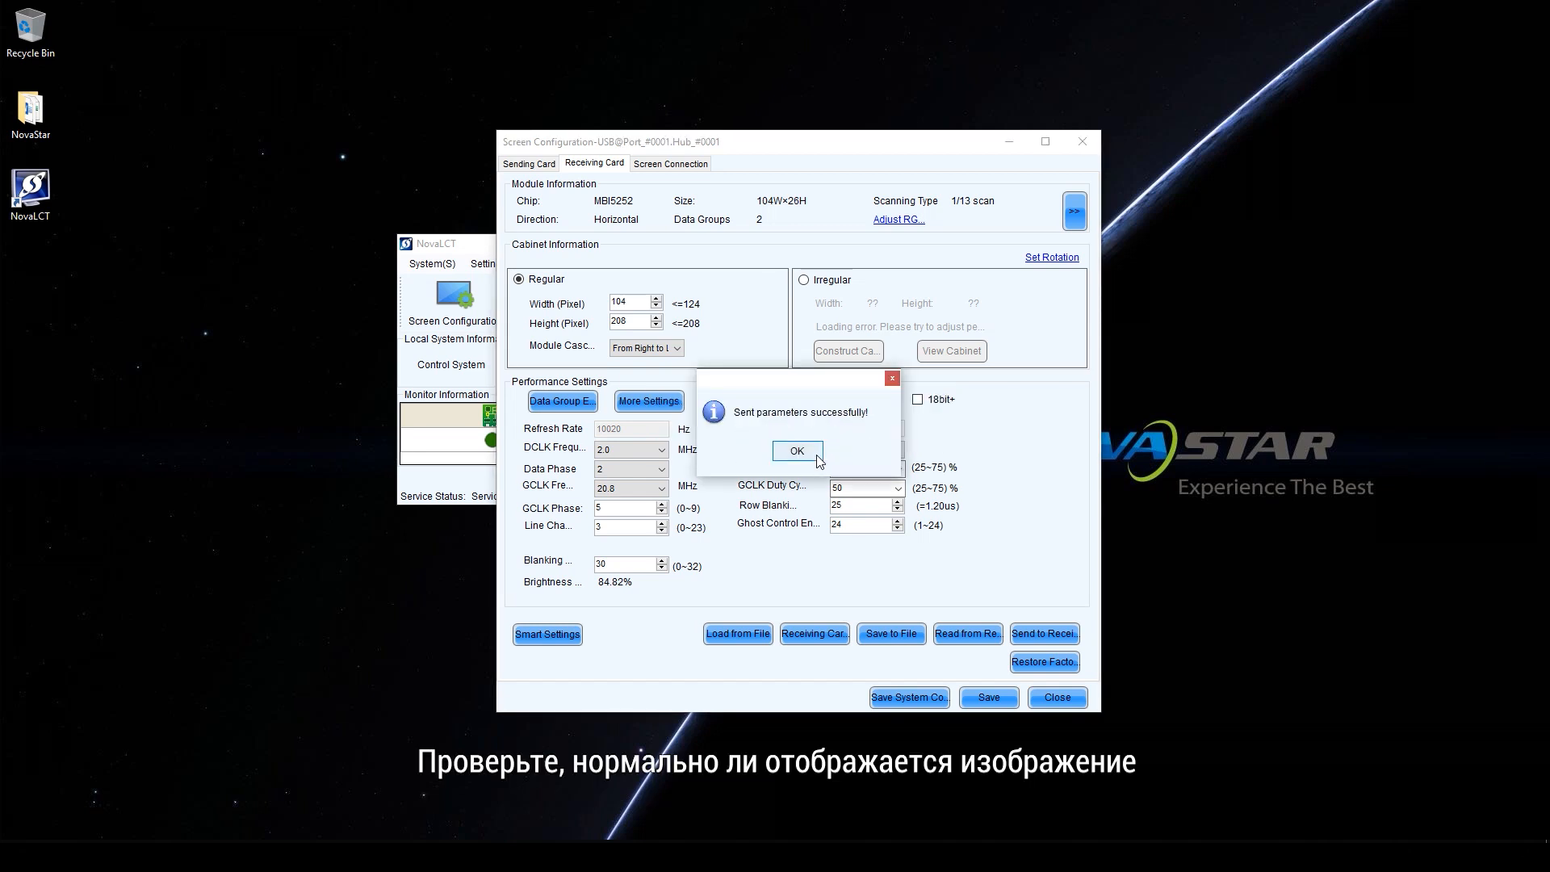
{"action": "left_click", "coordinate": [797, 450]}
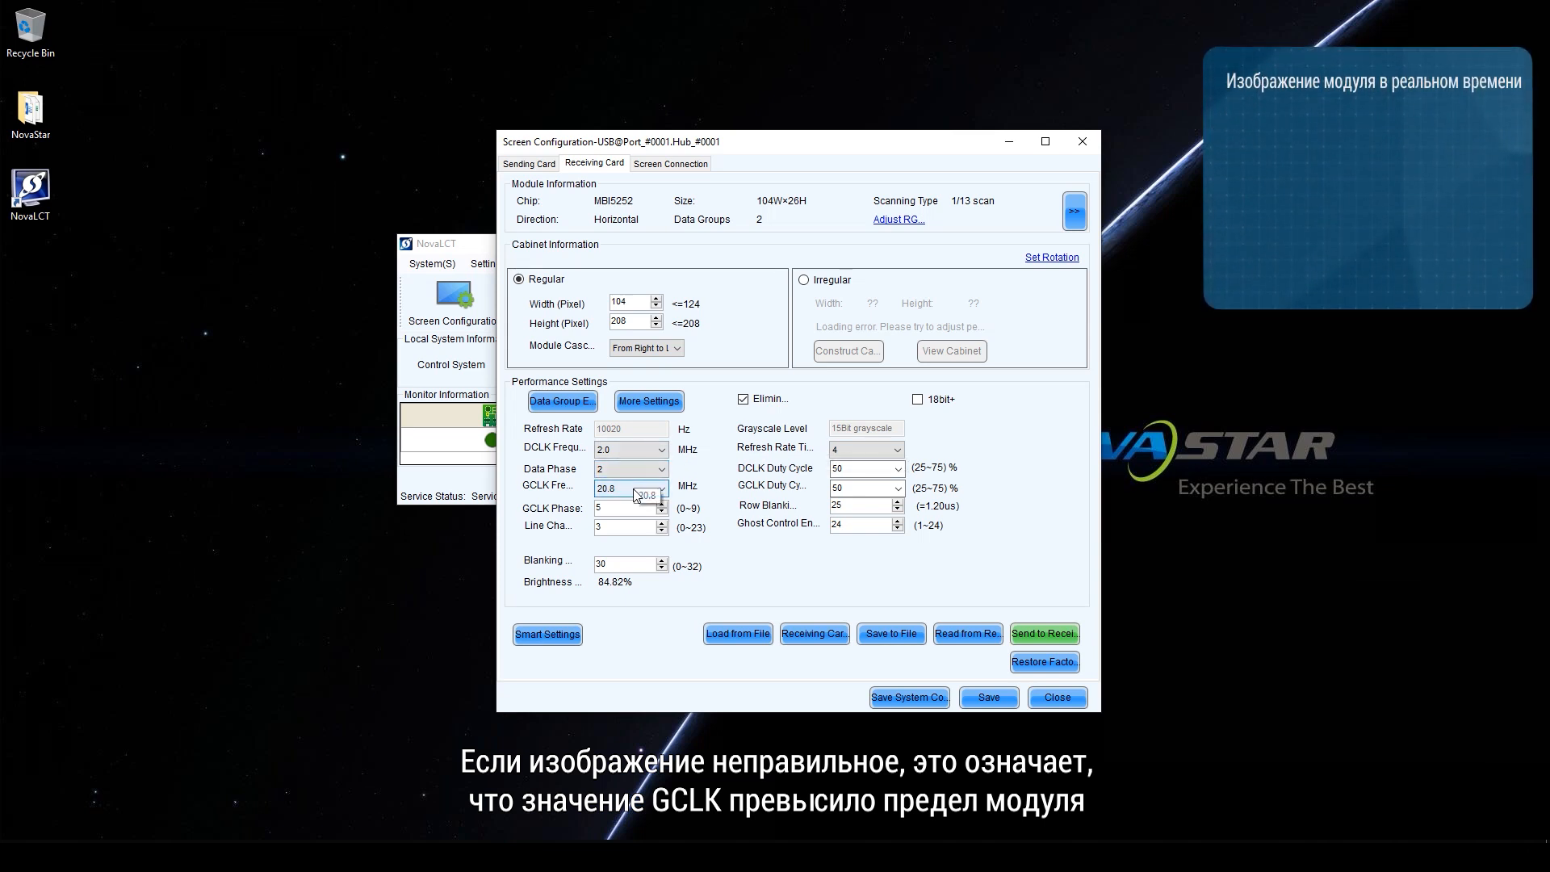
Lower GCLK to 15.6 MHz, send it to the receiving cards, and save
{"action": "left_click", "coordinate": [659, 486]}
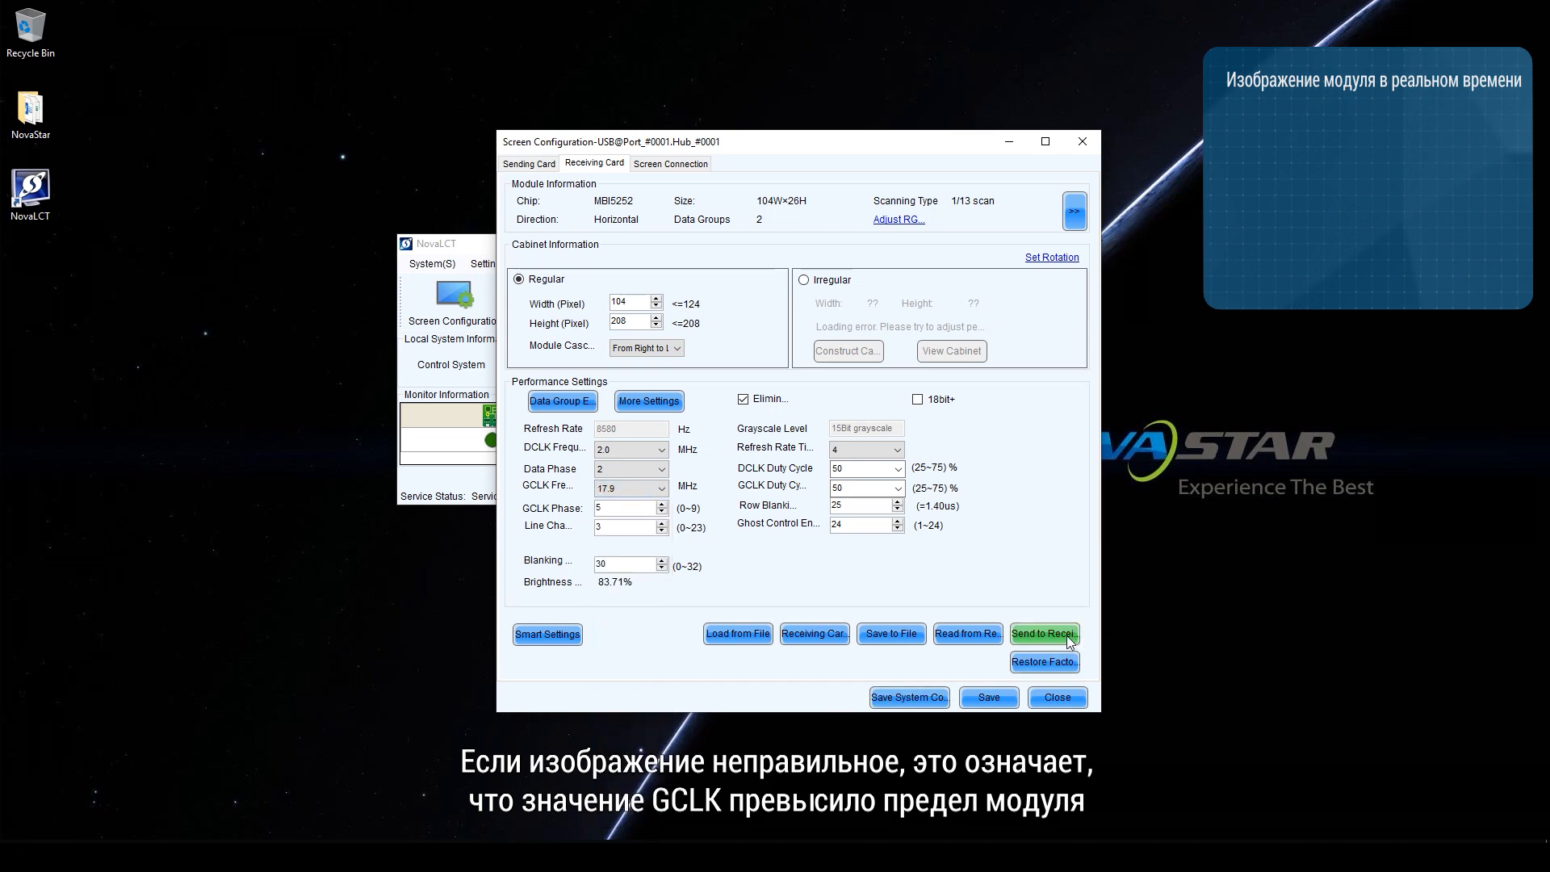
{"action": "left_click", "coordinate": [1043, 633]}
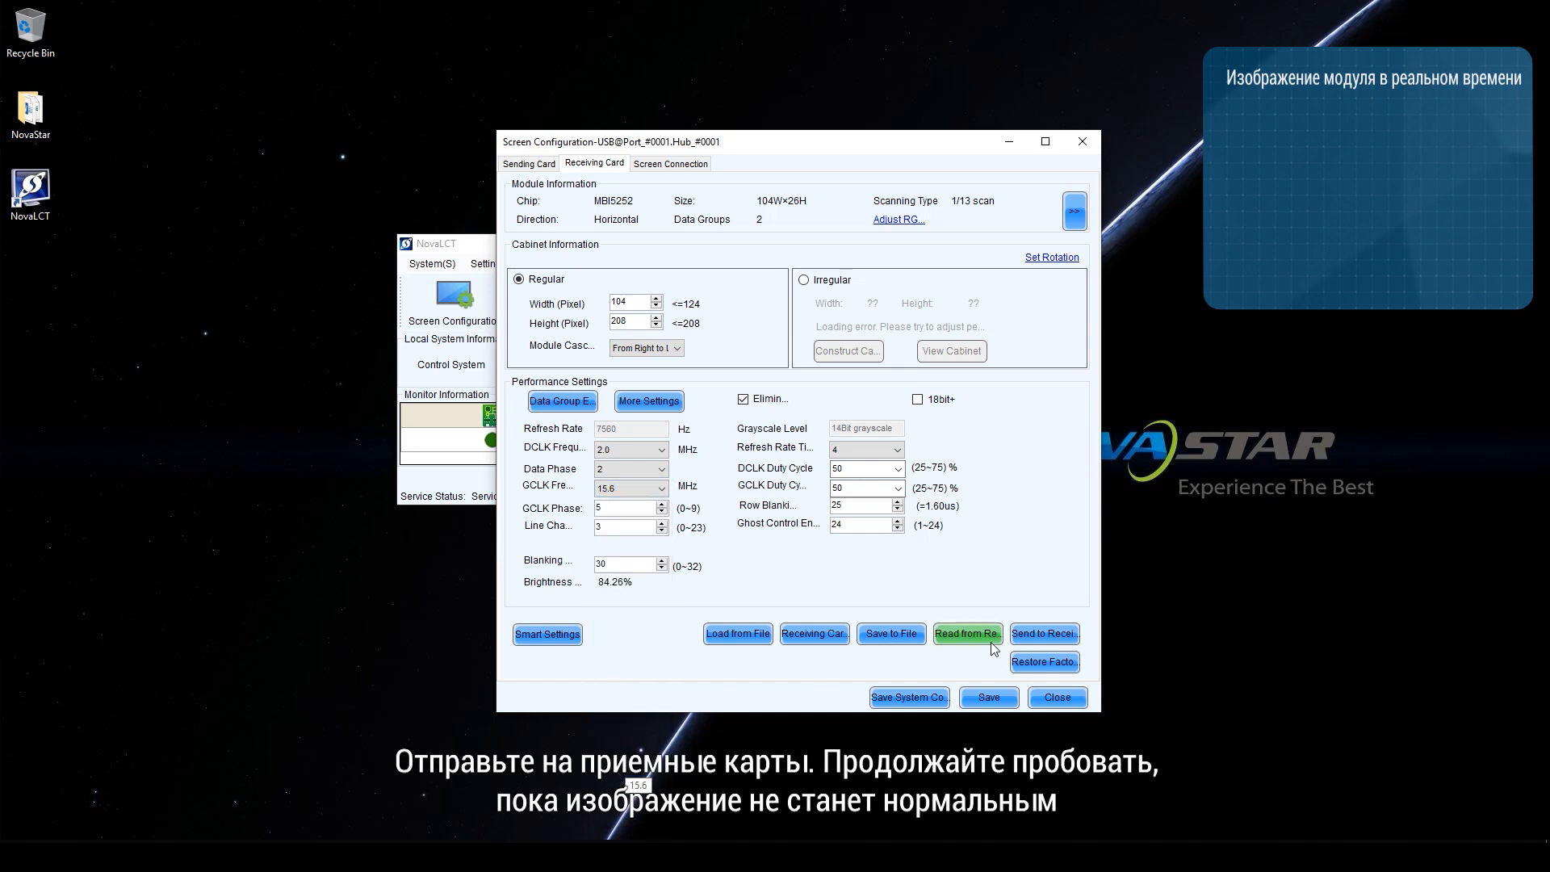
{"action": "left_click", "coordinate": [965, 633]}
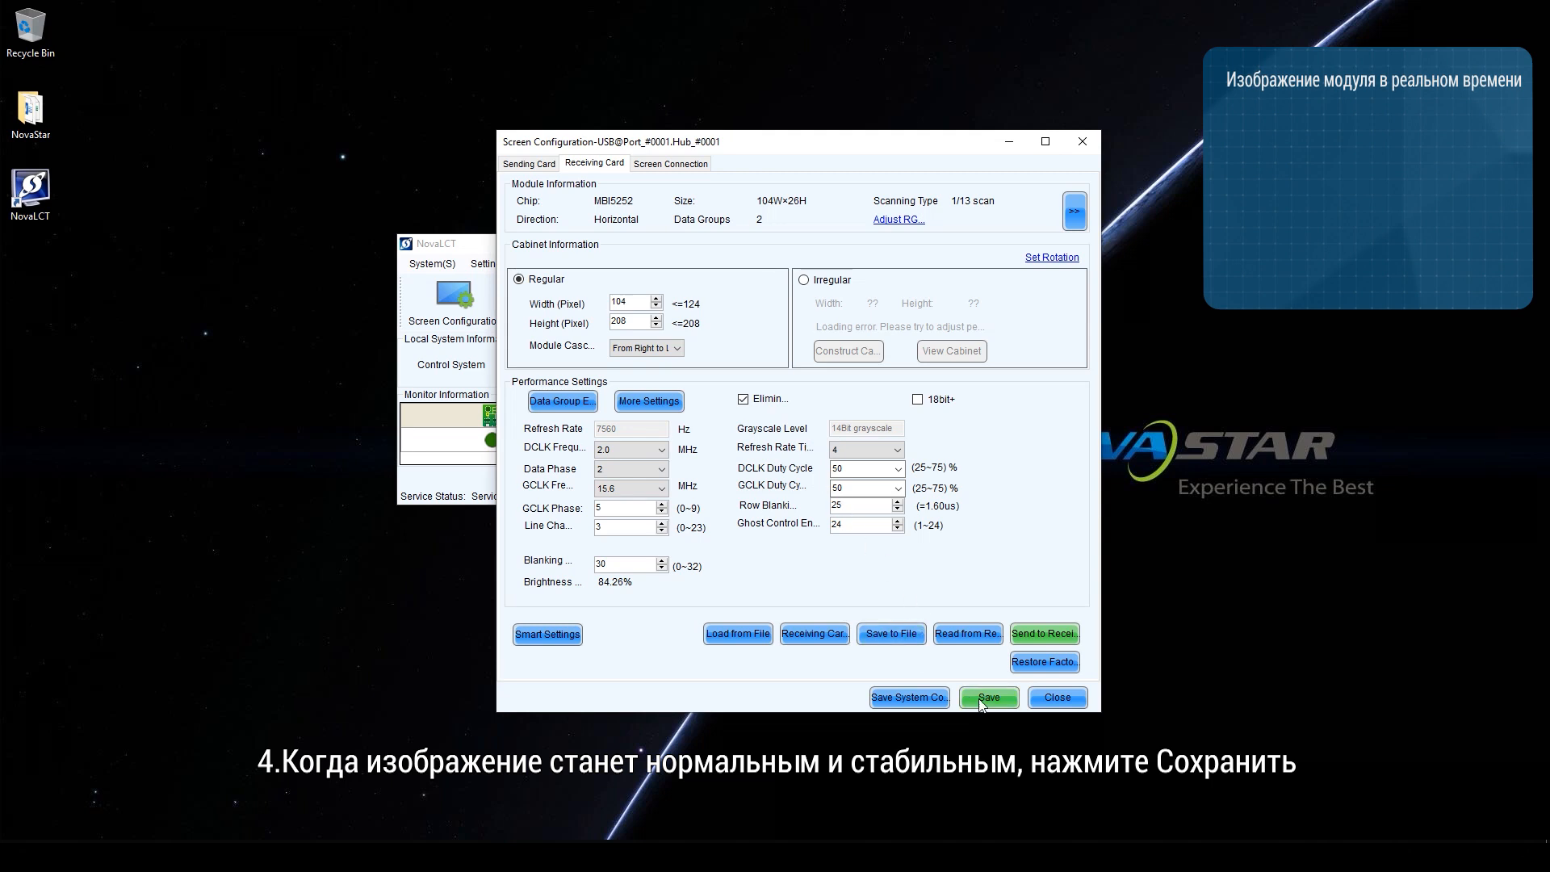
{"action": "left_click", "coordinate": [988, 697]}
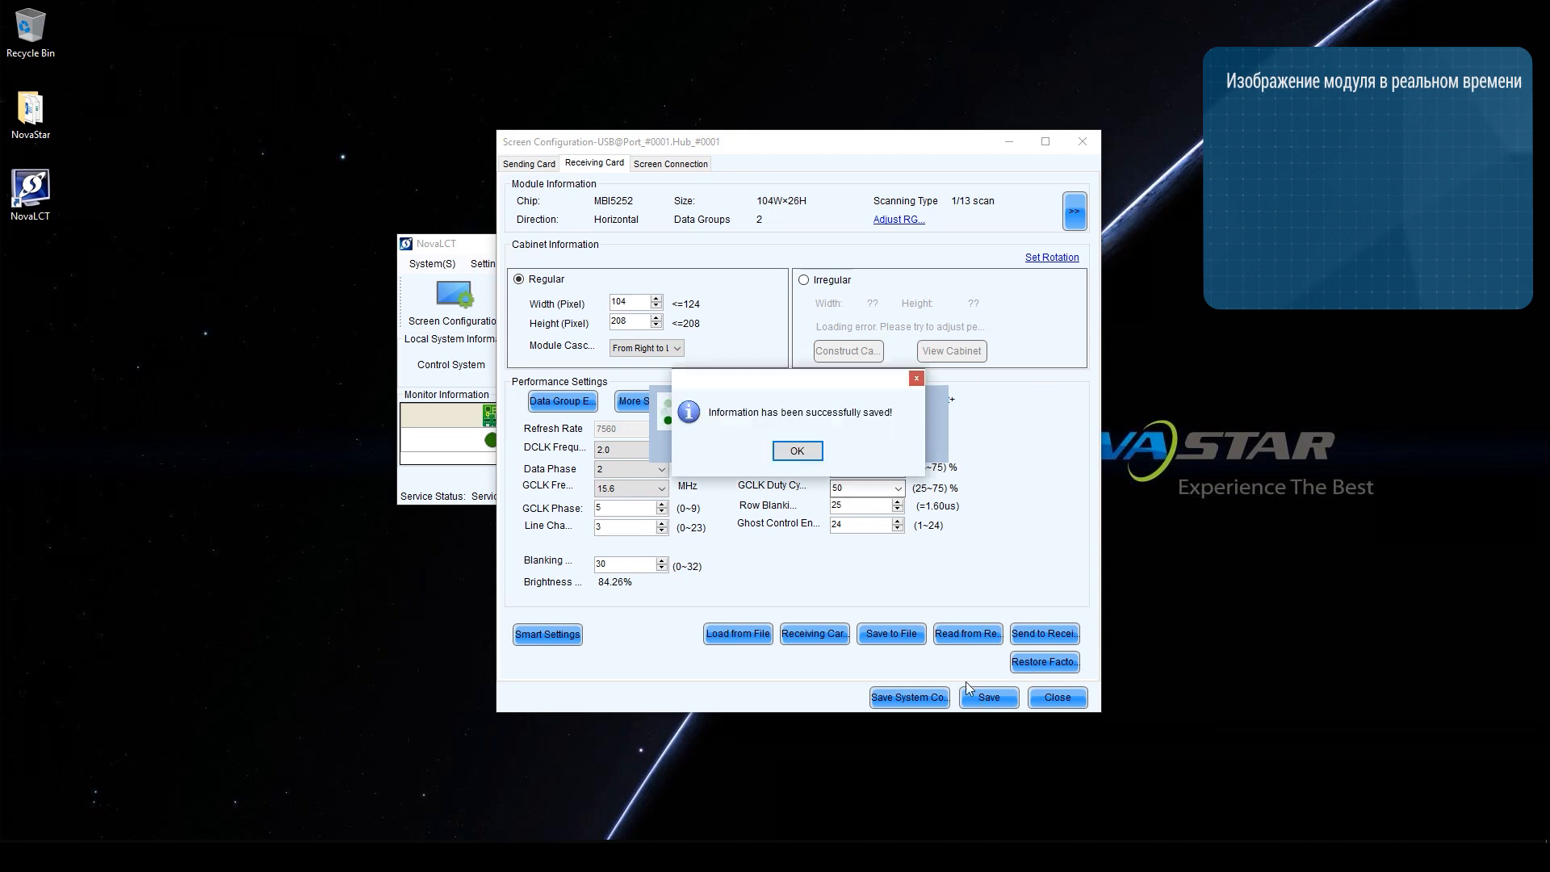
Dismiss the 'Information has been successfully saved!' confirmation
{"action": "left_click", "coordinate": [796, 450]}
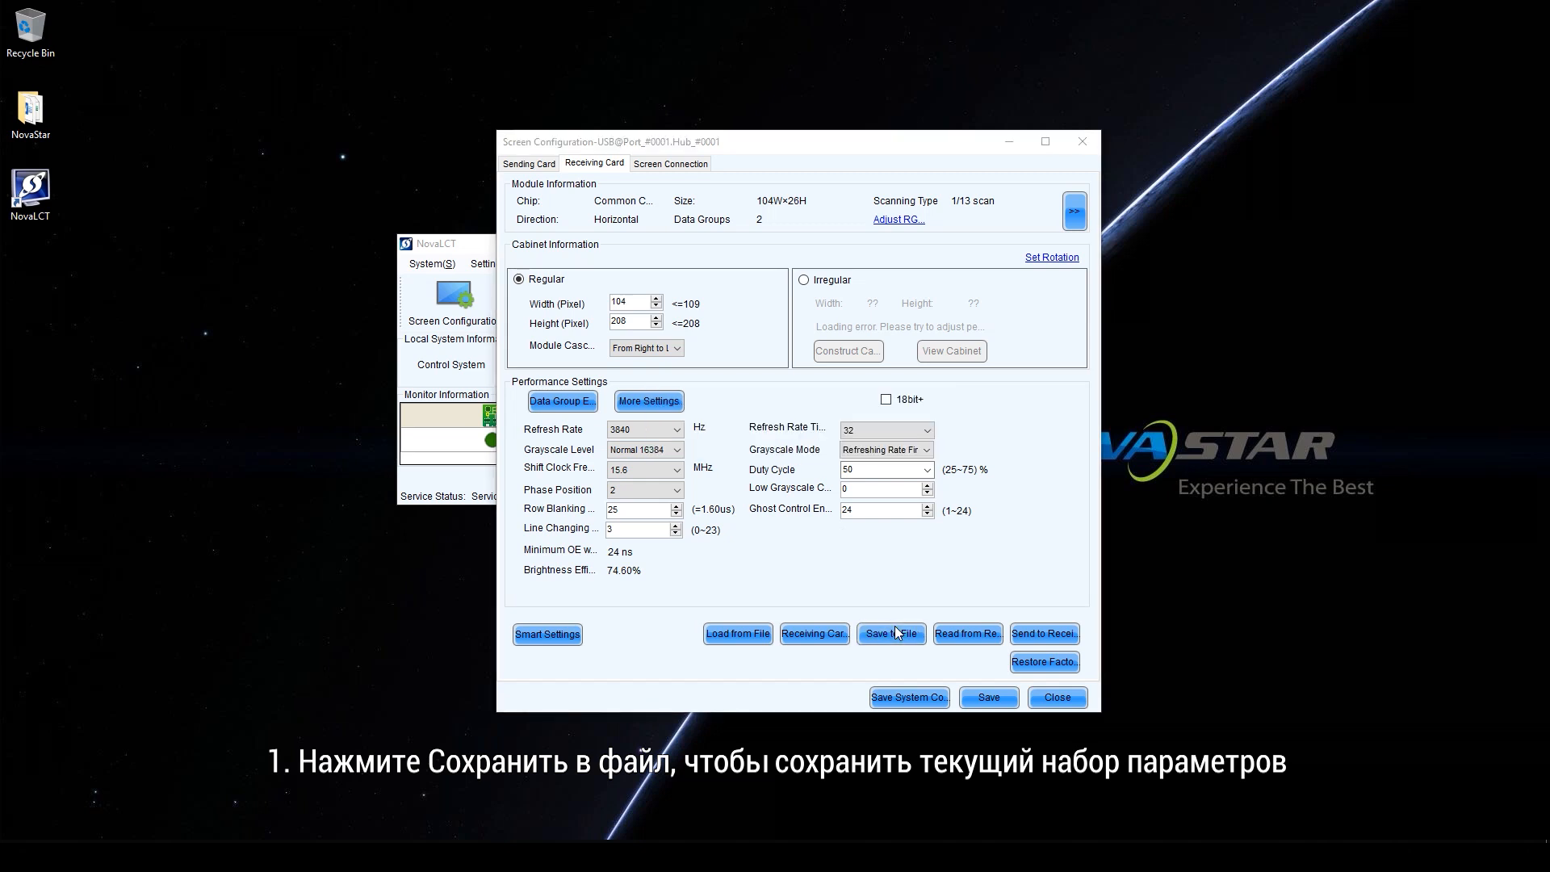
Save the receiving card parameters to the file Test.rcfgx and confirm the success message
{"action": "left_click", "coordinate": [889, 634]}
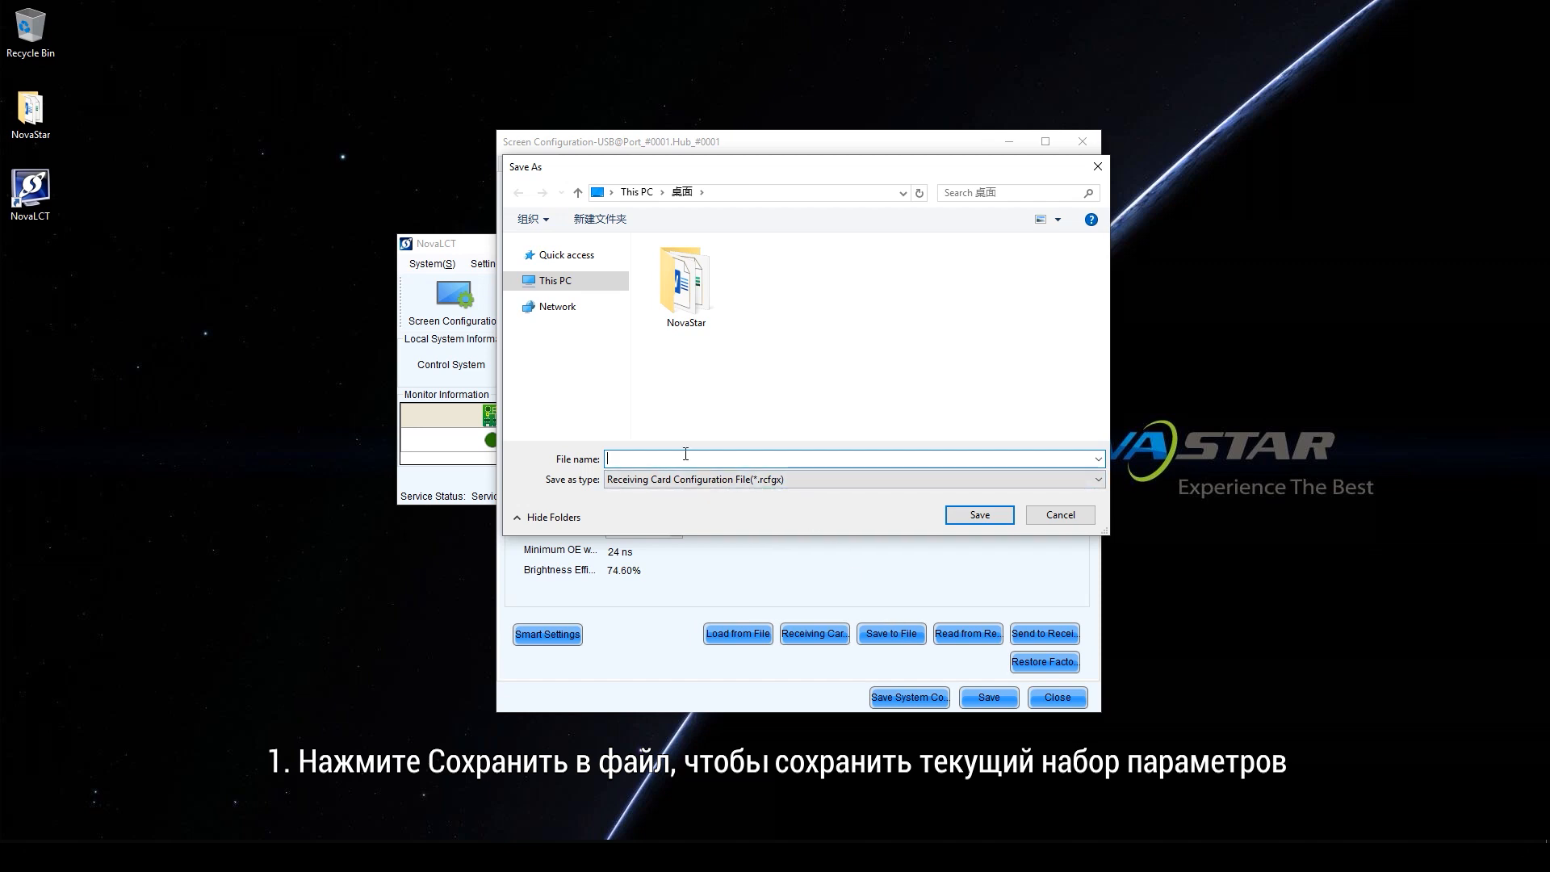
{"action": "type", "text": "Test"}
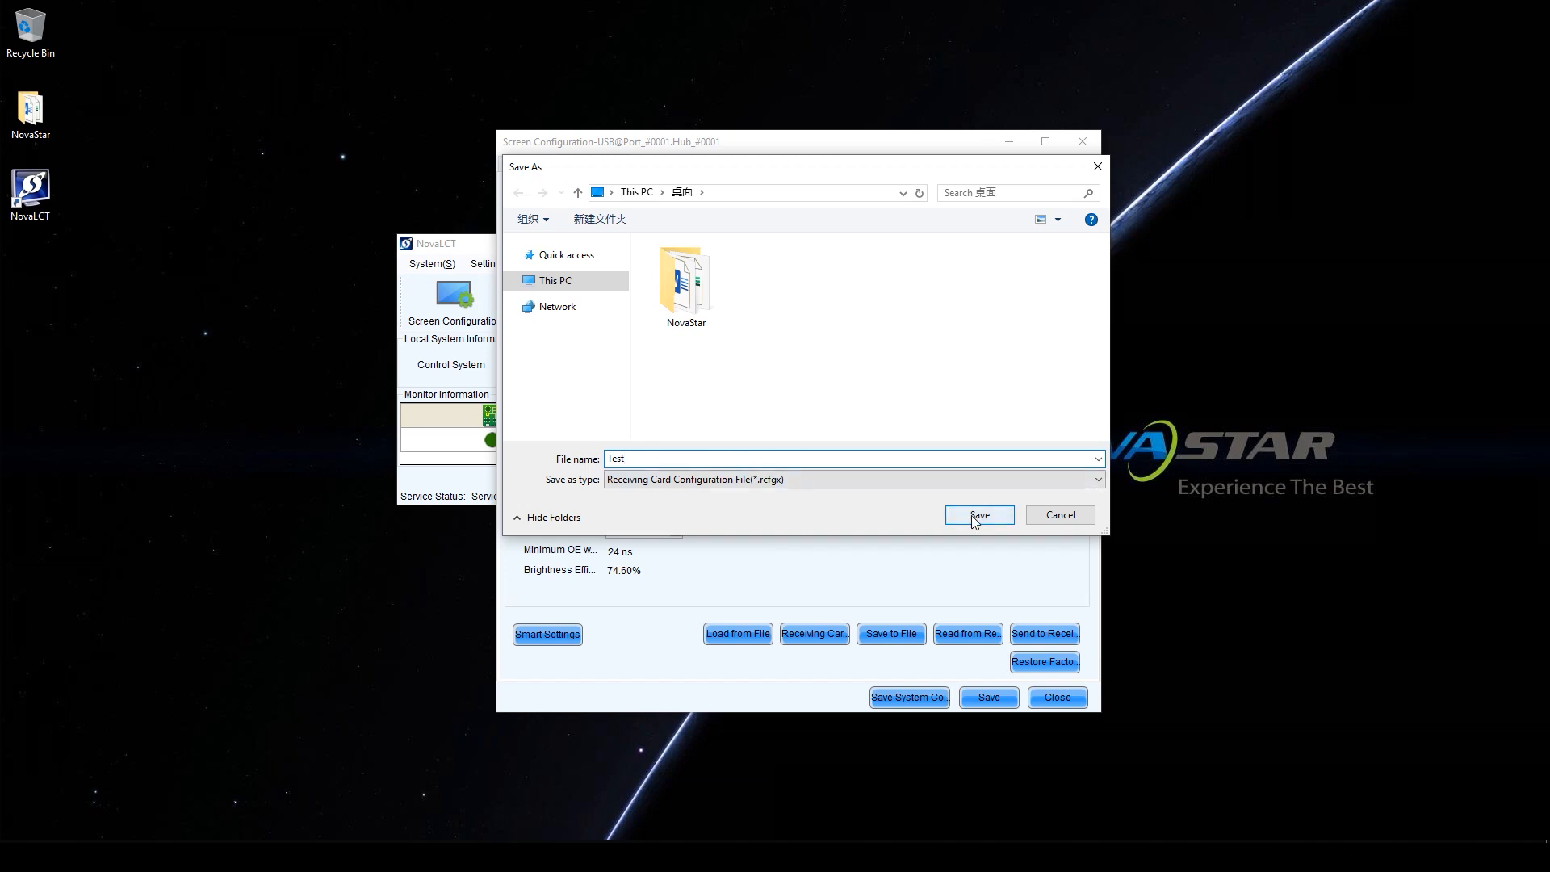
{"action": "left_click", "coordinate": [978, 515]}
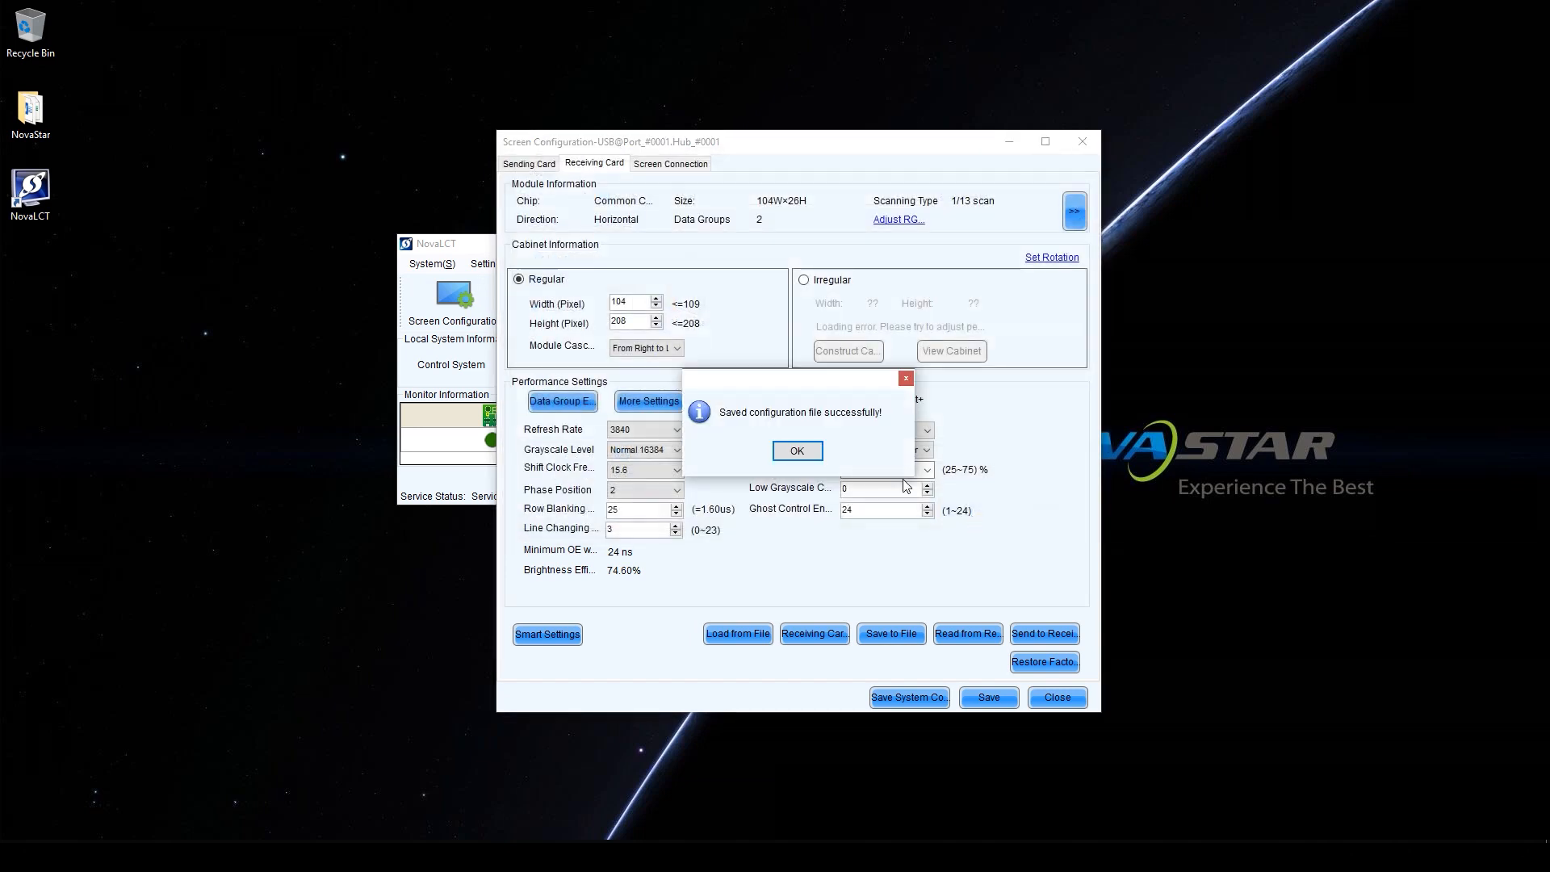
{"action": "left_click", "coordinate": [797, 450]}
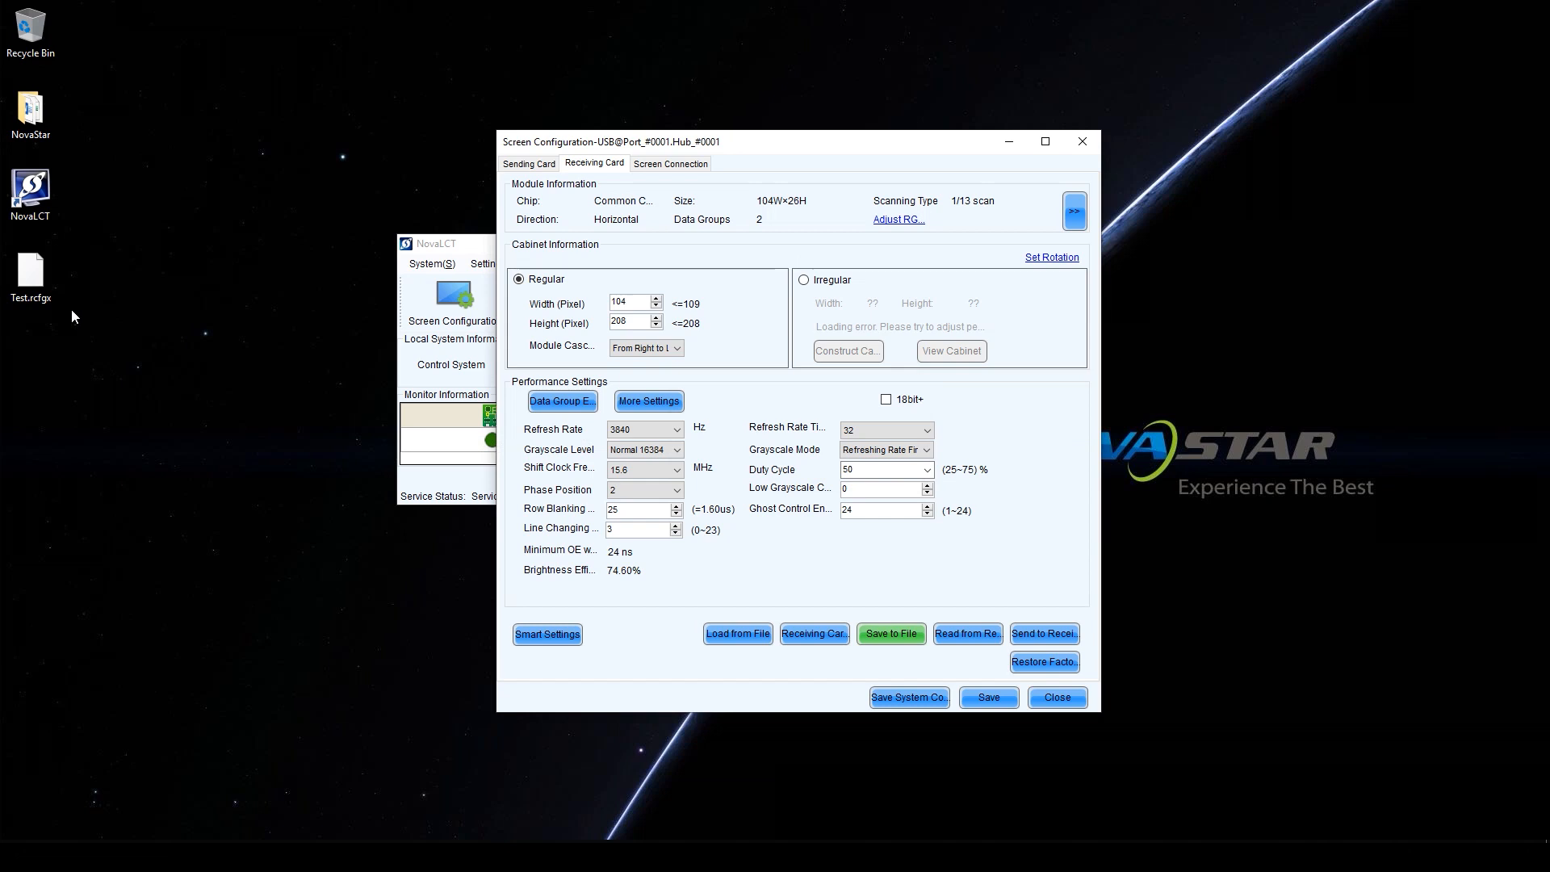
{"action": "left_click", "coordinate": [31, 274]}
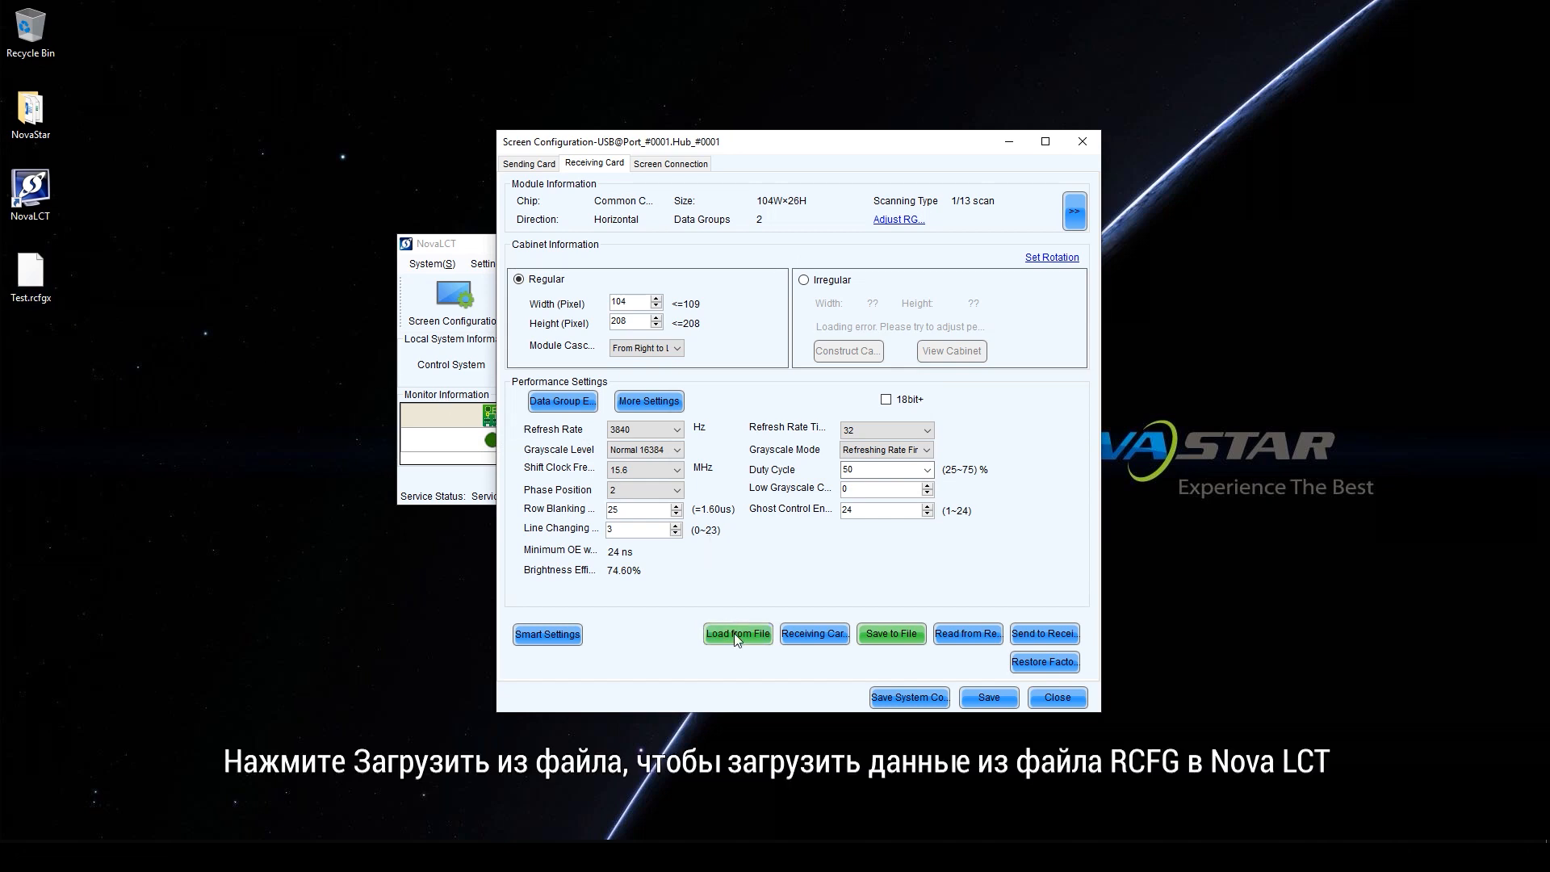
Load parameters from Test.rcfgx and confirm the 'Loaded configuration file successfully!' message
{"action": "left_click", "coordinate": [737, 633]}
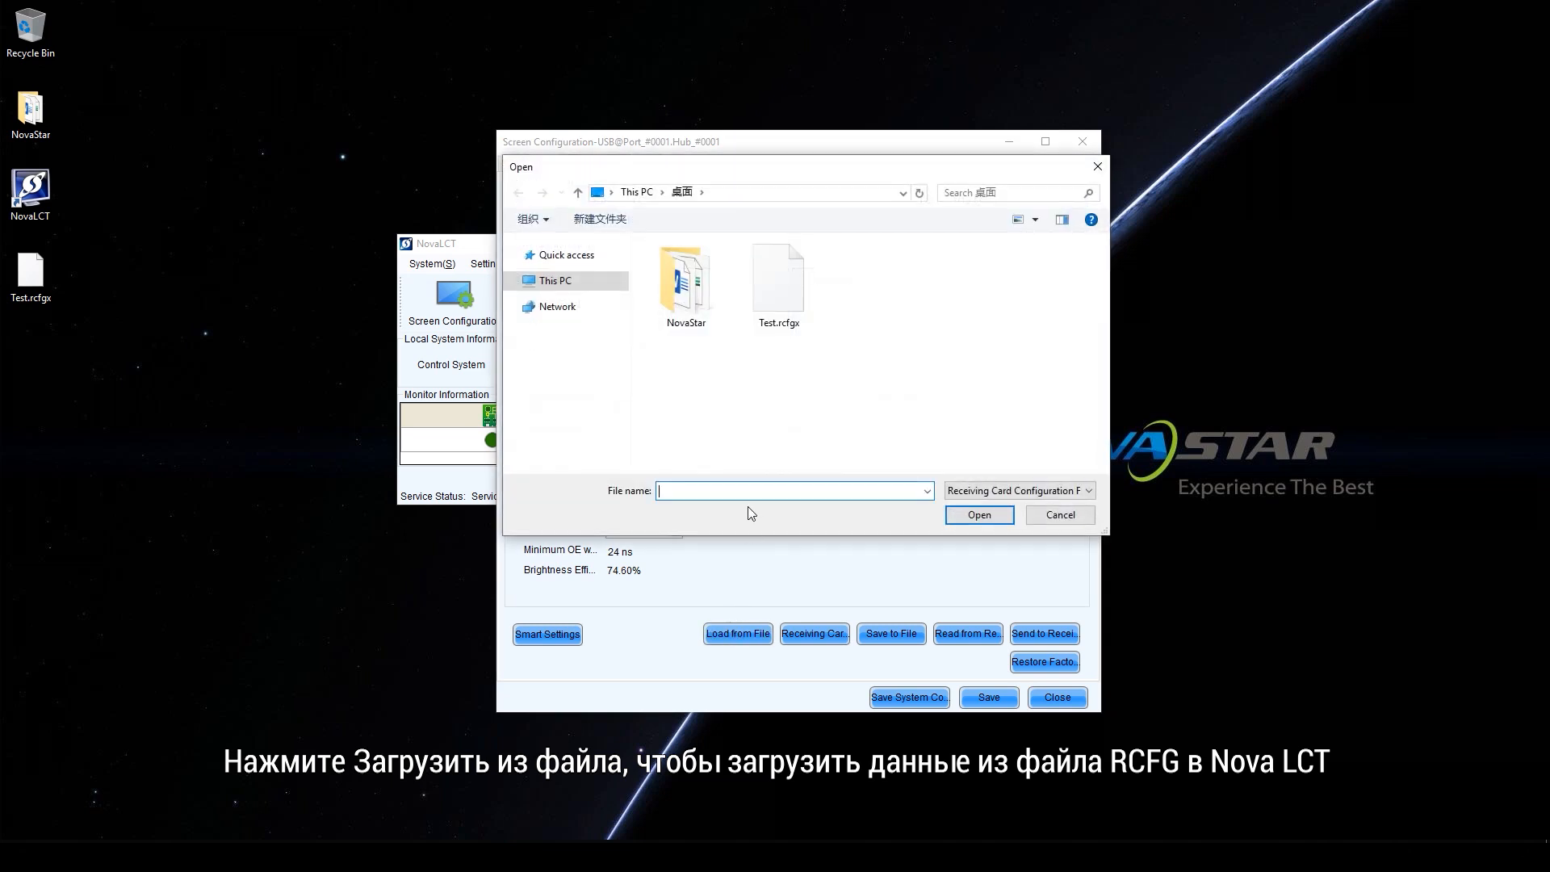
{"action": "left_click", "coordinate": [779, 283]}
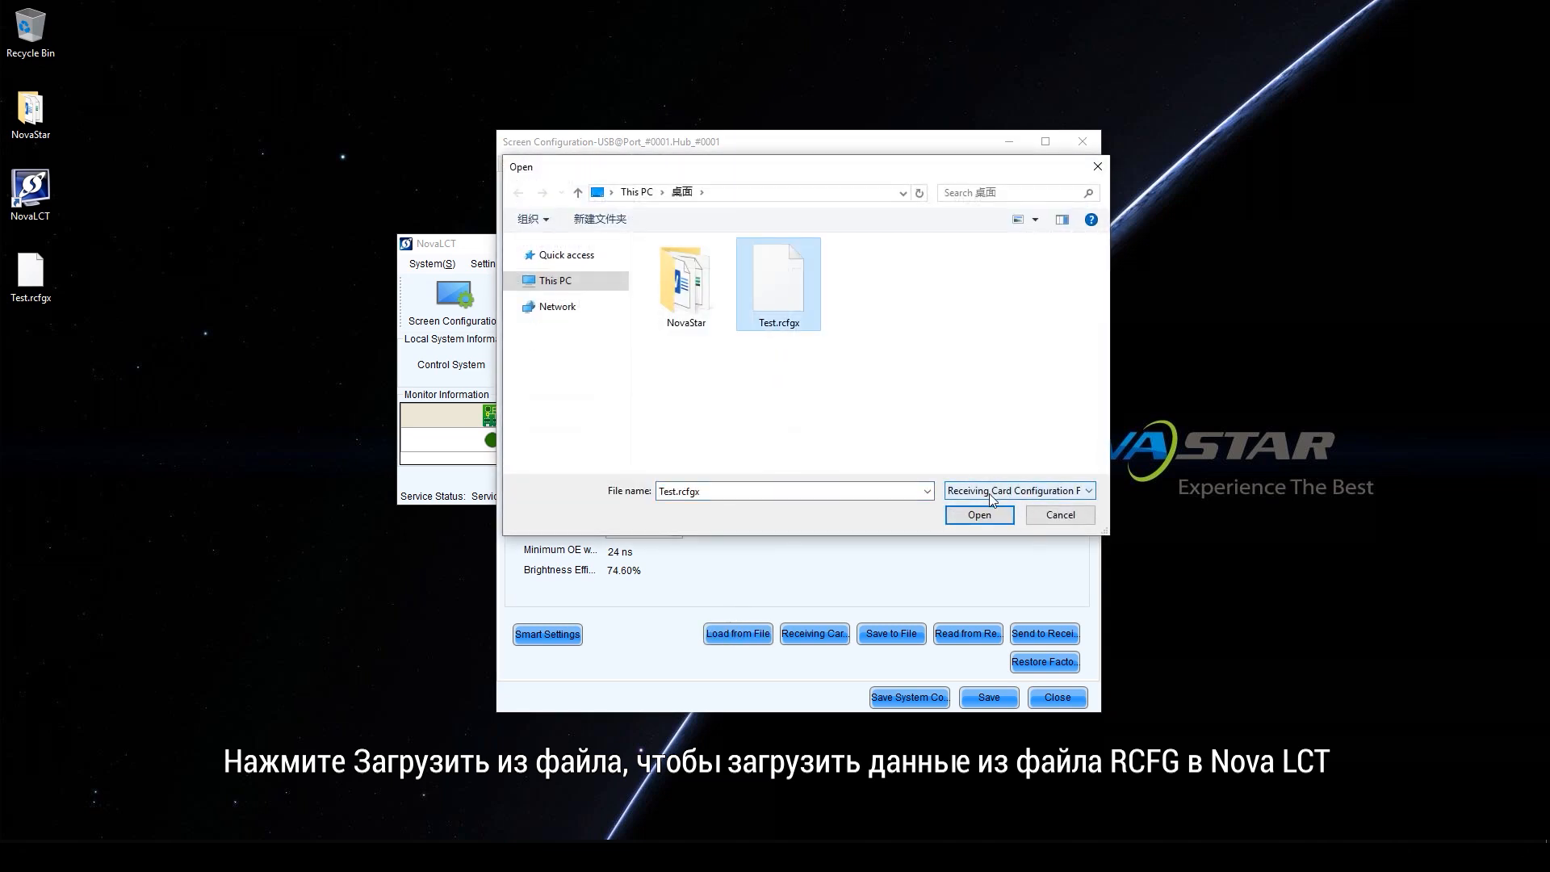
{"action": "left_click", "coordinate": [978, 514]}
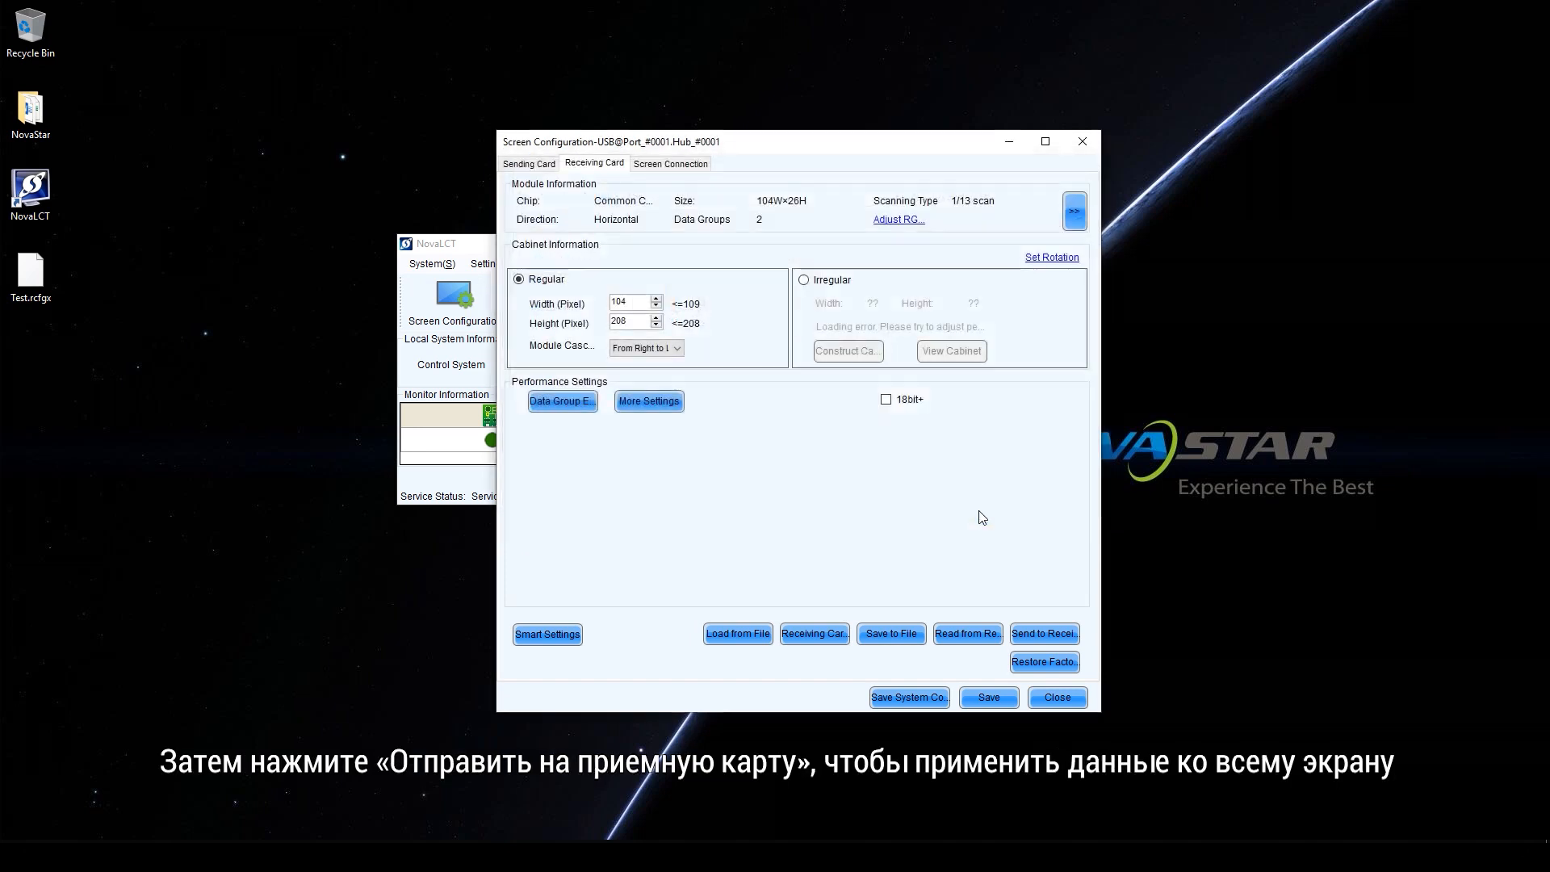
{"action": "left_click", "coordinate": [737, 634]}
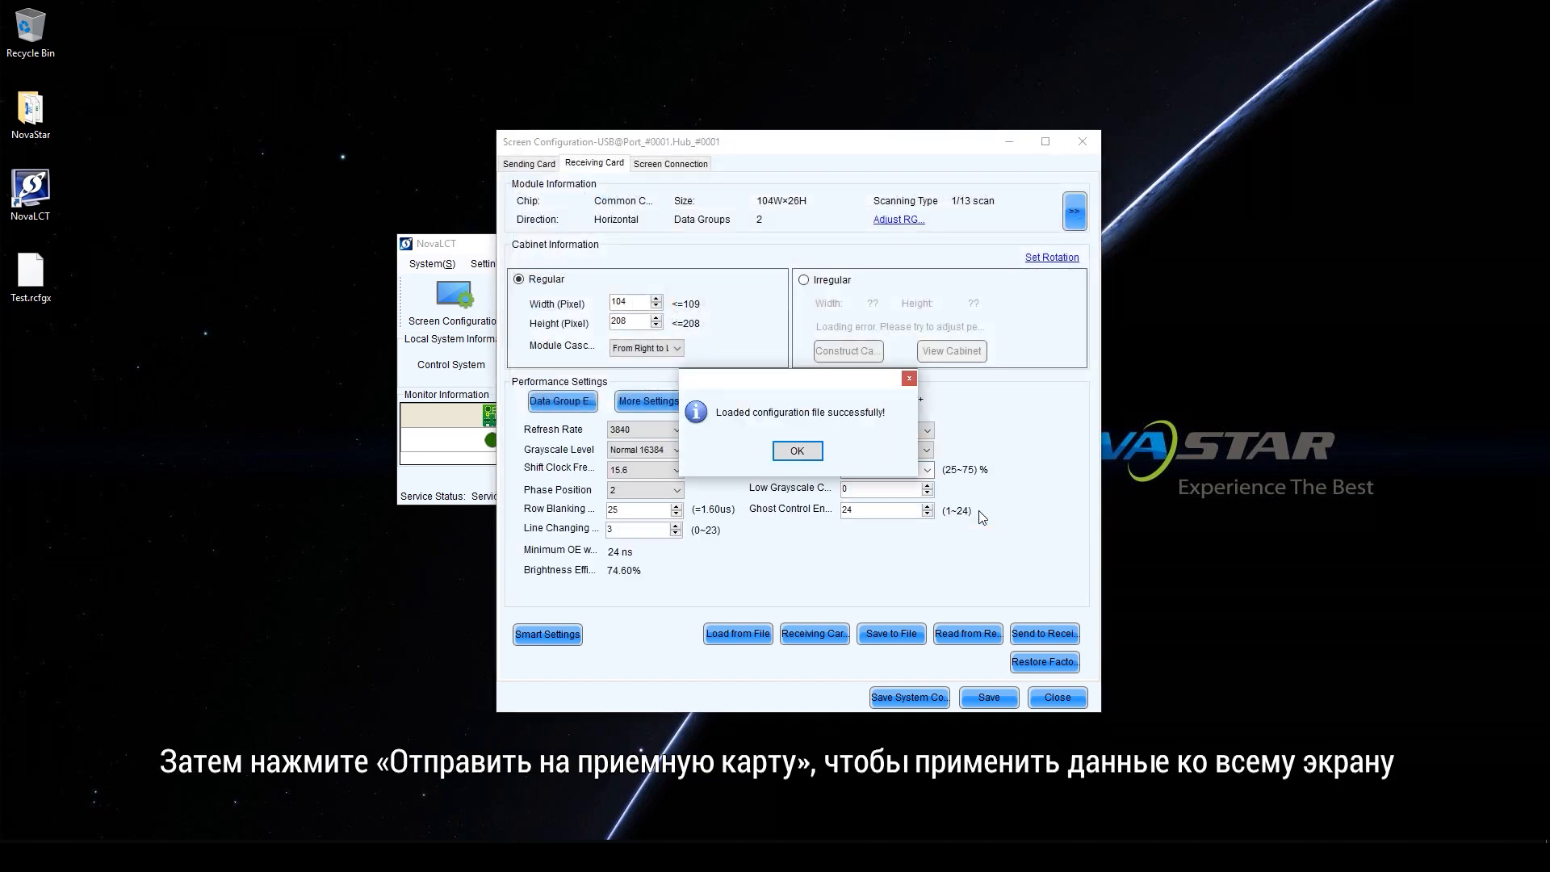
{"action": "left_click", "coordinate": [797, 449]}
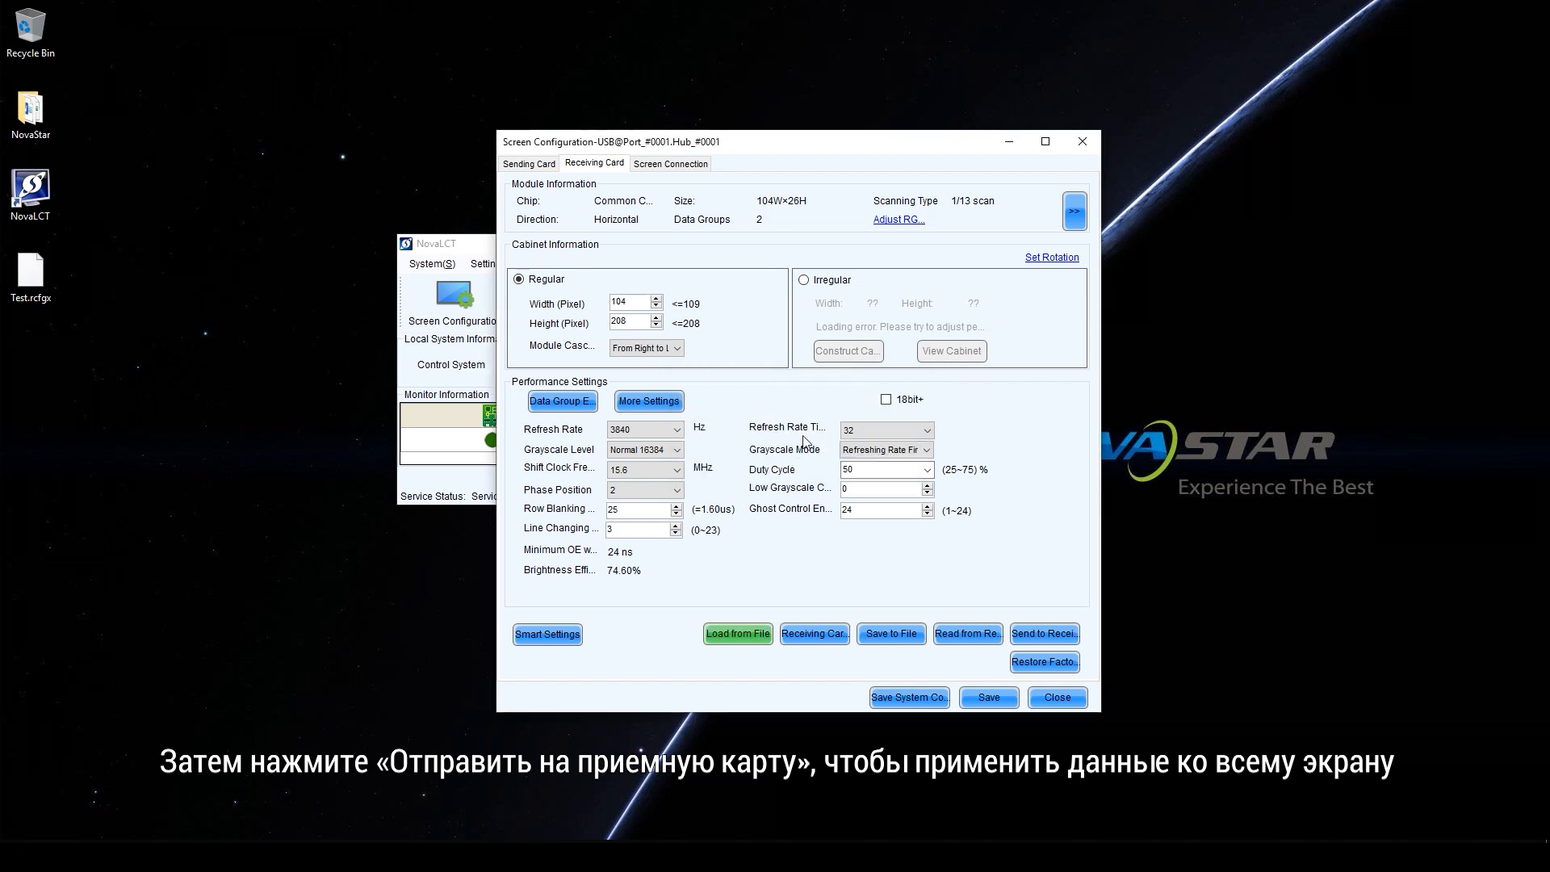
{"action": "mouse_move", "coordinate": [1043, 633]}
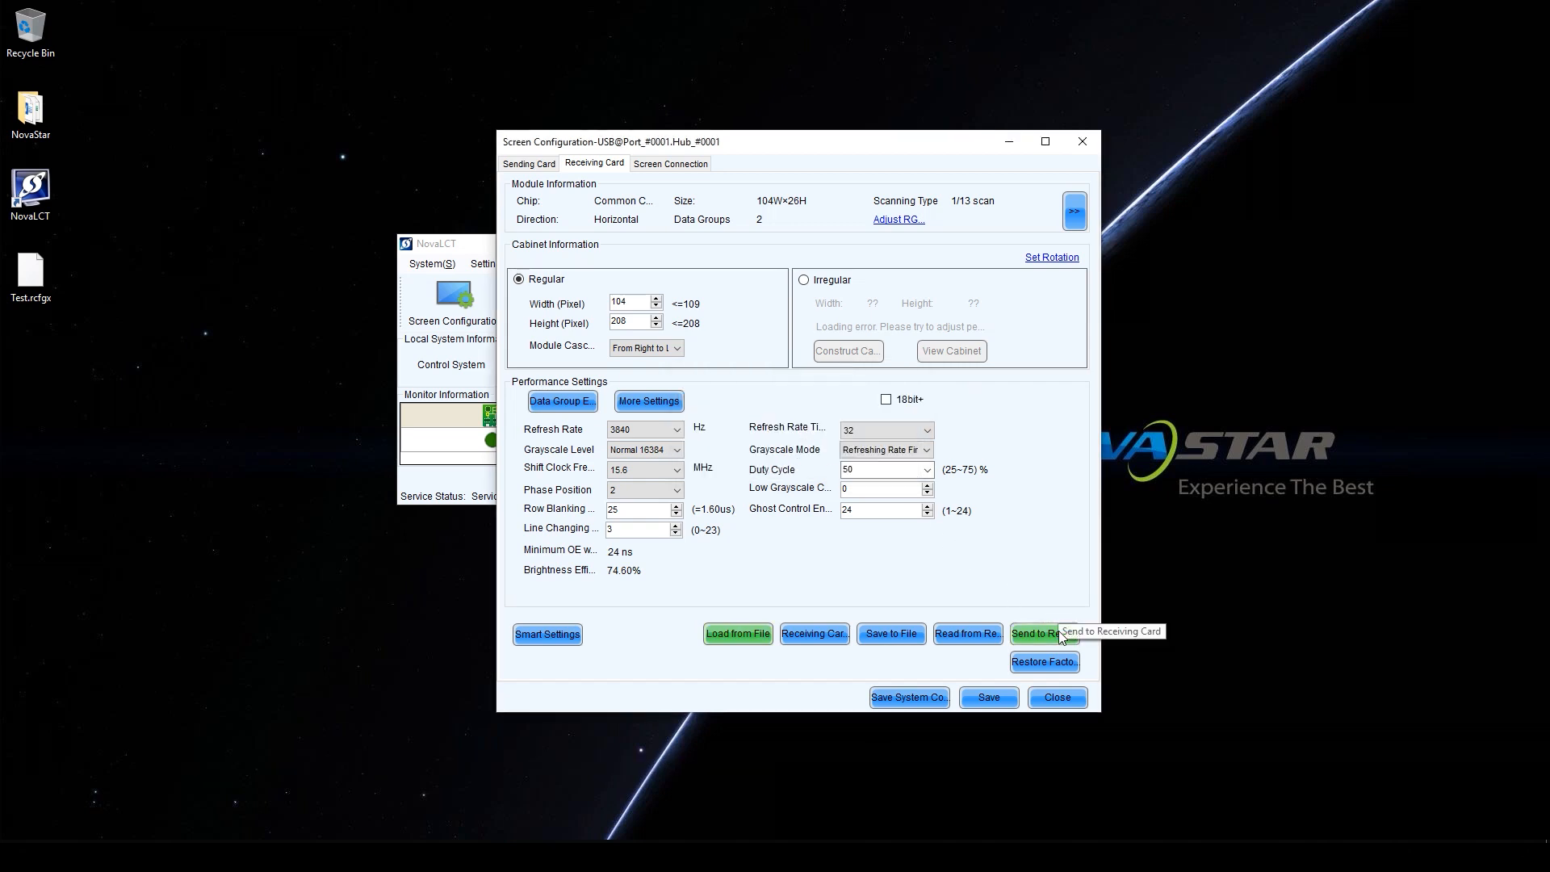
Send the loaded Test.rcfgx parameters to All Receiving Cards and confirm success
{"action": "left_click", "coordinate": [1036, 633]}
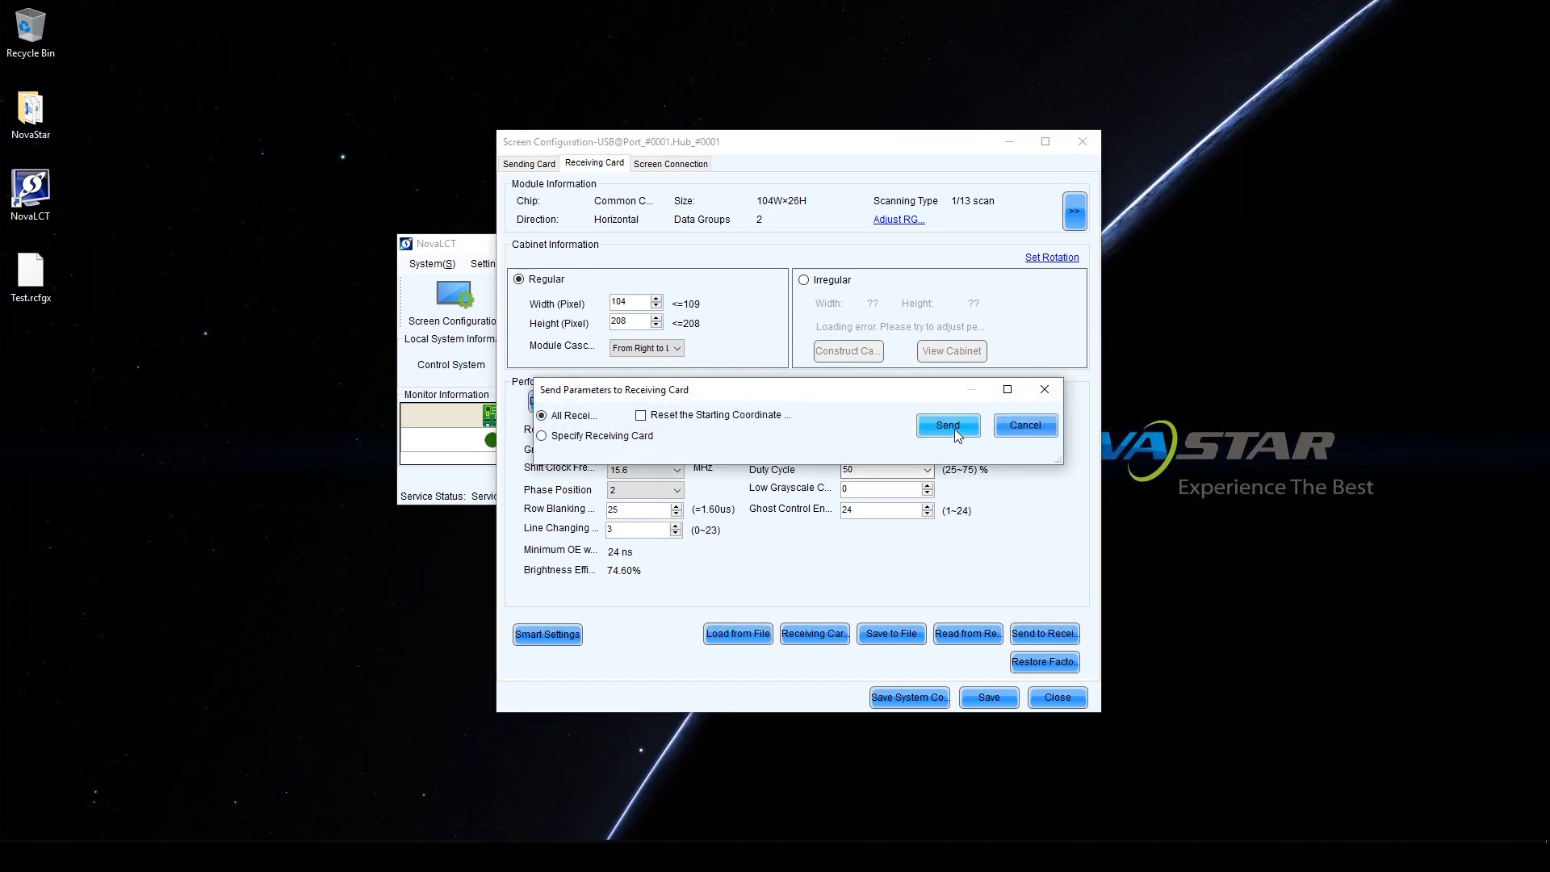
{"action": "left_click", "coordinate": [946, 423]}
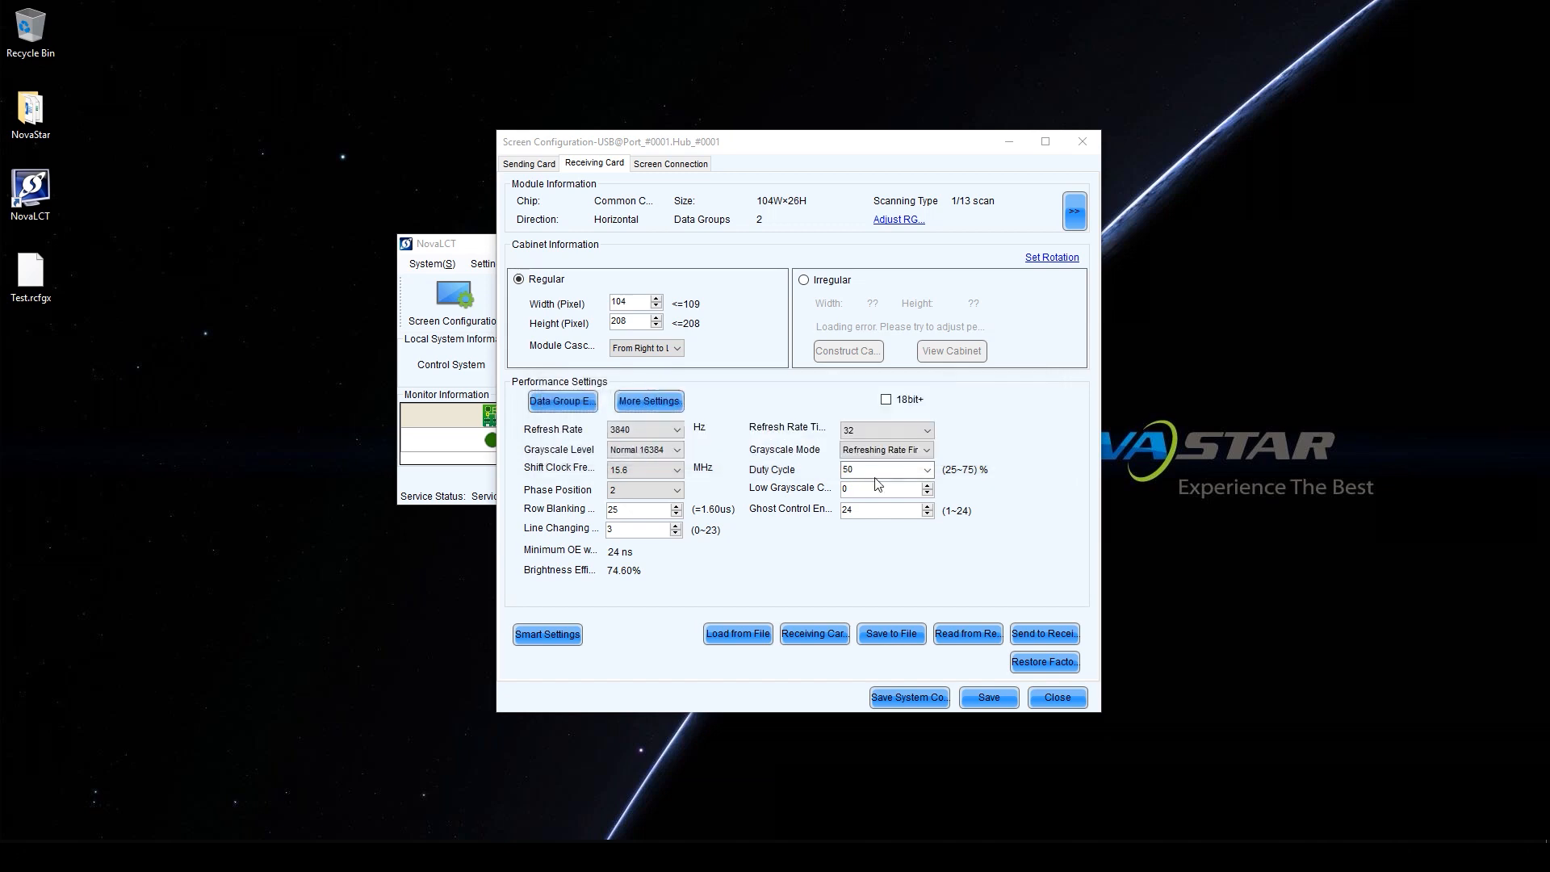
{"action": "left_click", "coordinate": [1043, 634]}
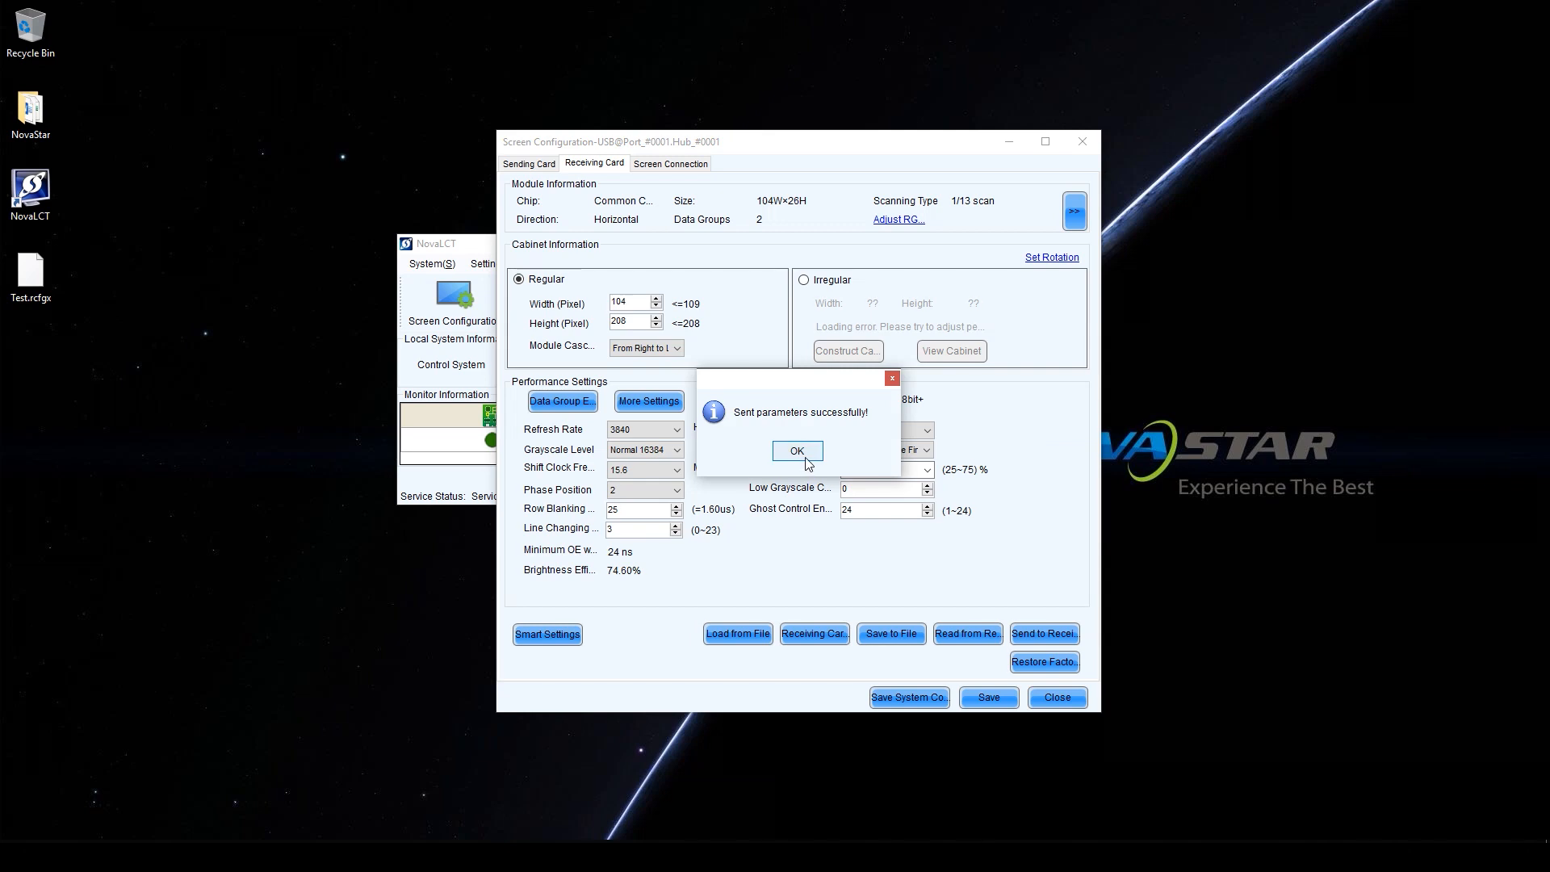
{"action": "left_click", "coordinate": [797, 450]}
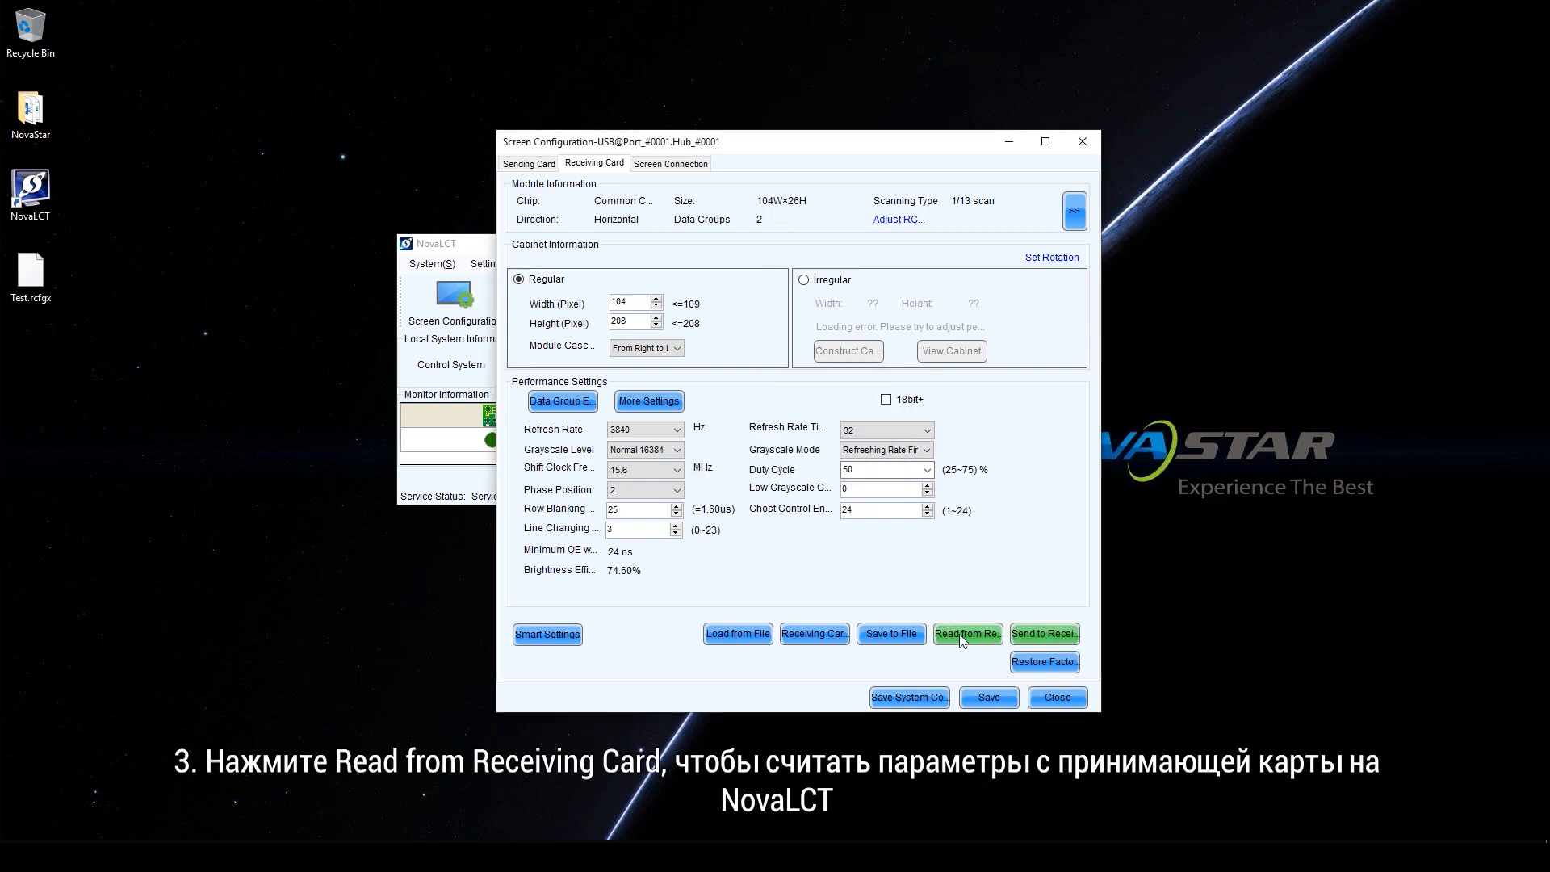
Read parameters back from the receiving card, showing 3840 Hz refresh and Normal 16384 grayscale
{"action": "left_click", "coordinate": [965, 633]}
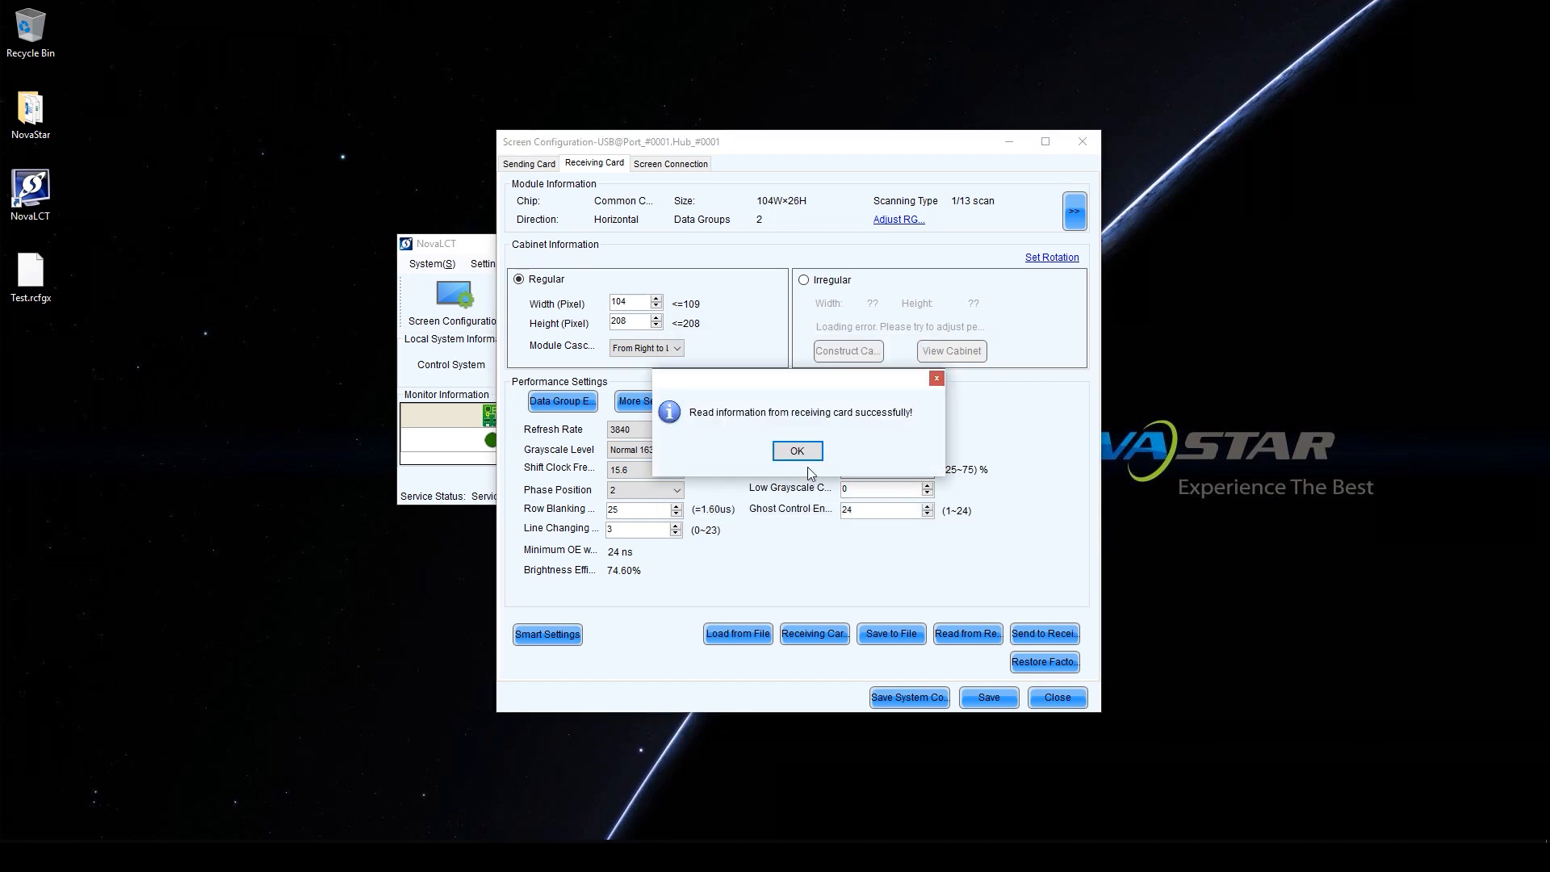
{"action": "left_click", "coordinate": [797, 449]}
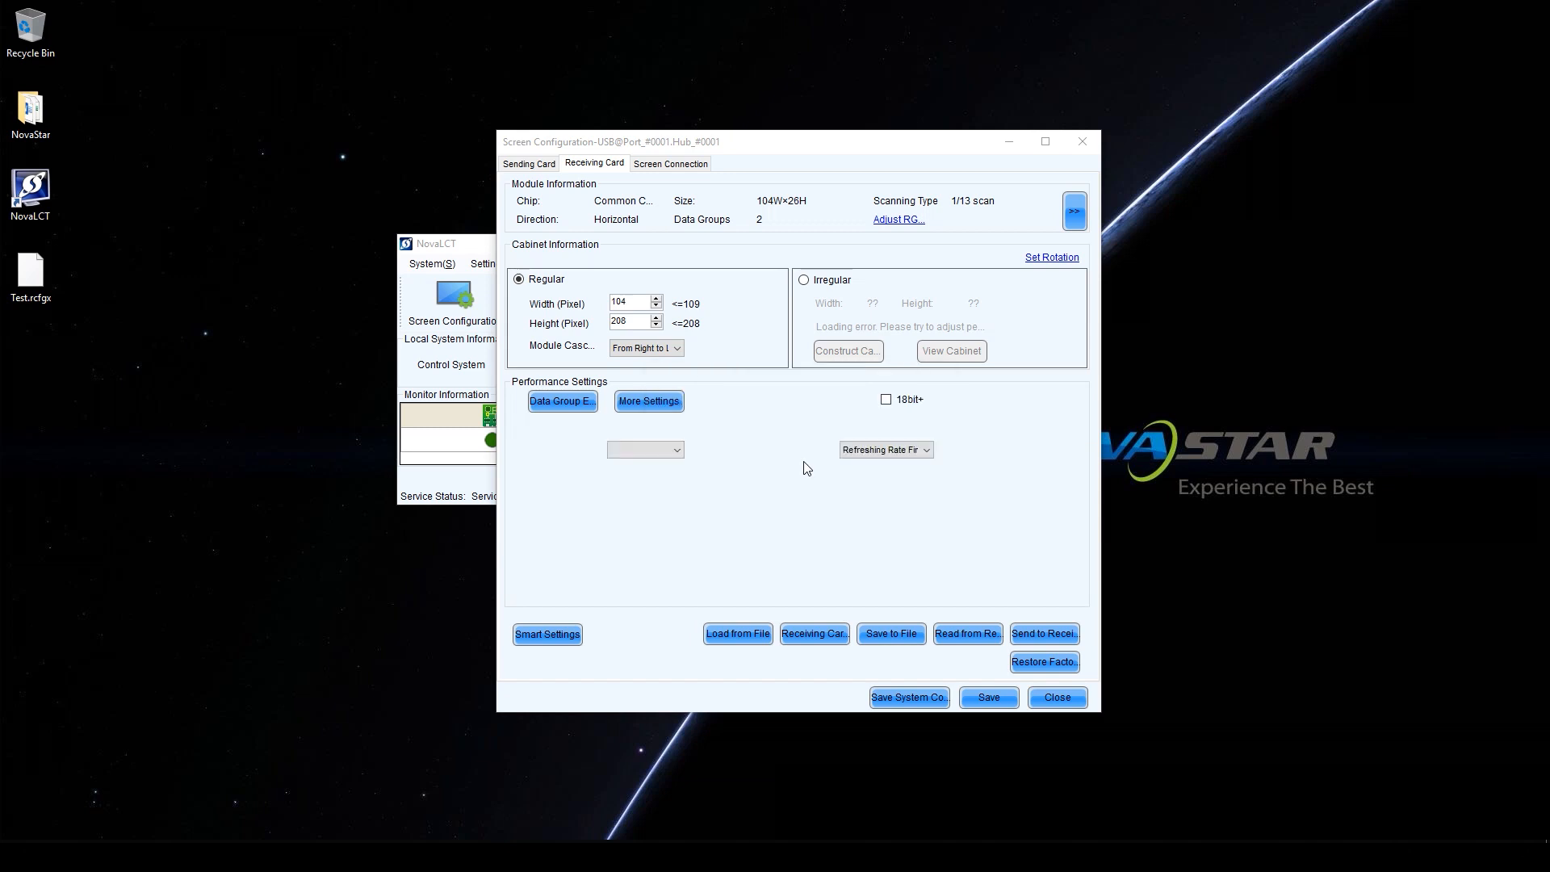
{"action": "left_click", "coordinate": [966, 633]}
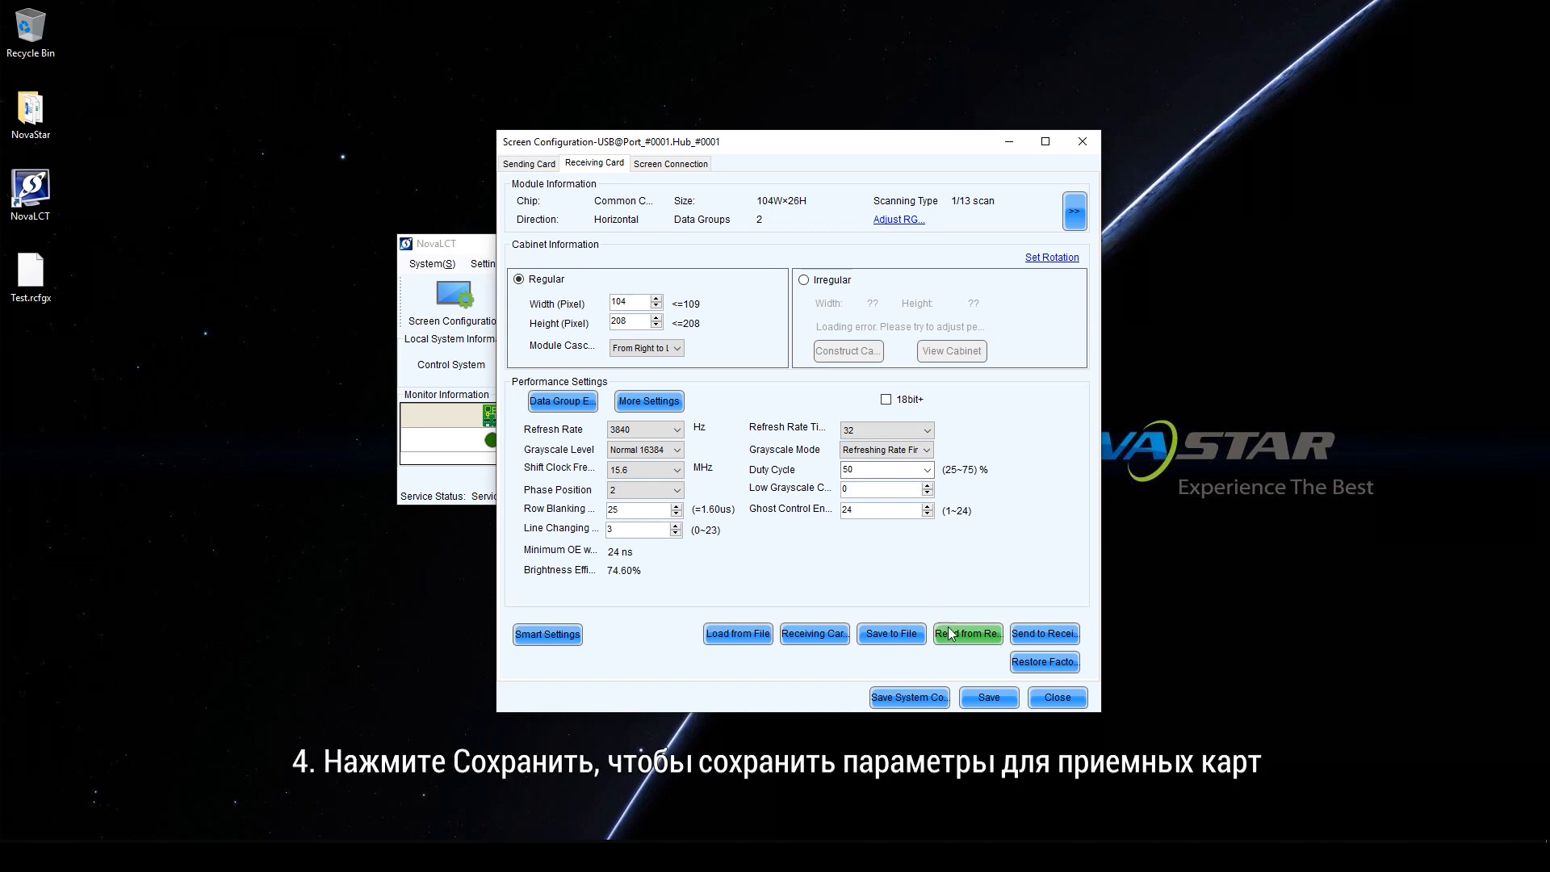
Save the parameters permanently to the receiving cards and confirm the success message
{"action": "left_click", "coordinate": [966, 634]}
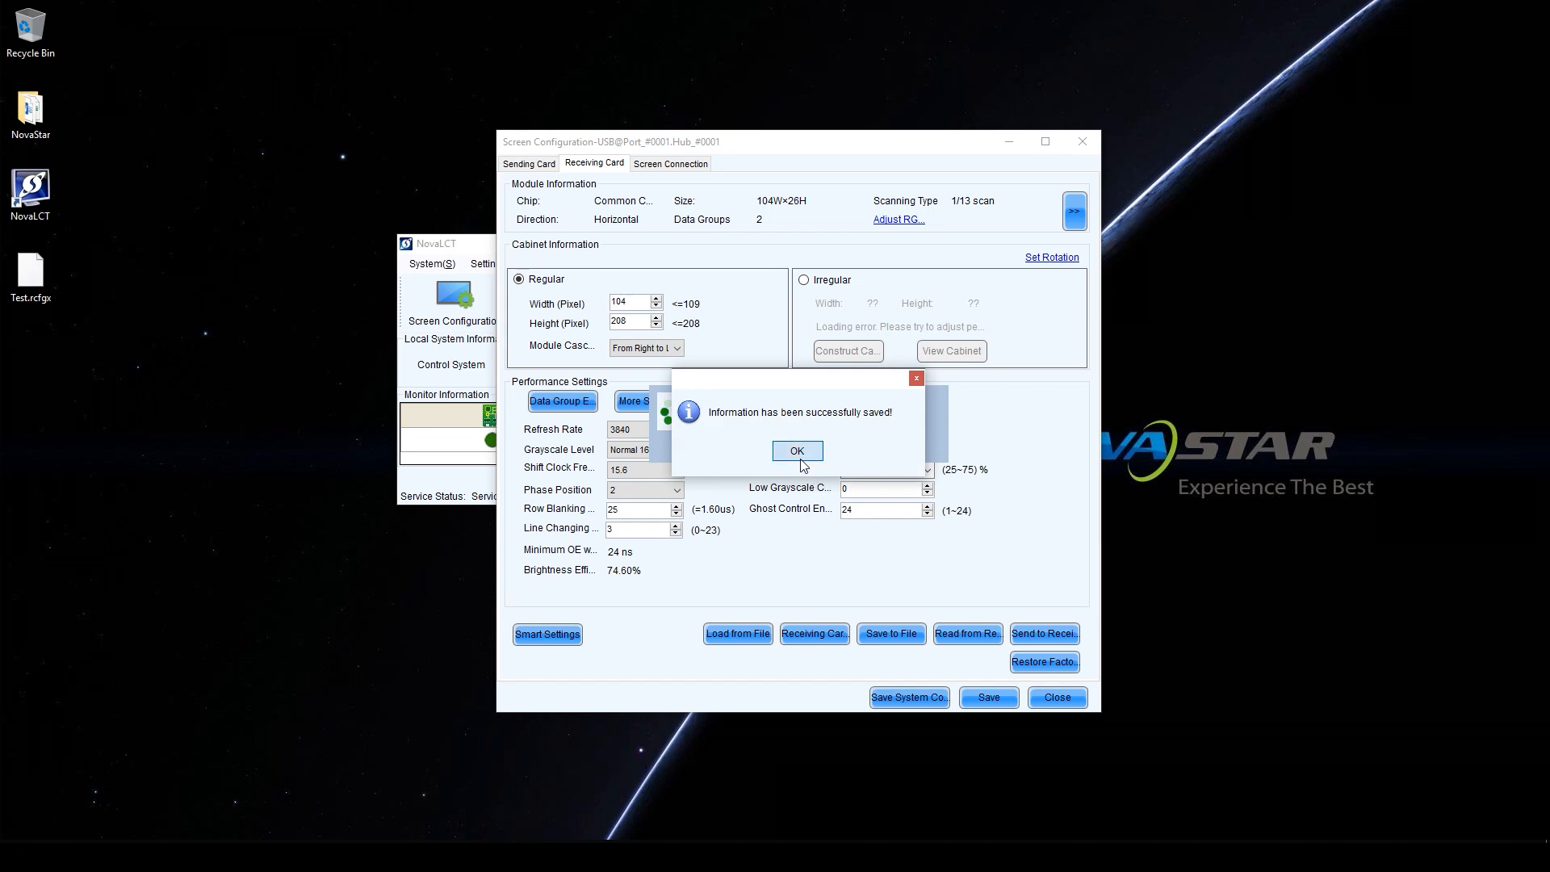
{"action": "left_click", "coordinate": [797, 451]}
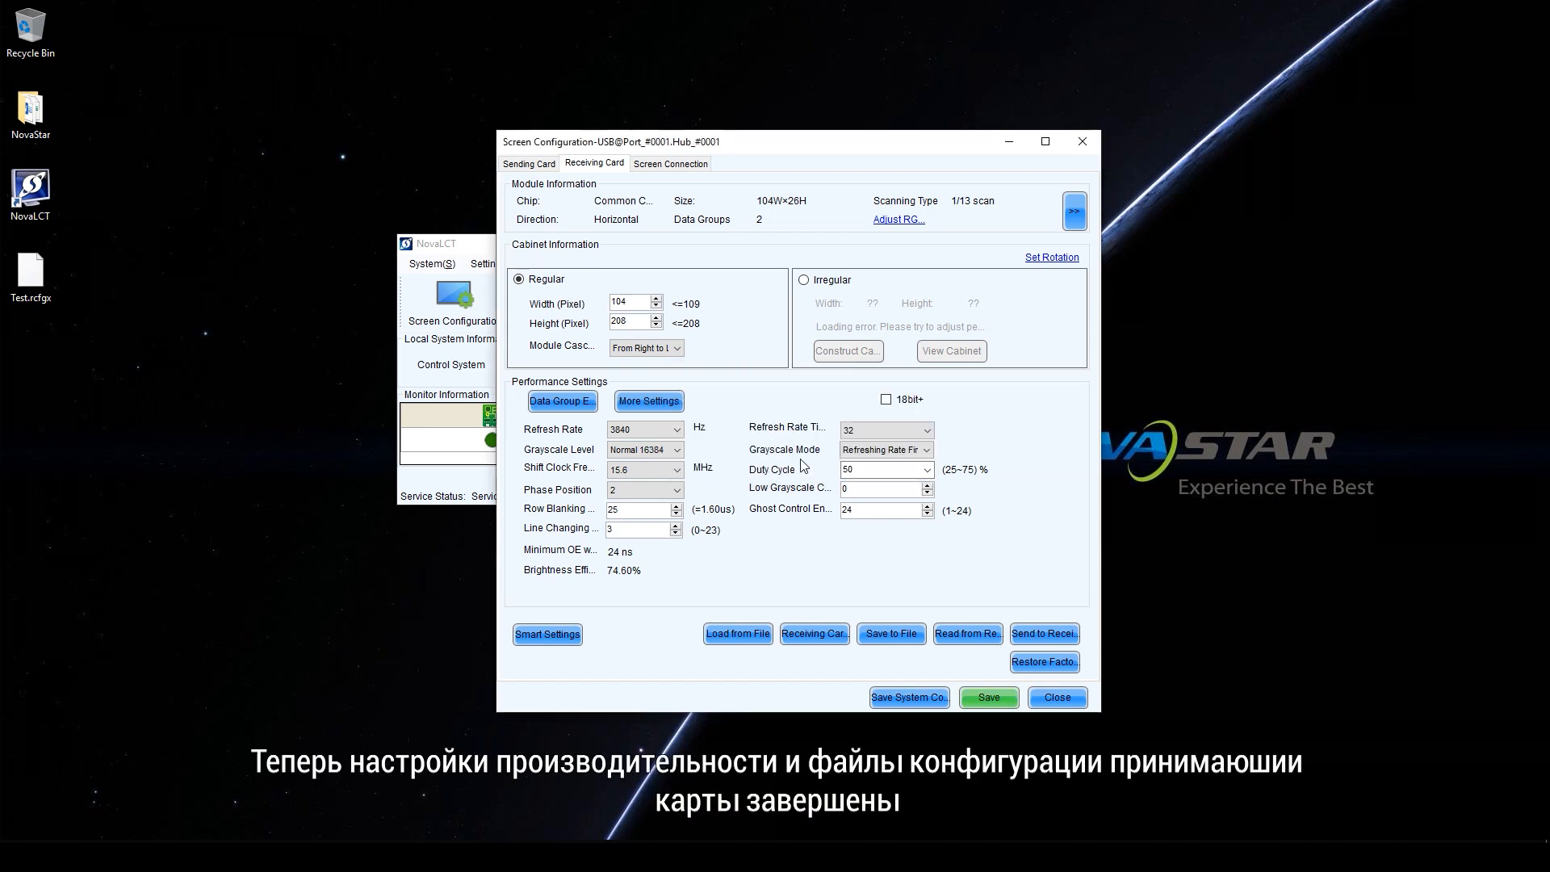